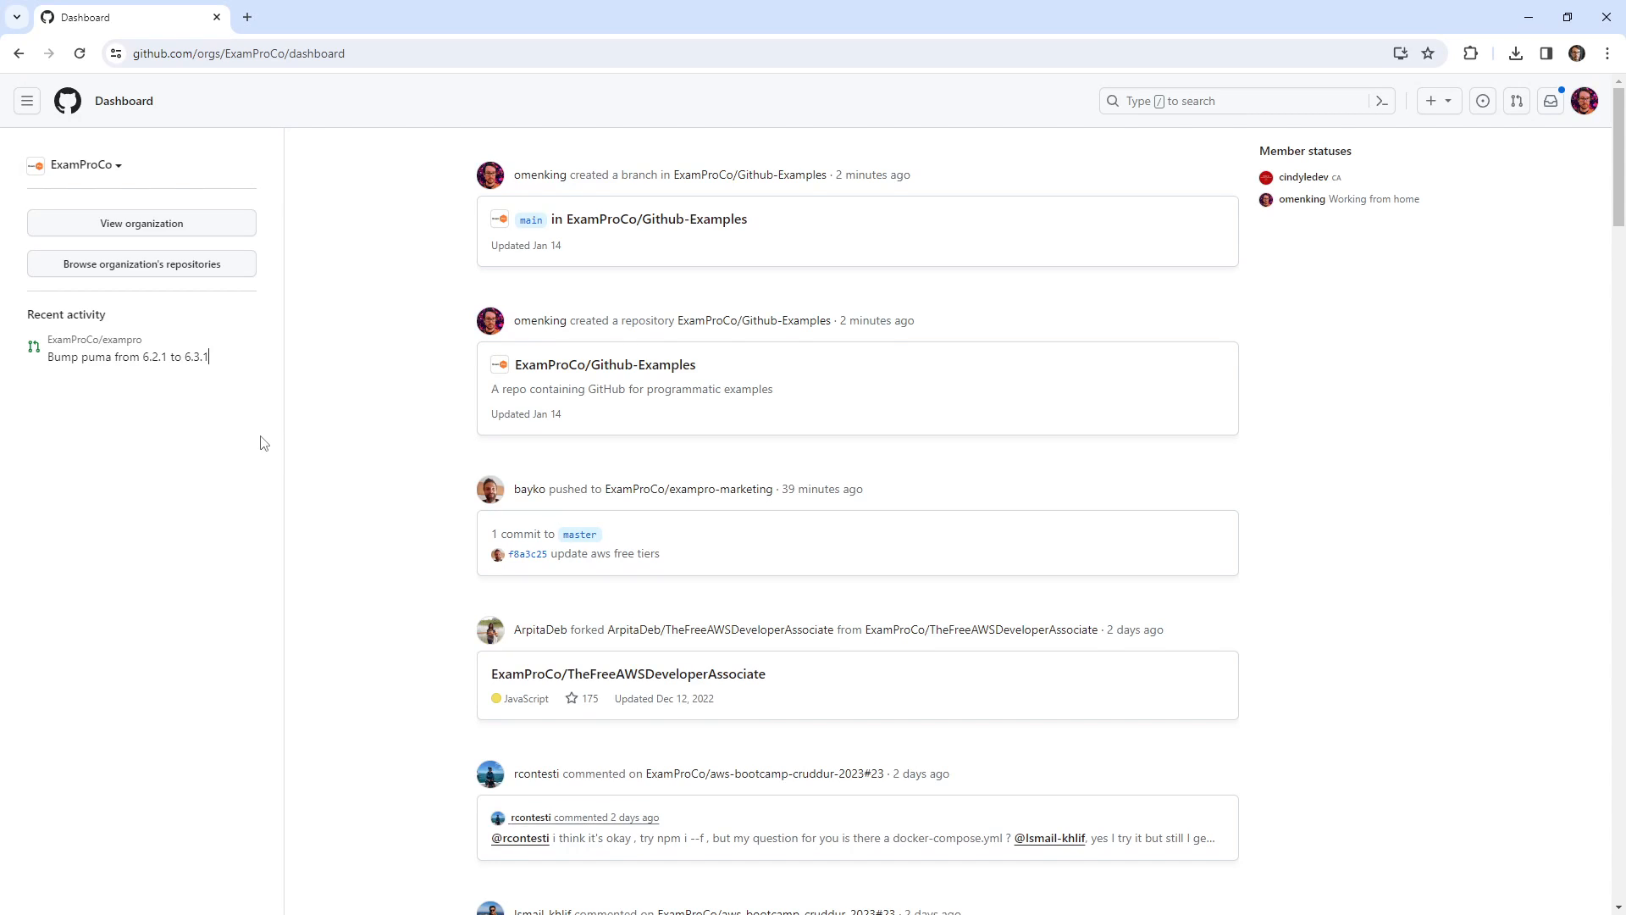
mouse_move(278, 432)
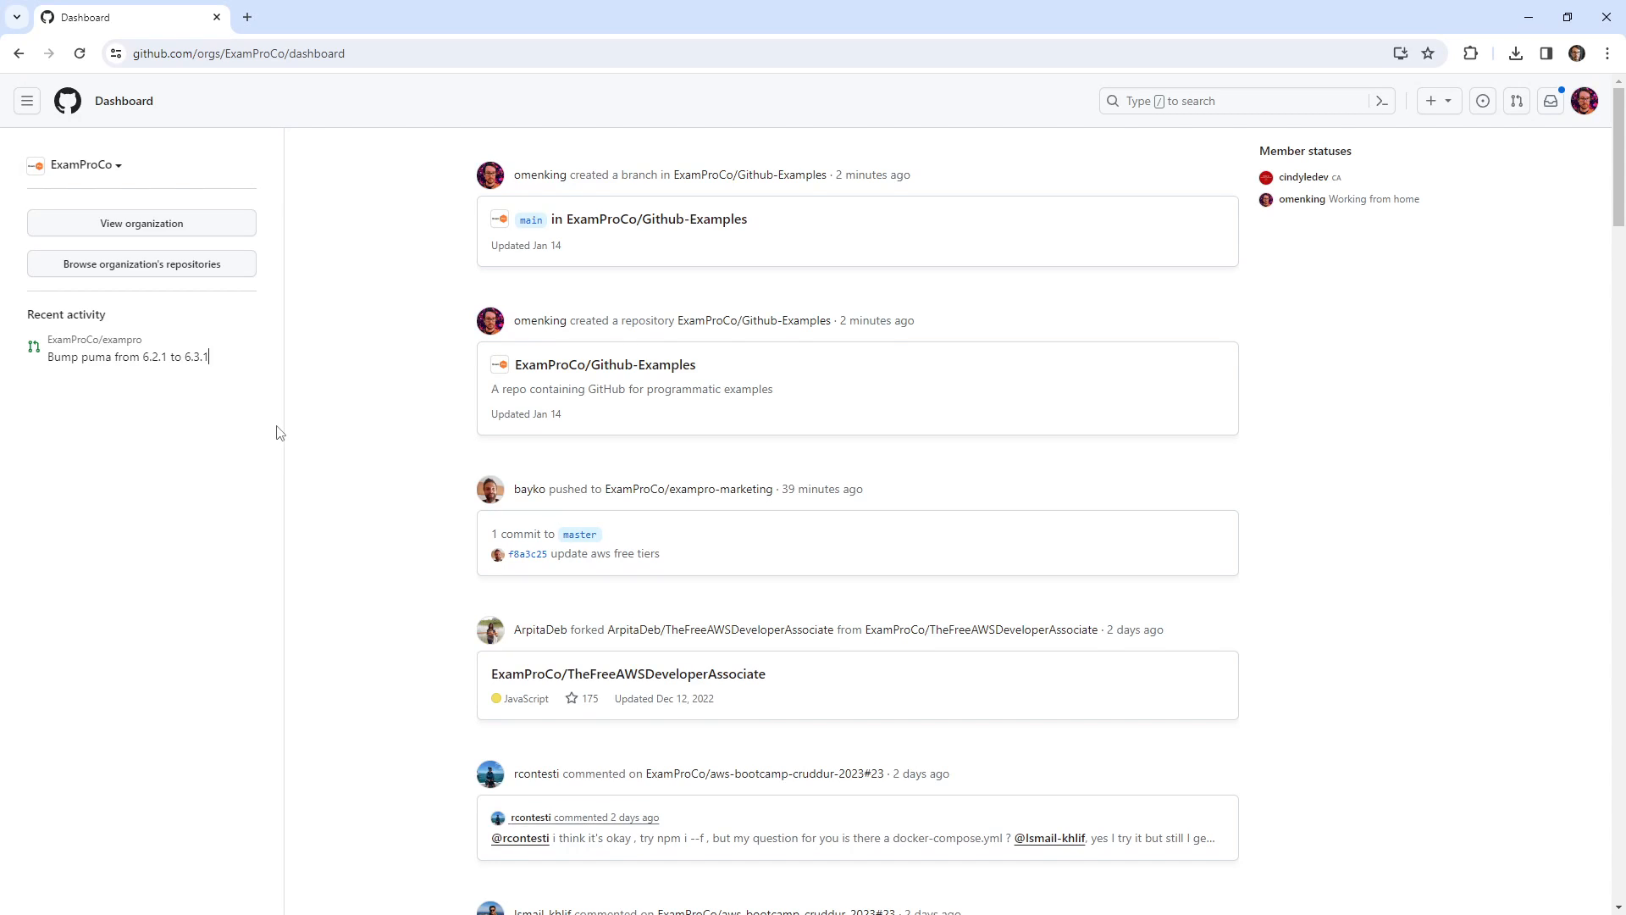
mouse_move(304, 432)
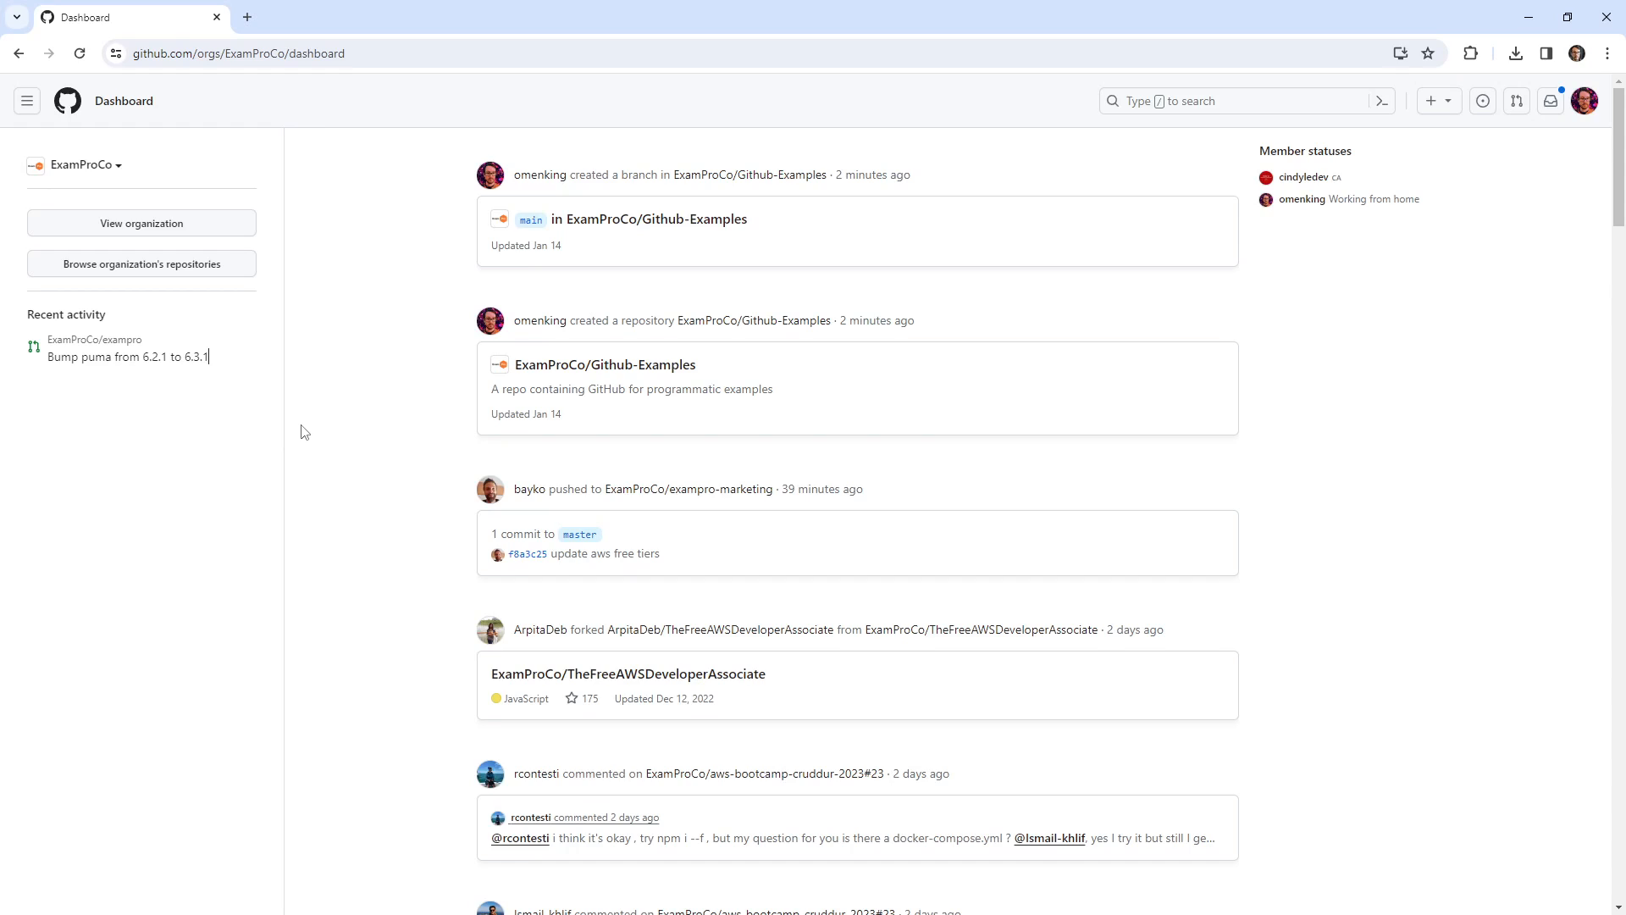
mouse_move(298, 424)
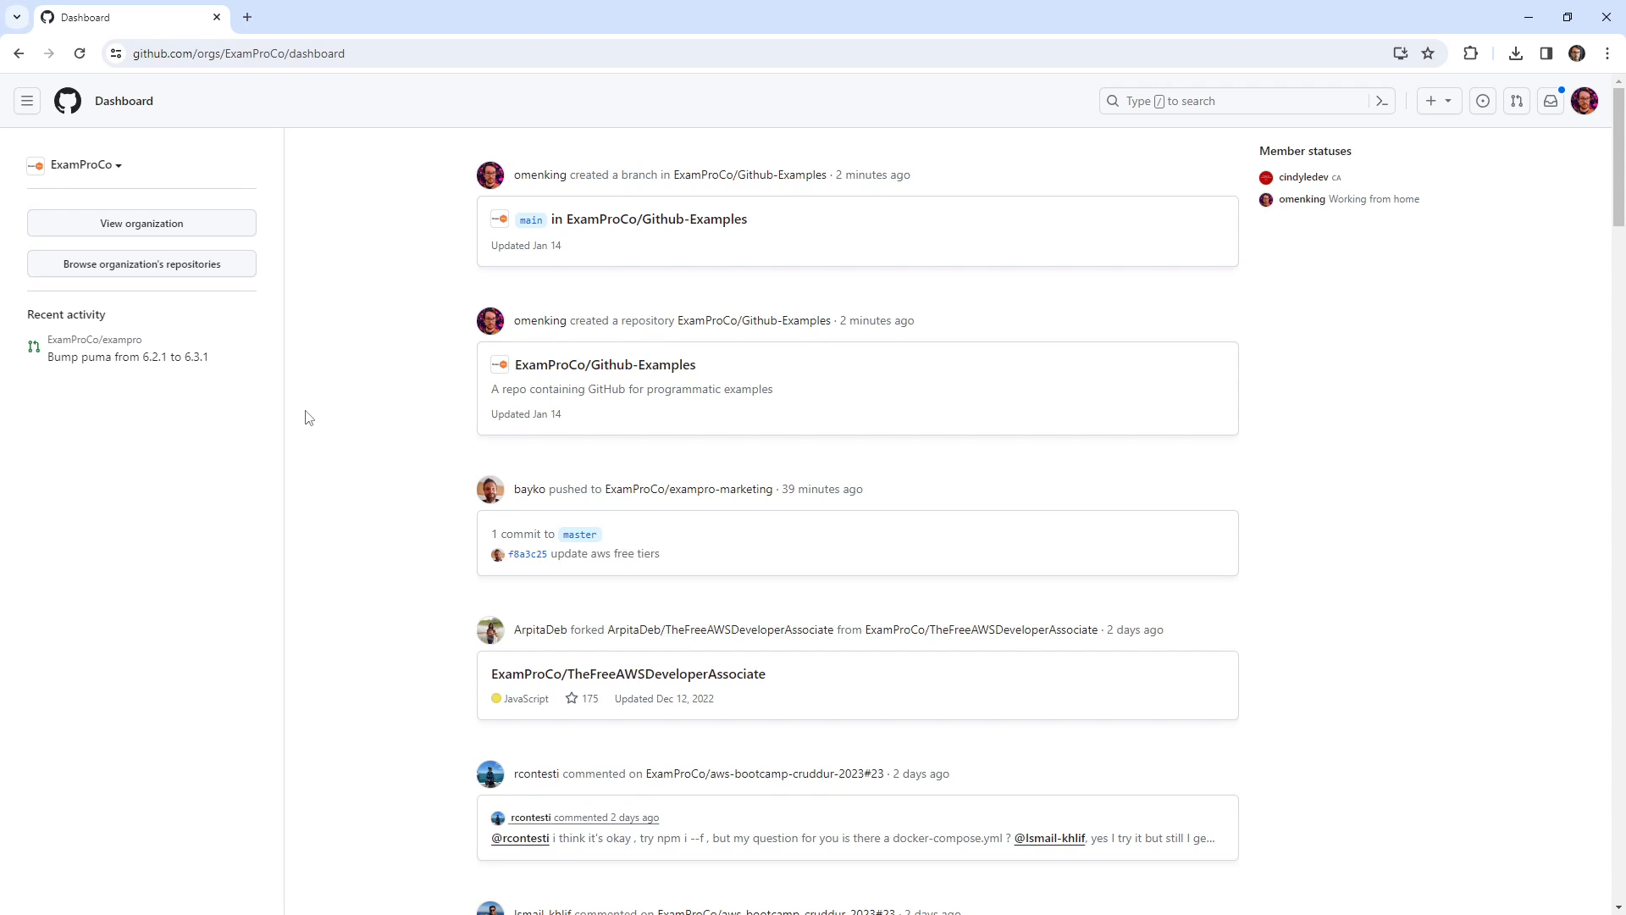
mouse_move(1338, 285)
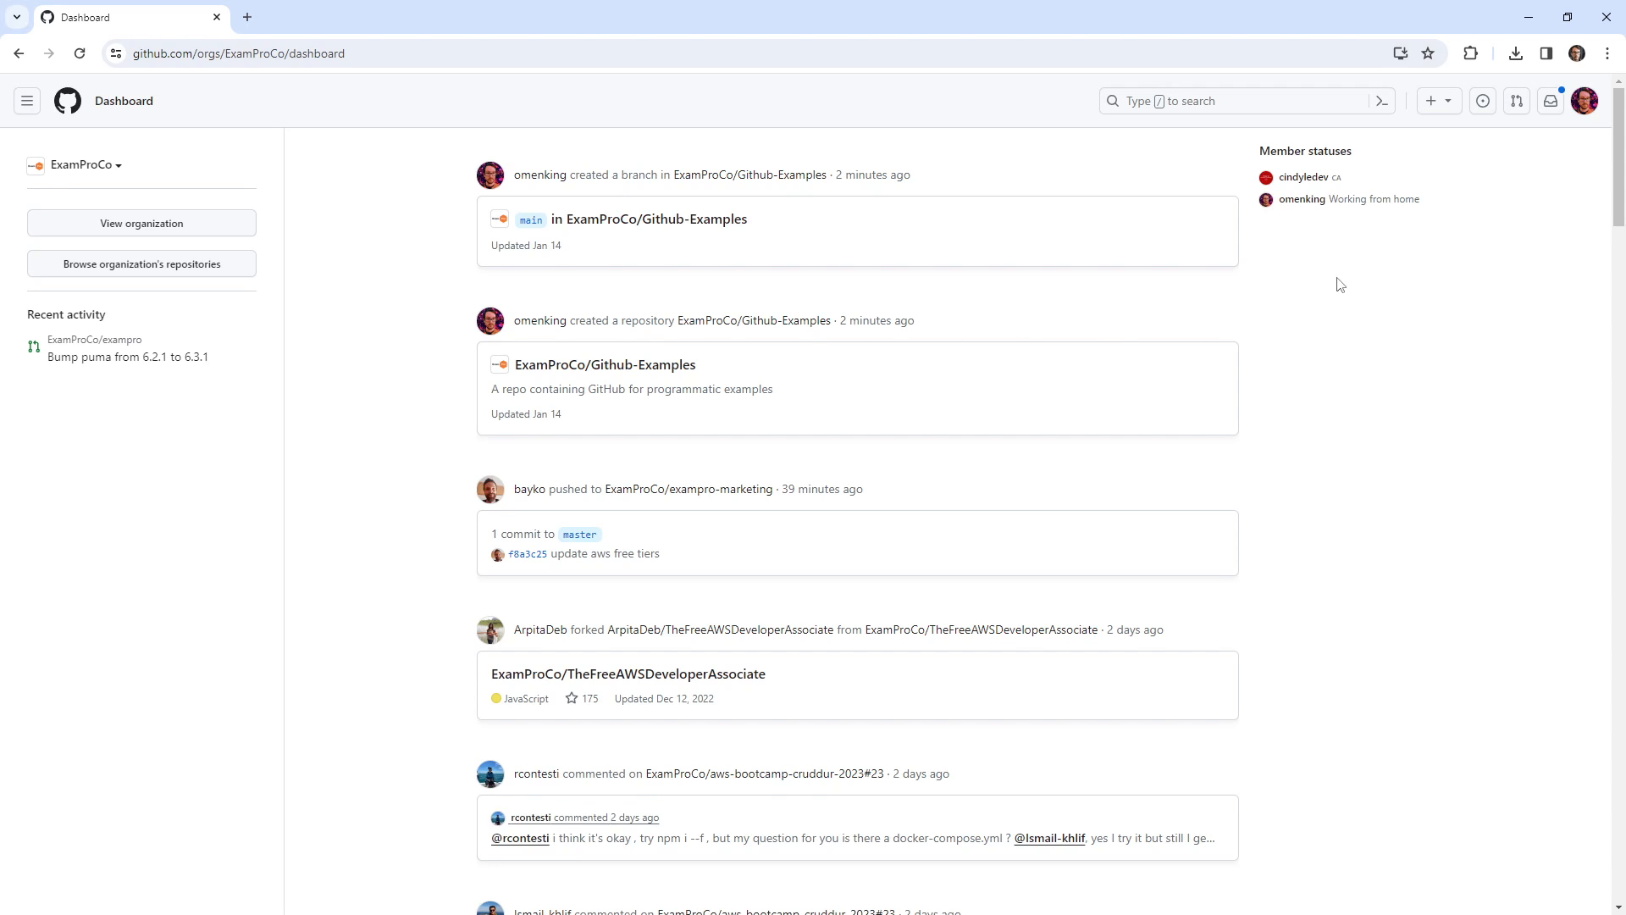
Bring up the account menu from the ExamProCo dashboard avatar
left_click(1584, 102)
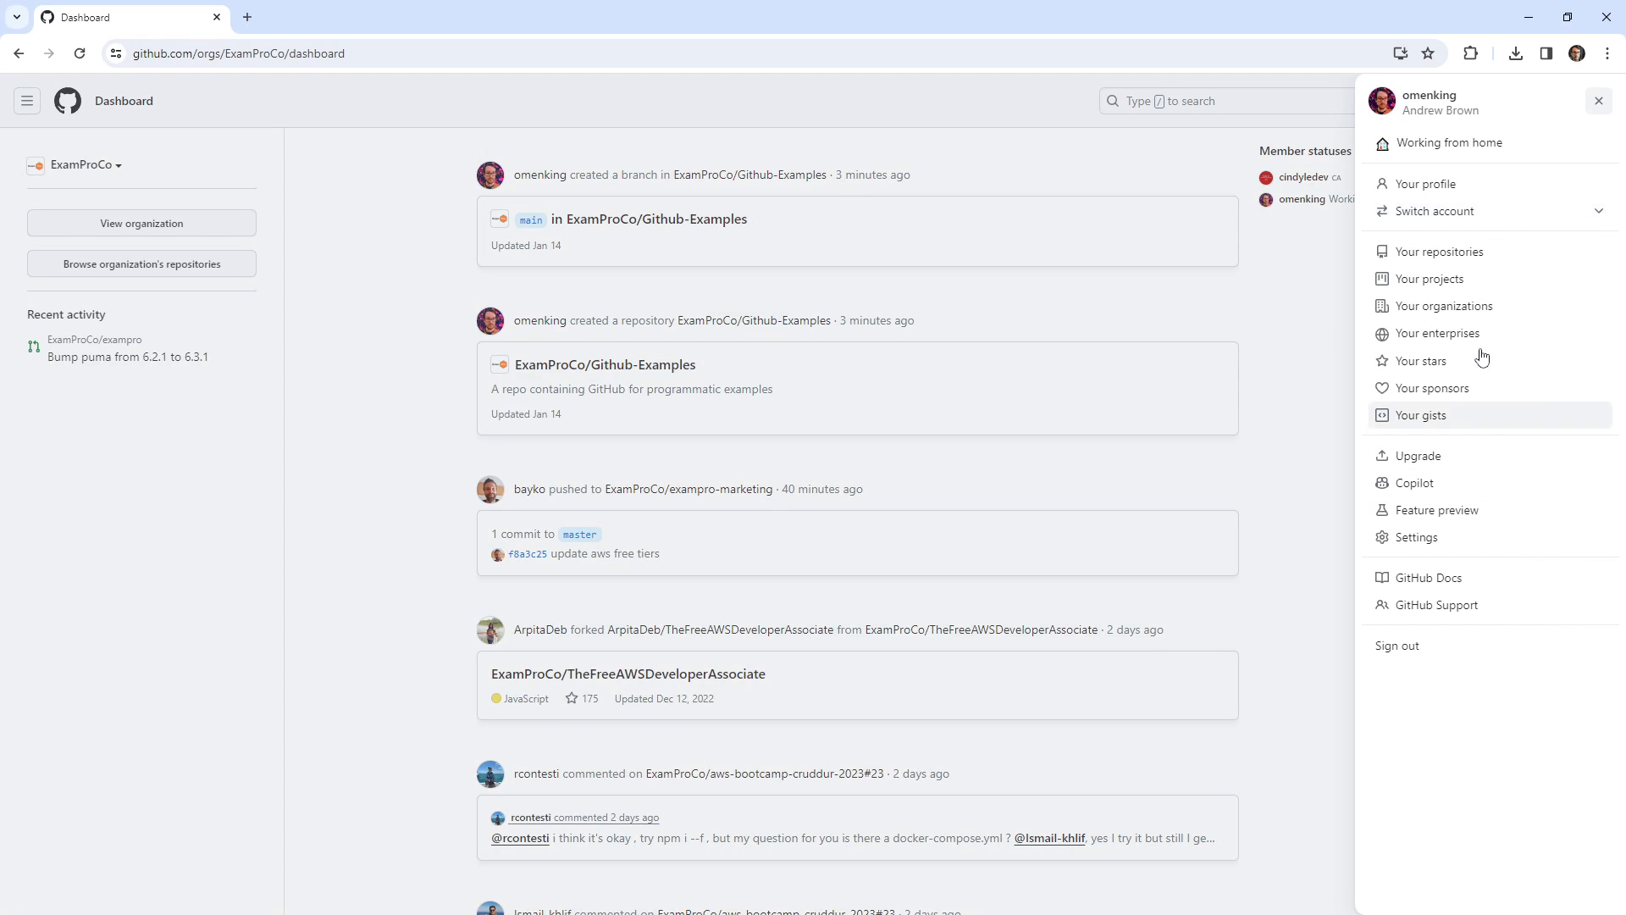
Switch to the second account and show its Organizations settings, listing no memberships
left_click(1436, 210)
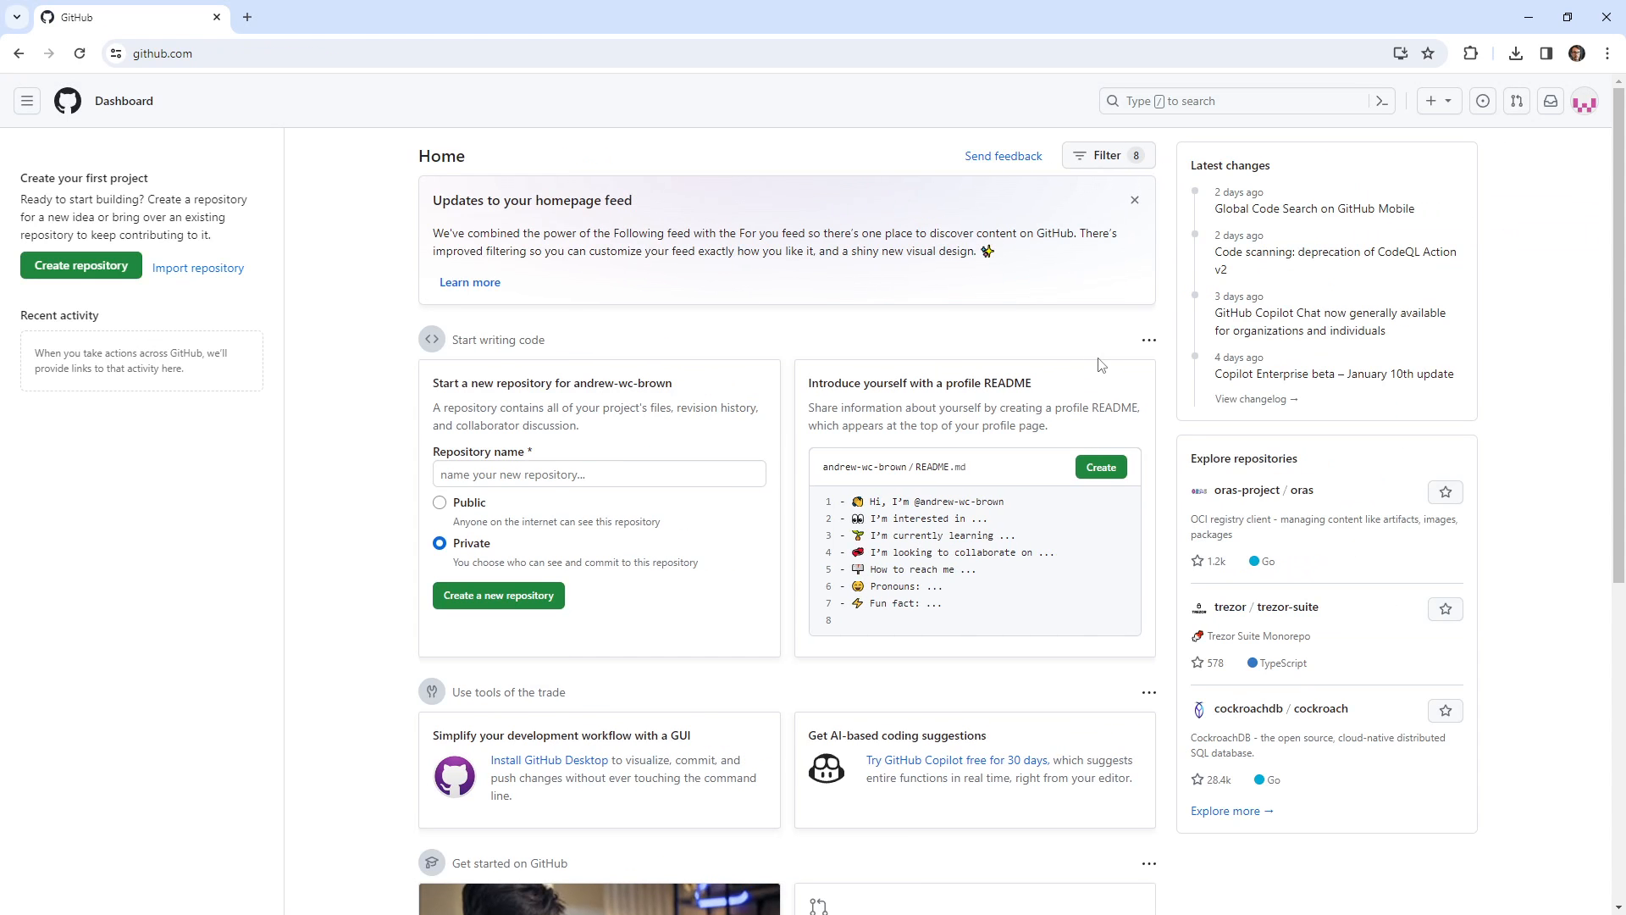
mouse_move(1352, 256)
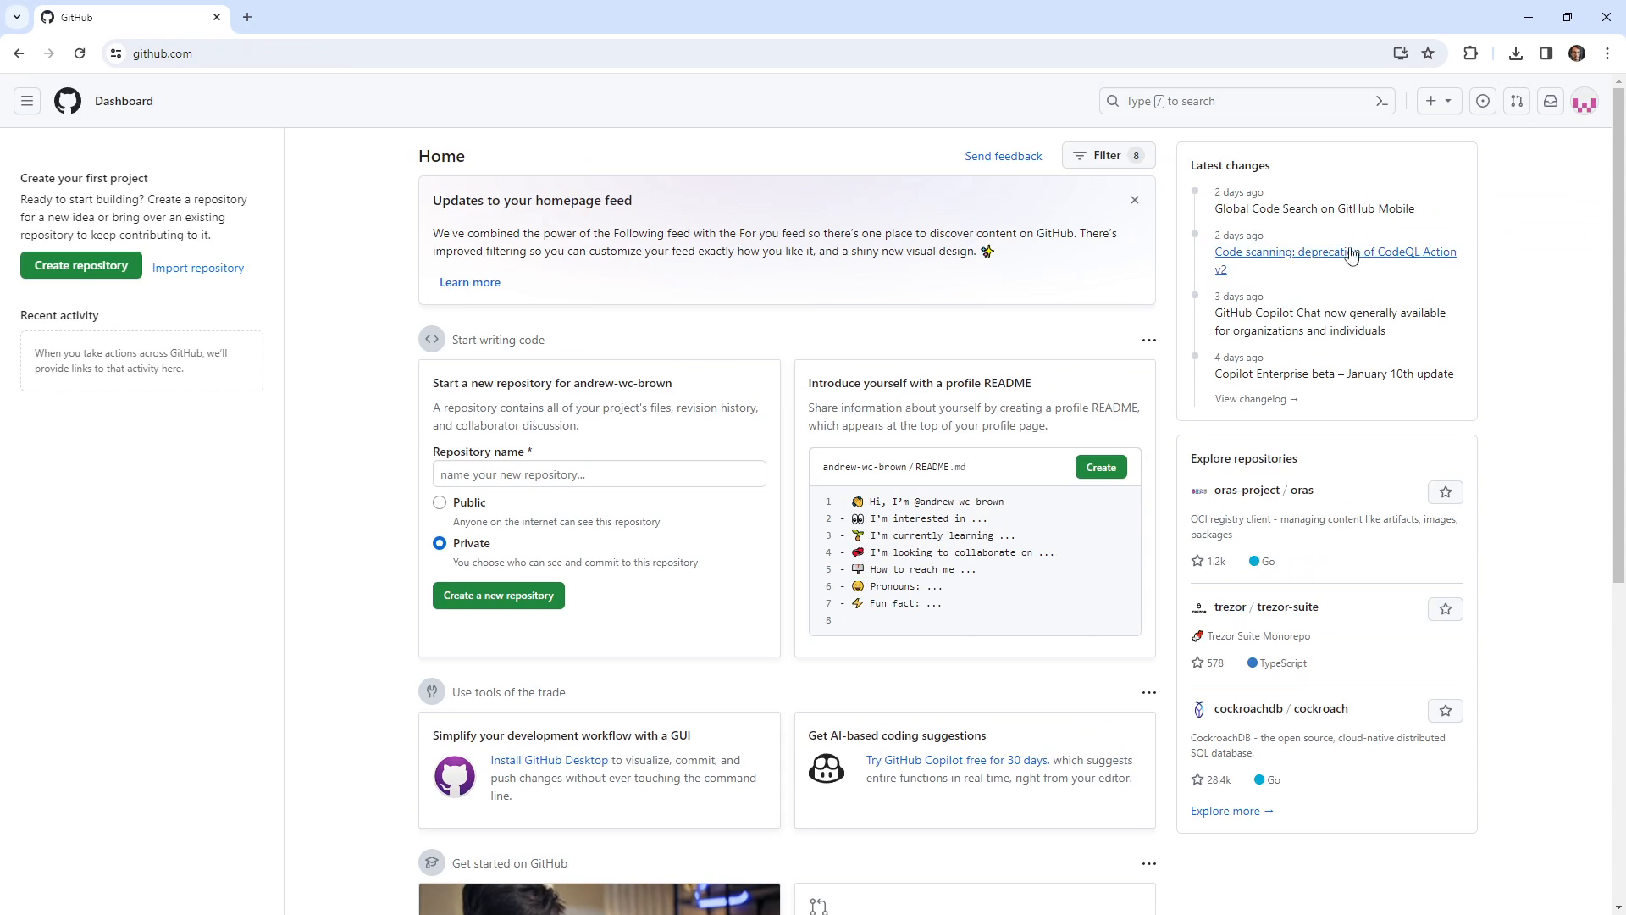
left_click(1593, 102)
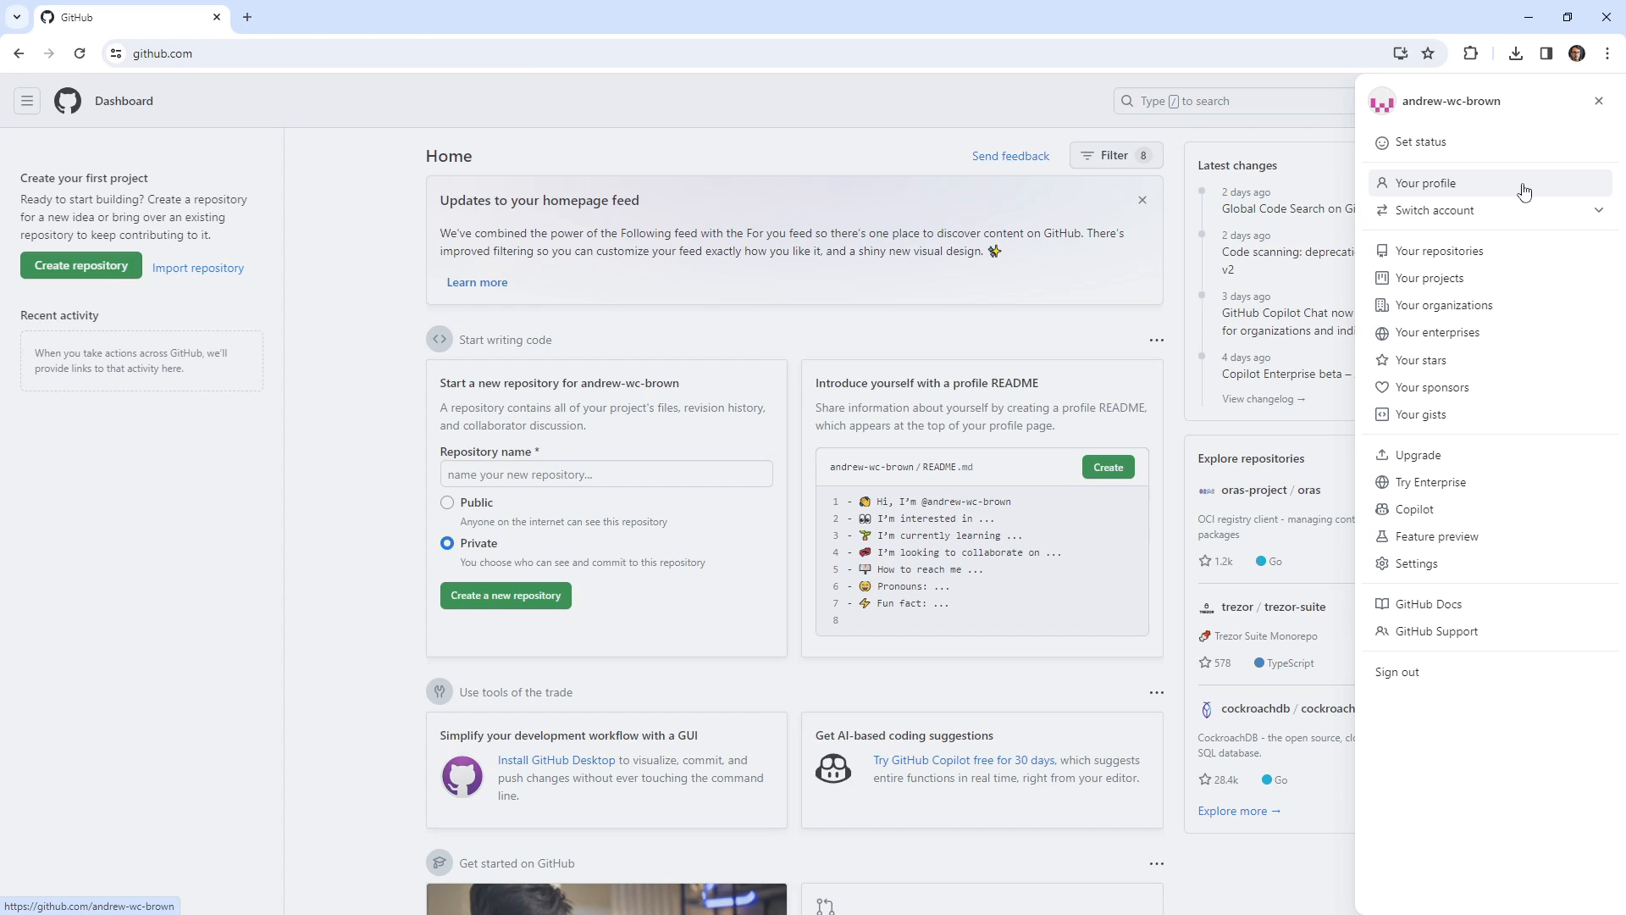
left_click(1443, 305)
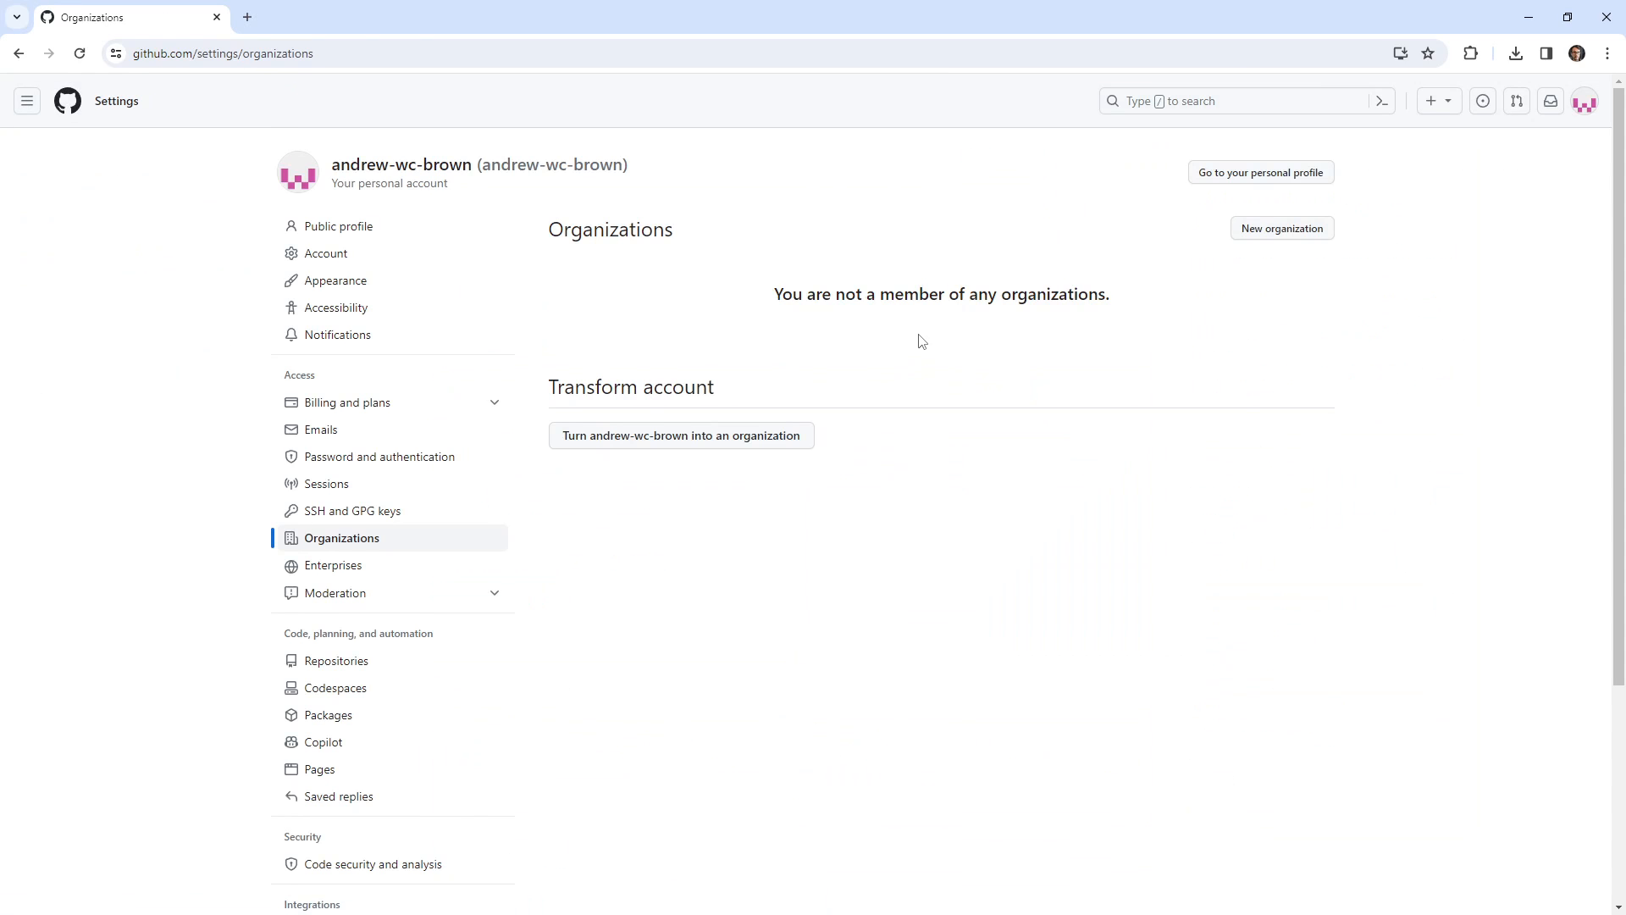
mouse_move(1128, 300)
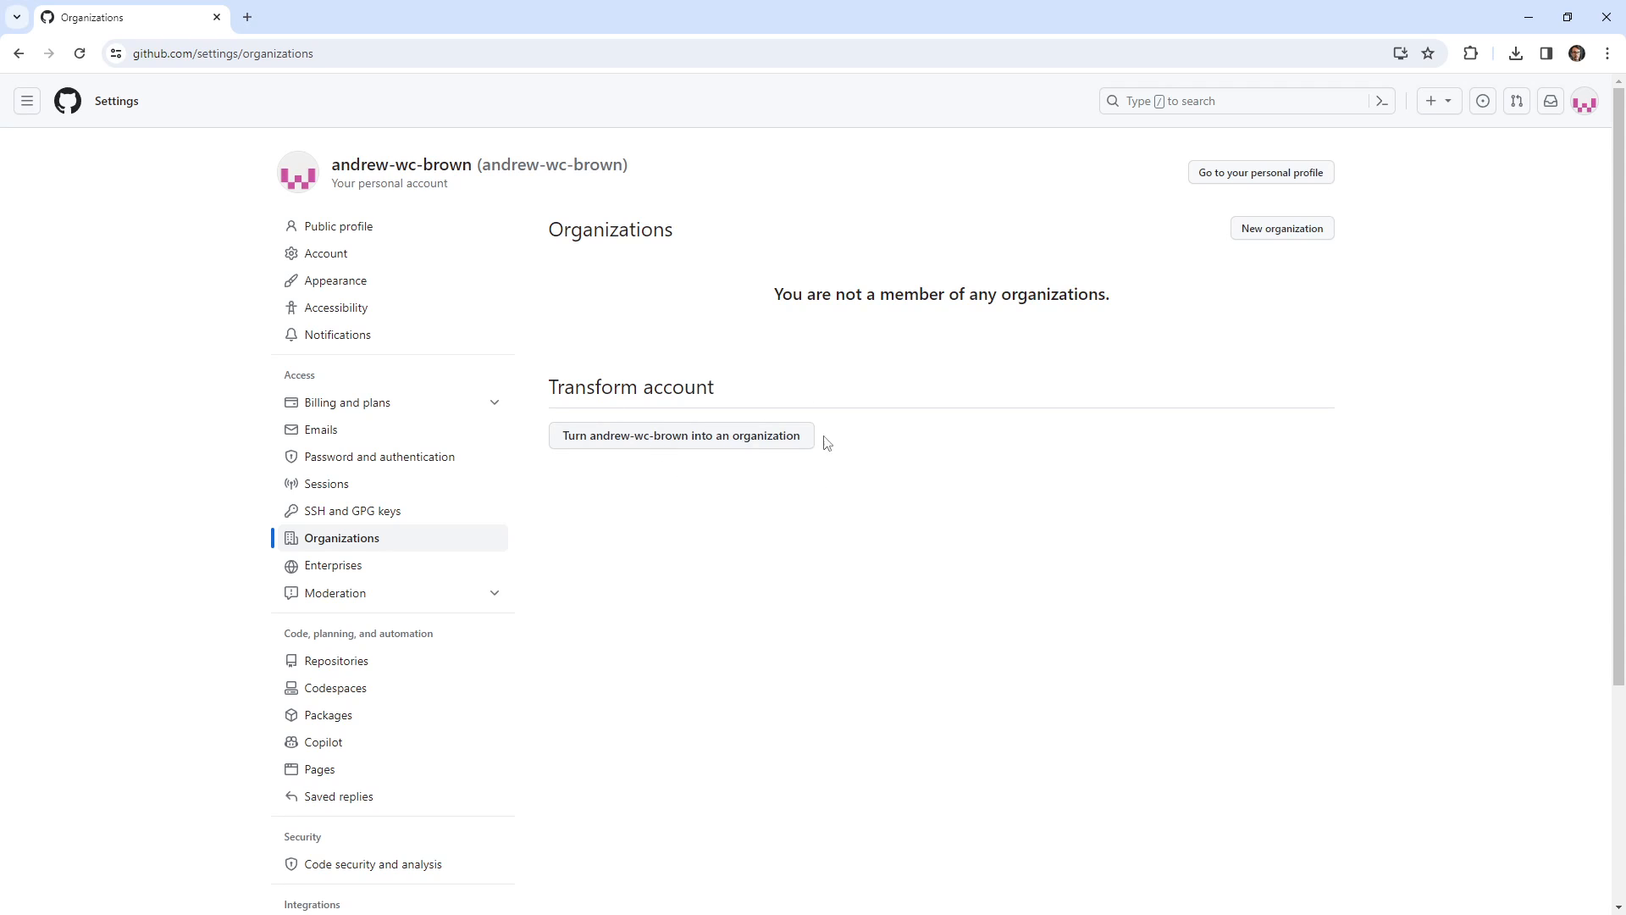
mouse_move(1242, 346)
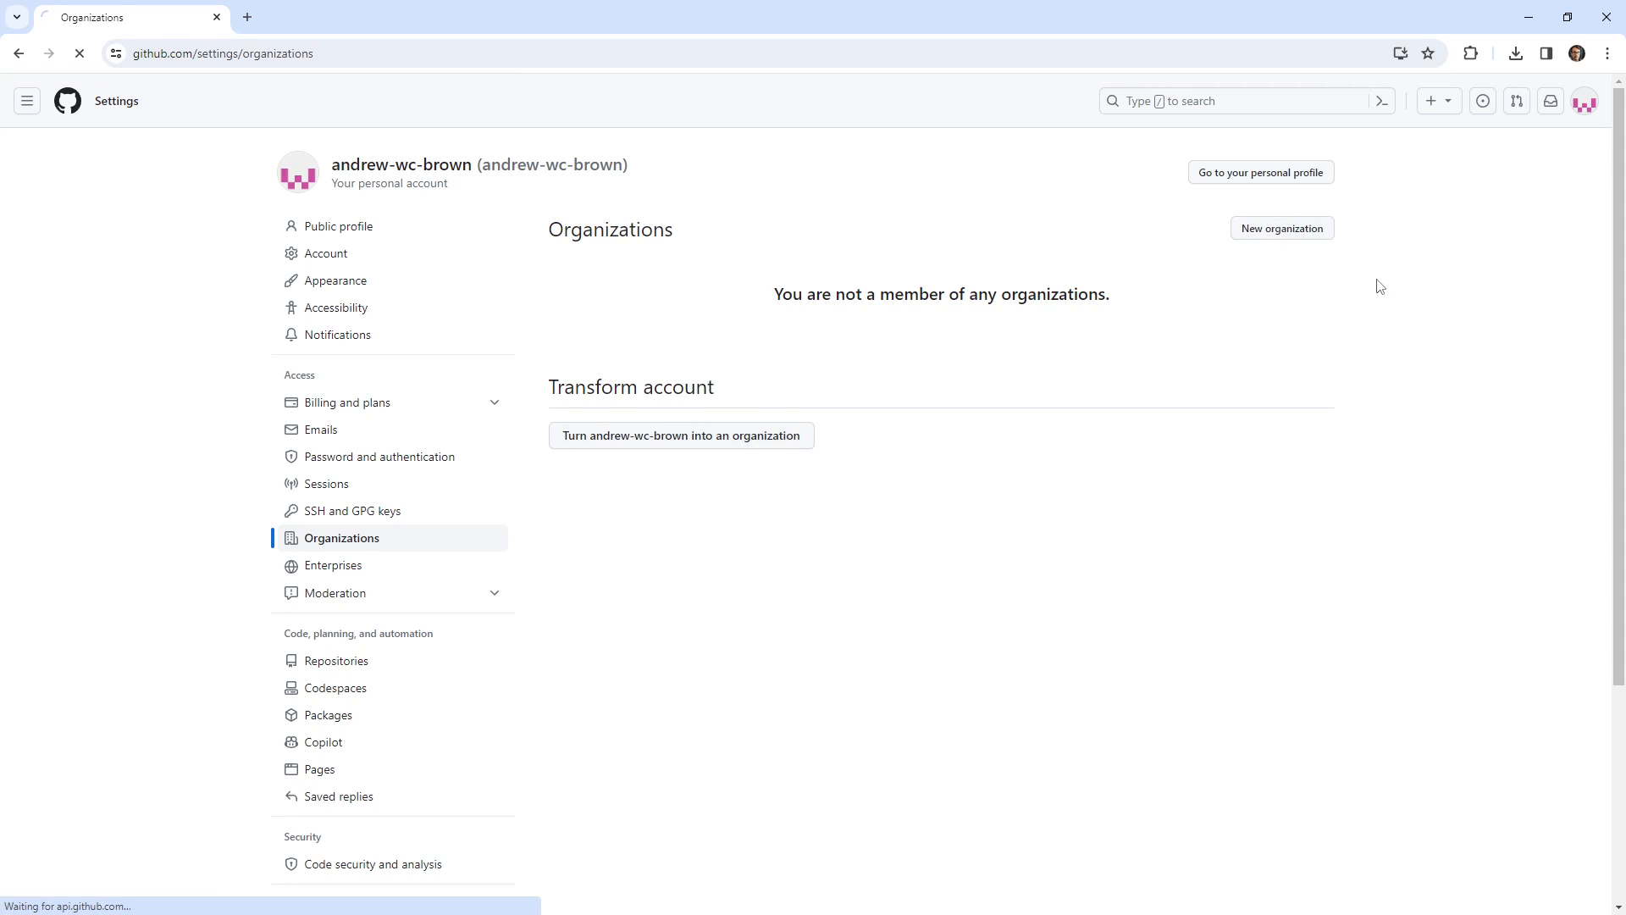
Start a new organization, review the plans and choose the Free plan
left_click(1282, 227)
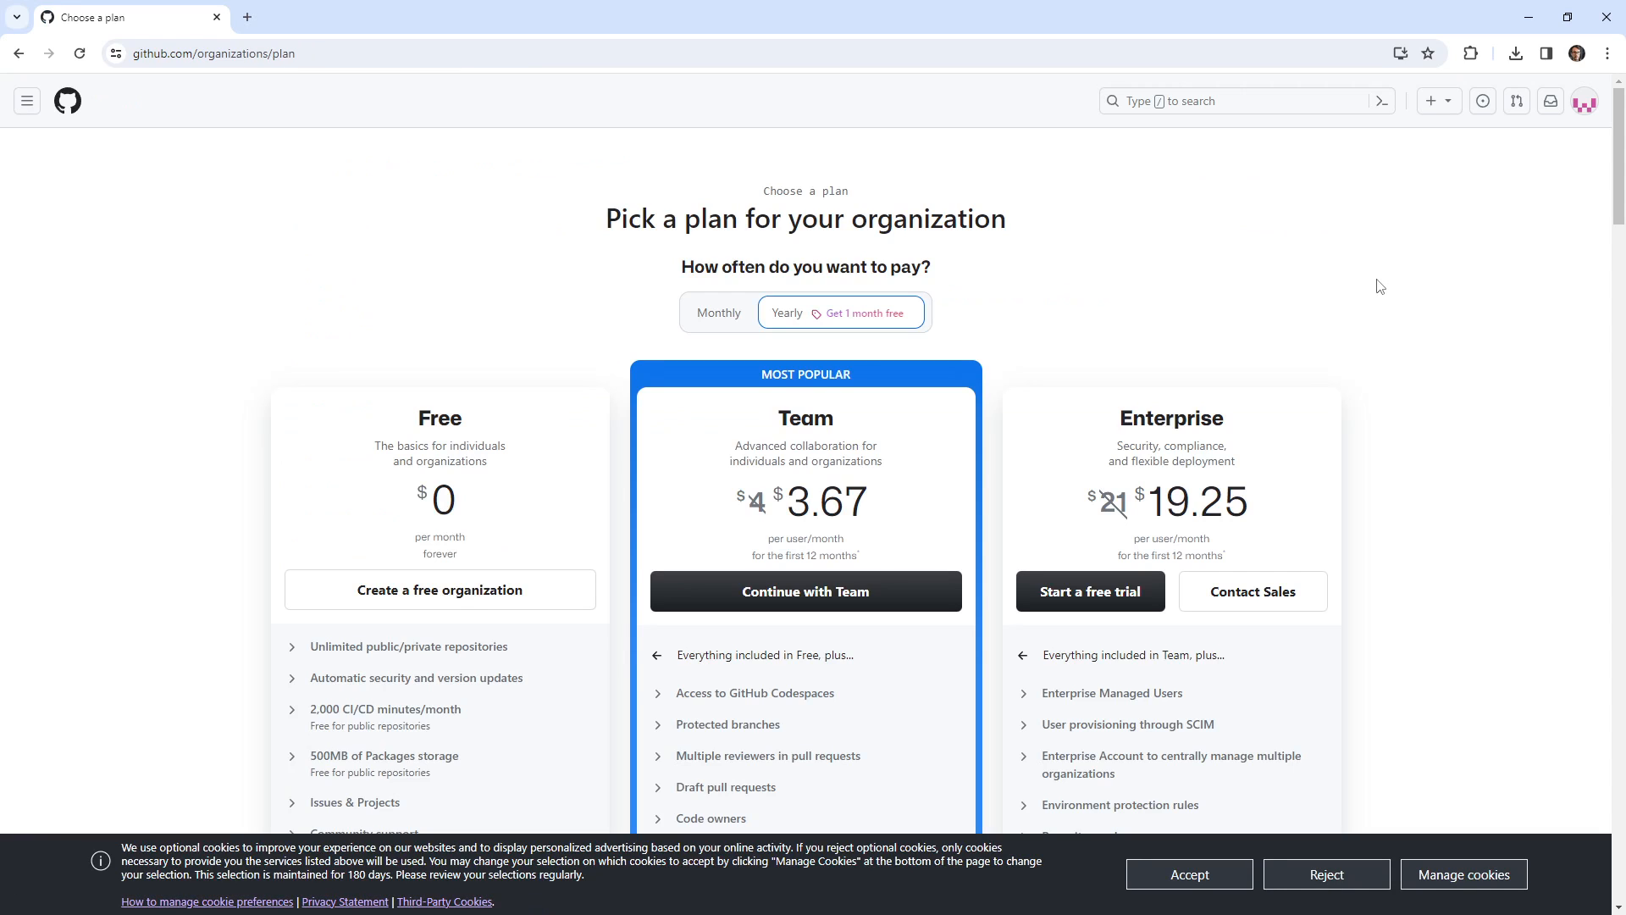
scroll("down", 3)
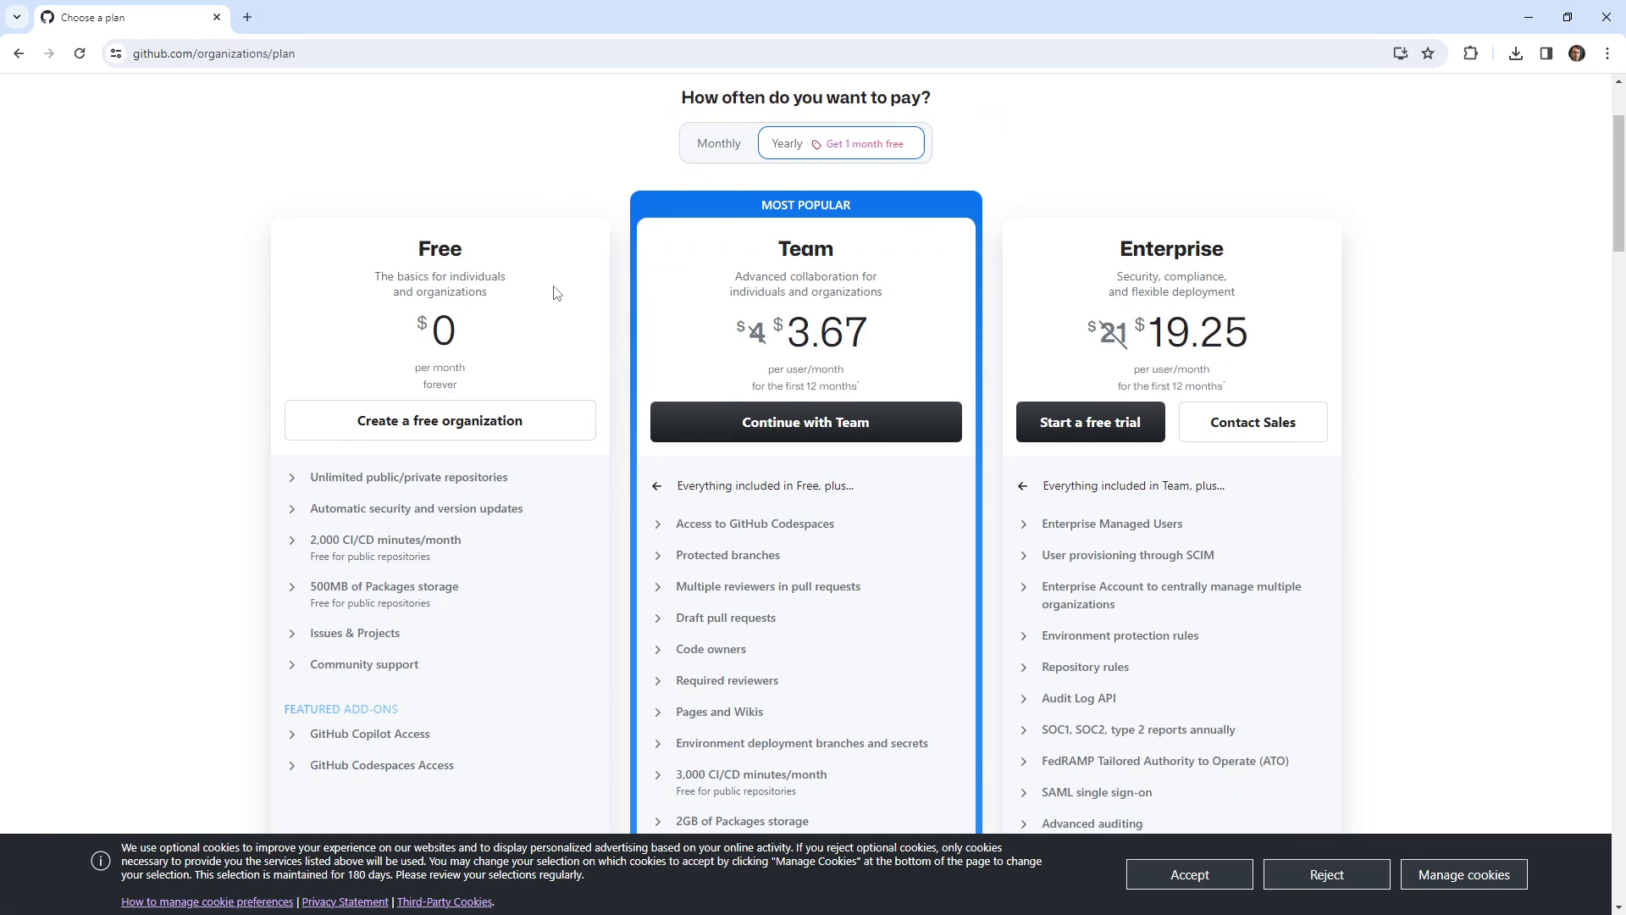
mouse_move(923, 256)
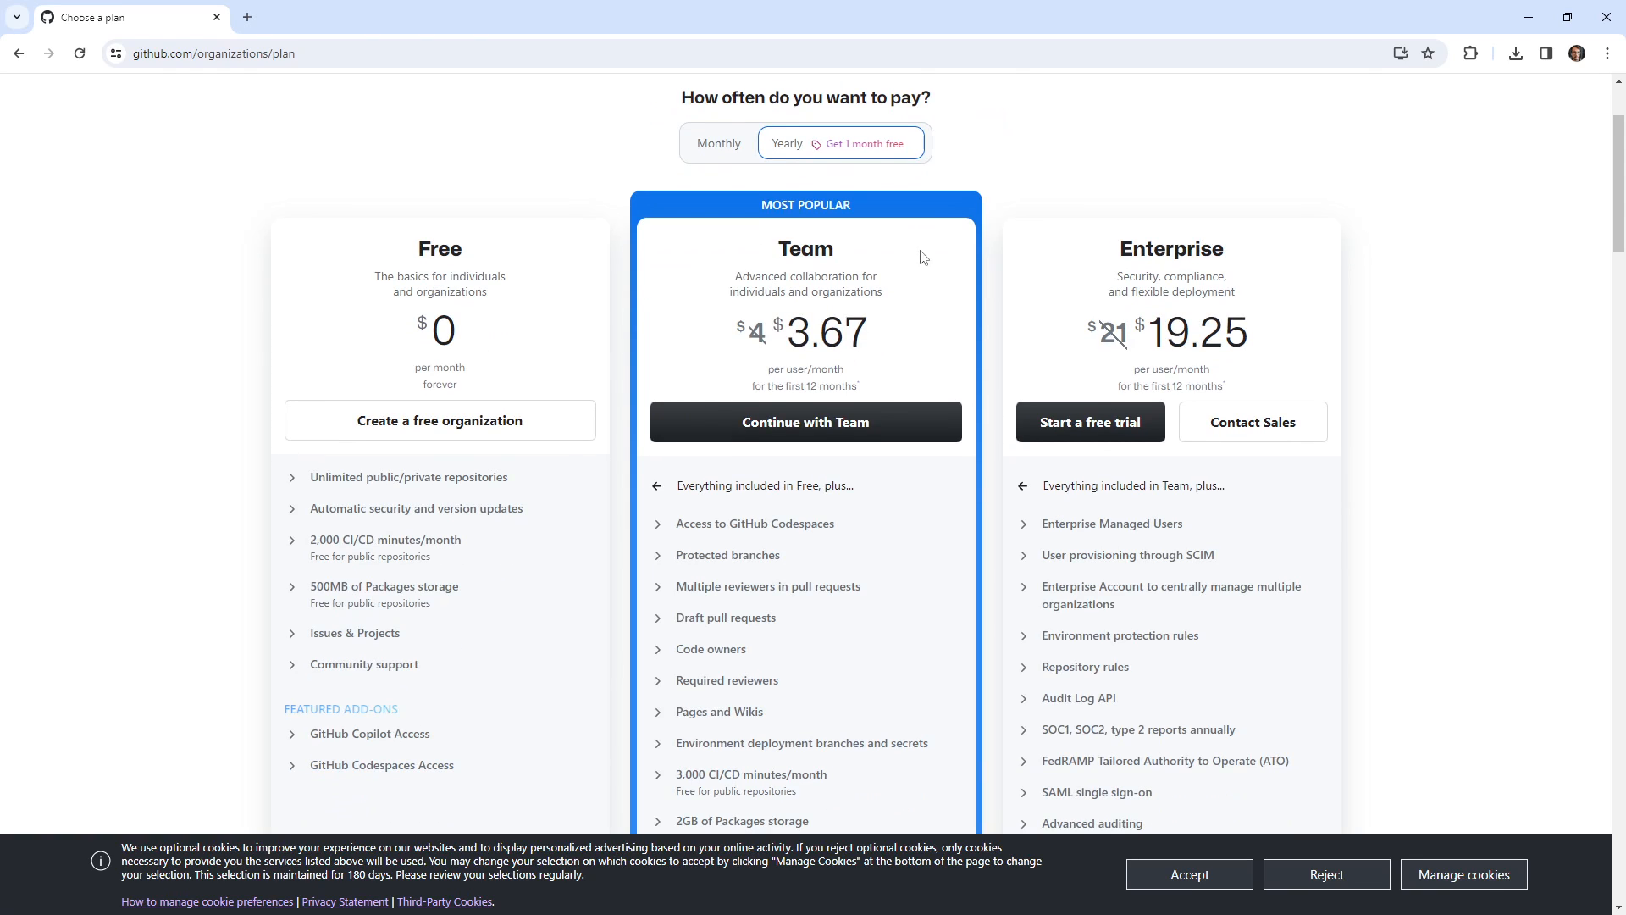
mouse_move(319, 375)
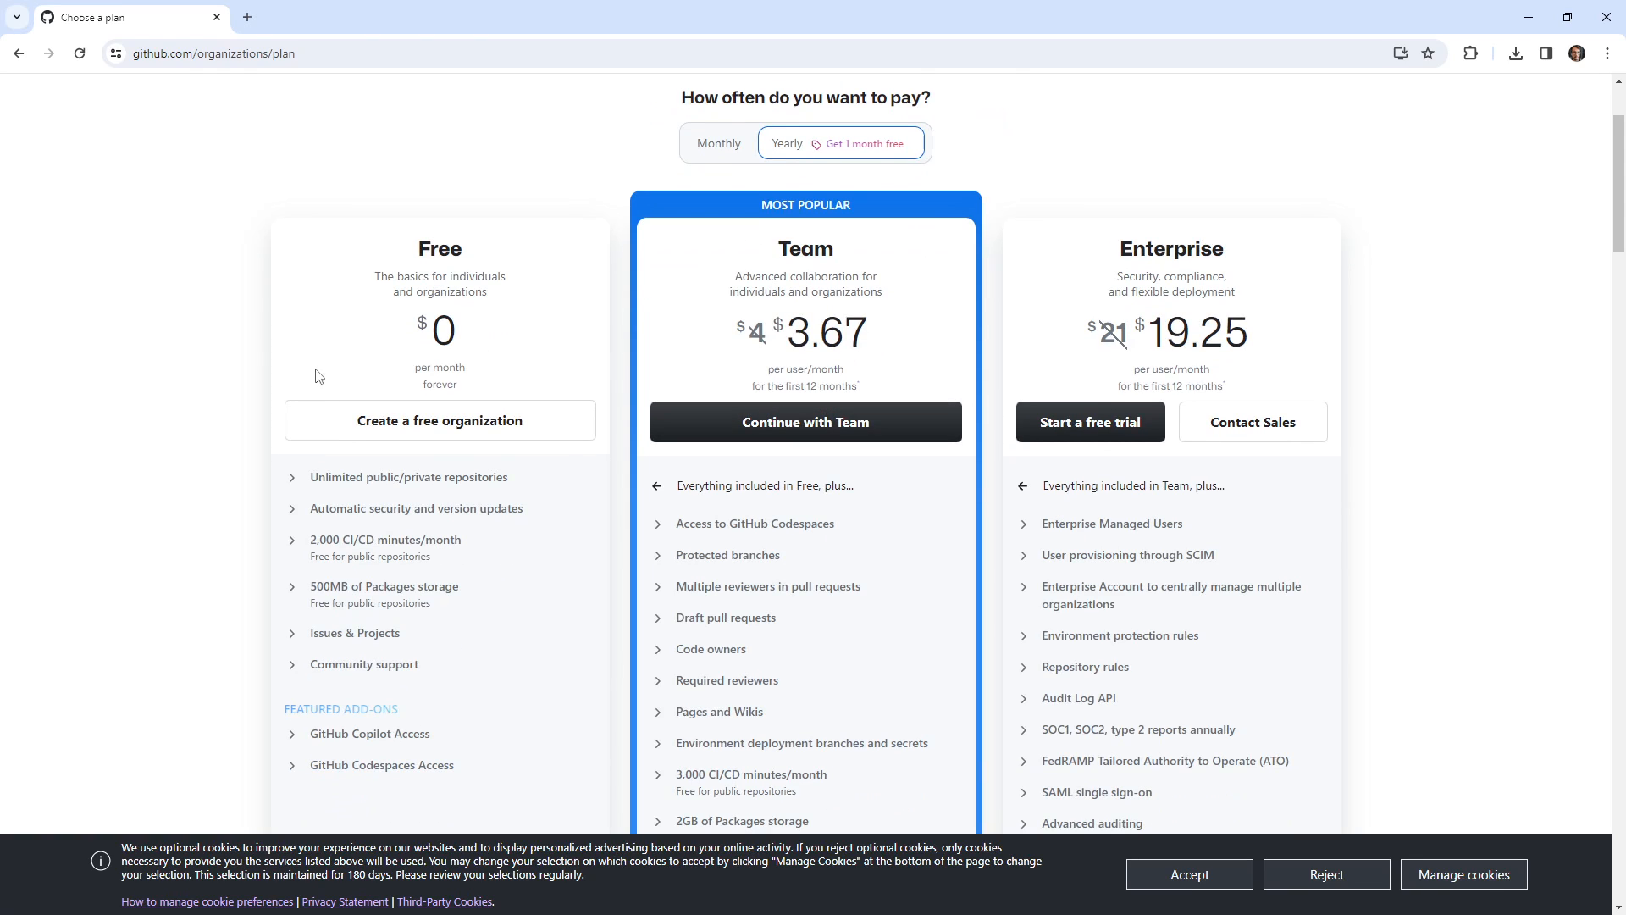
scroll("down", 3)
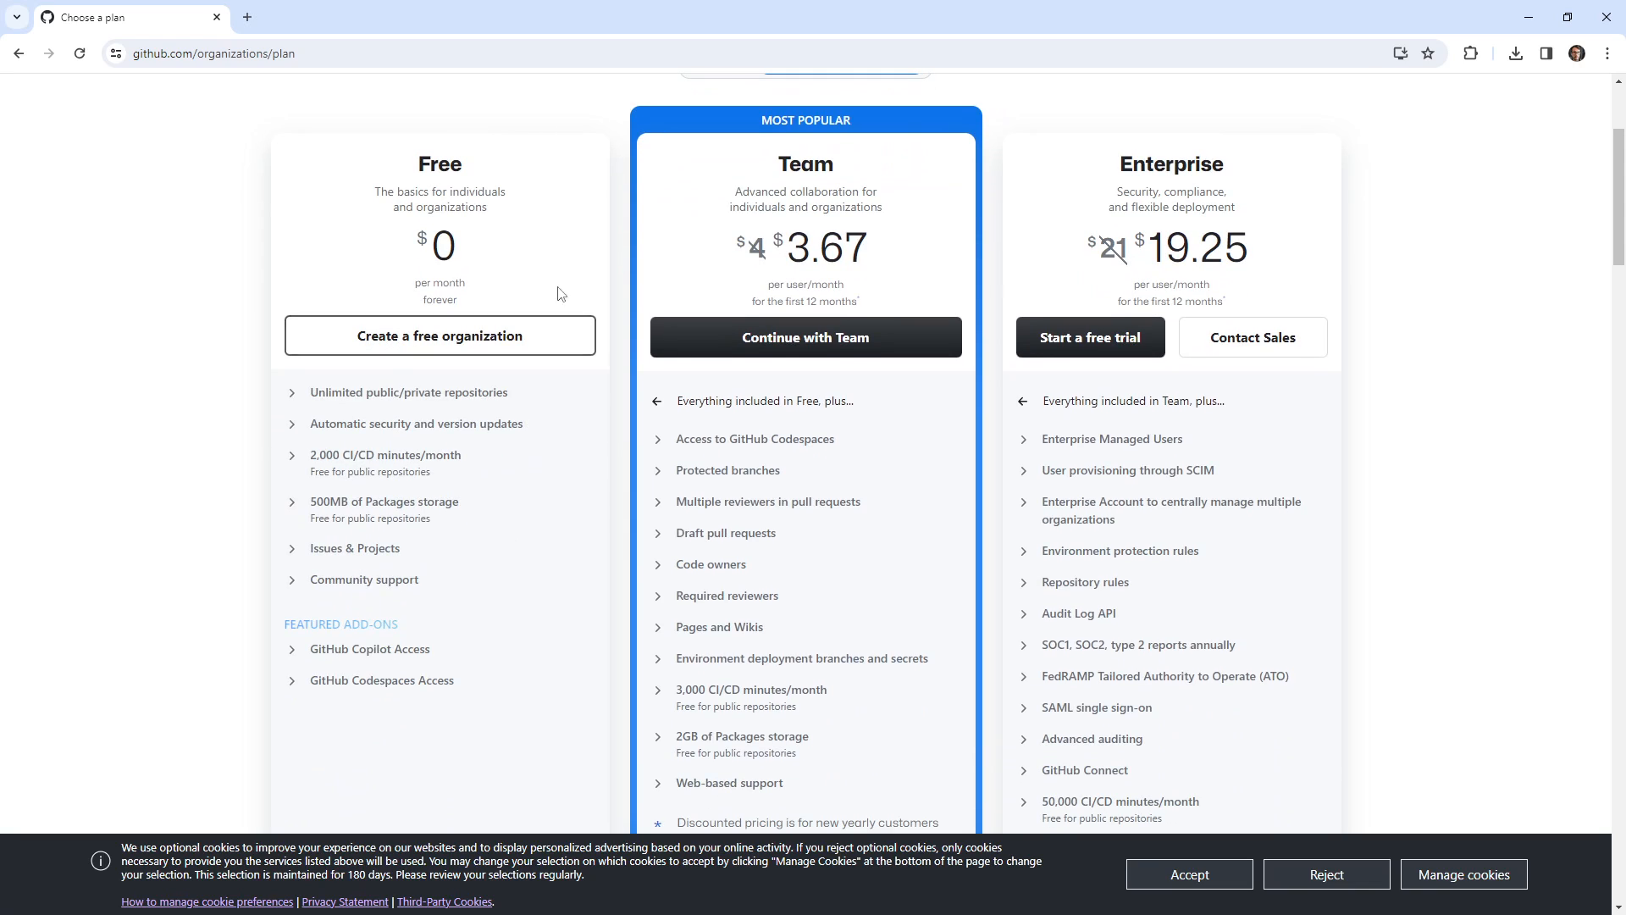
mouse_move(481, 361)
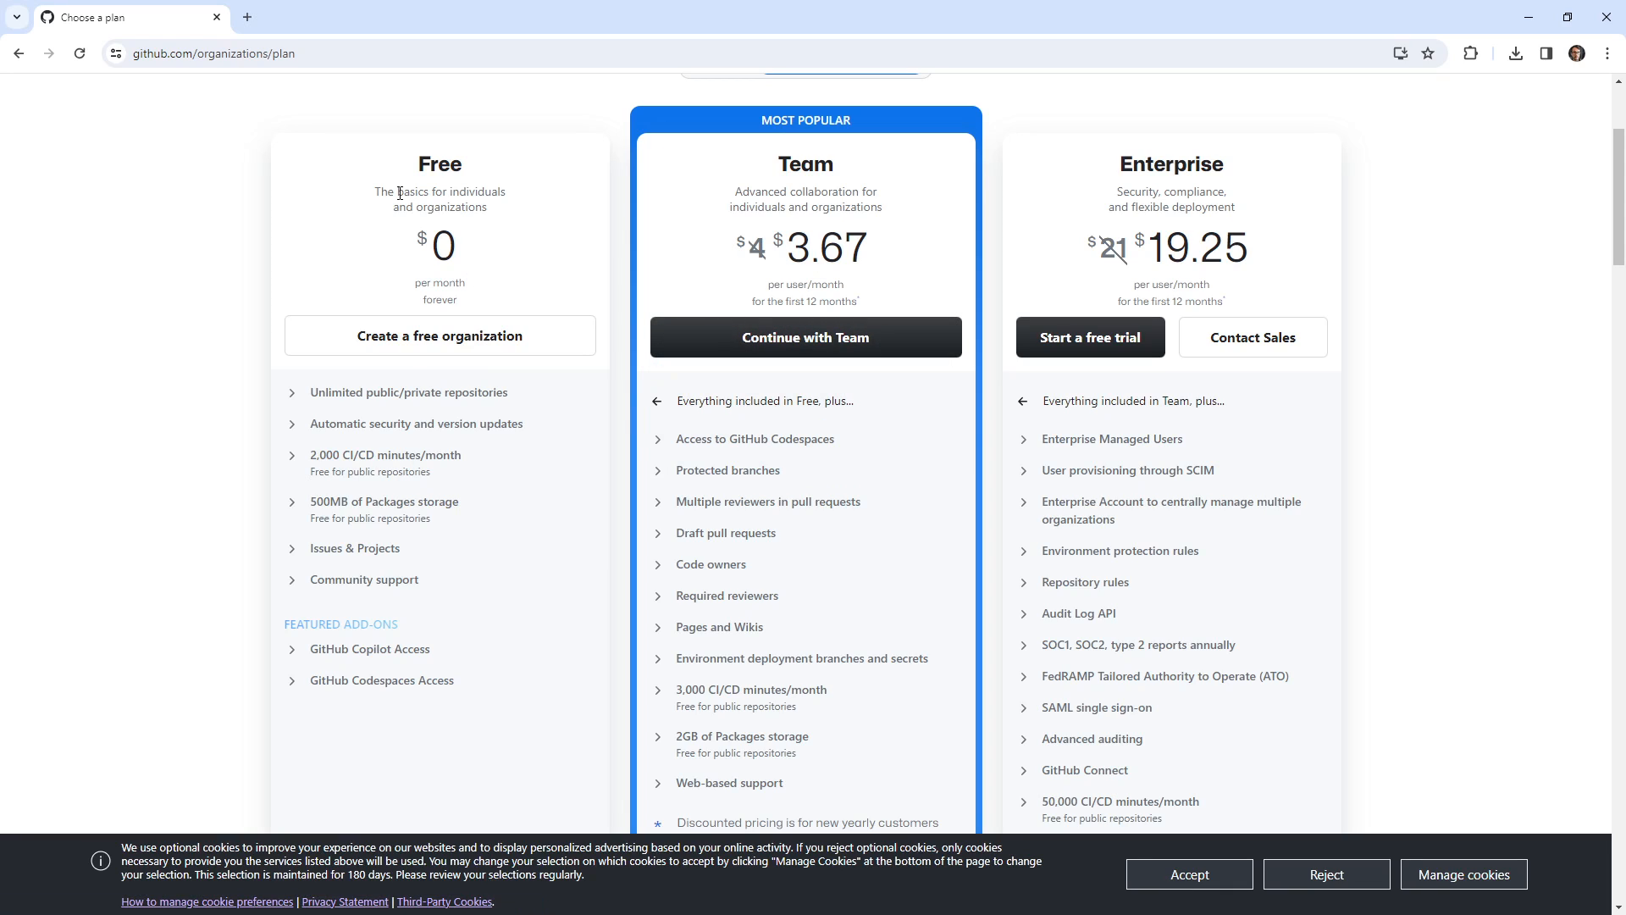
mouse_move(507, 520)
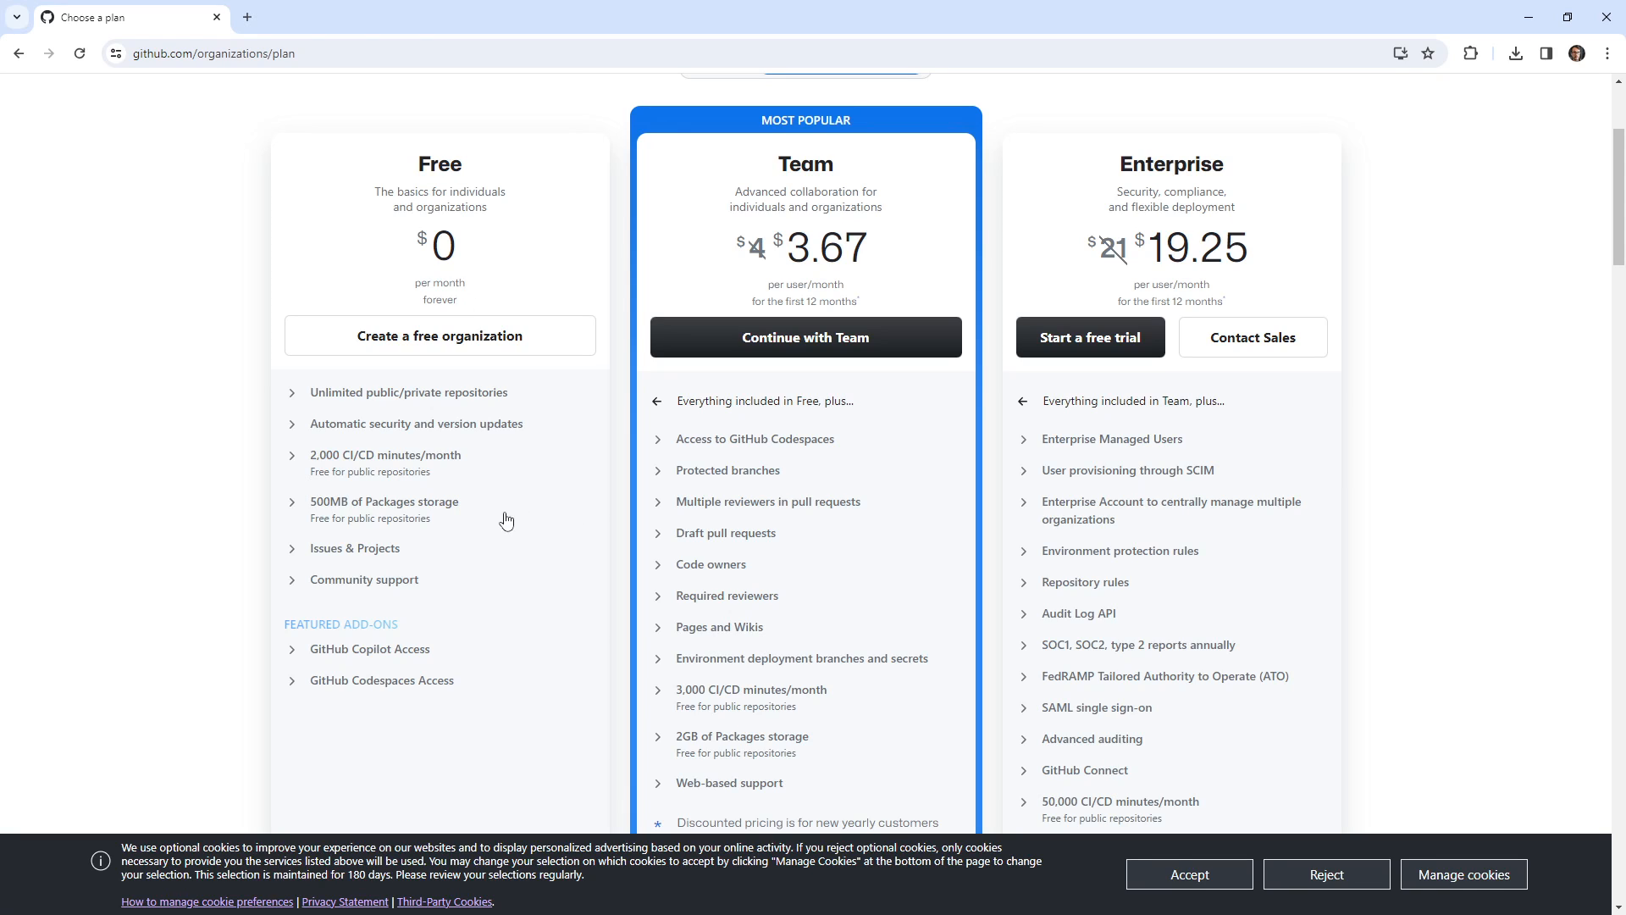
mouse_move(495, 485)
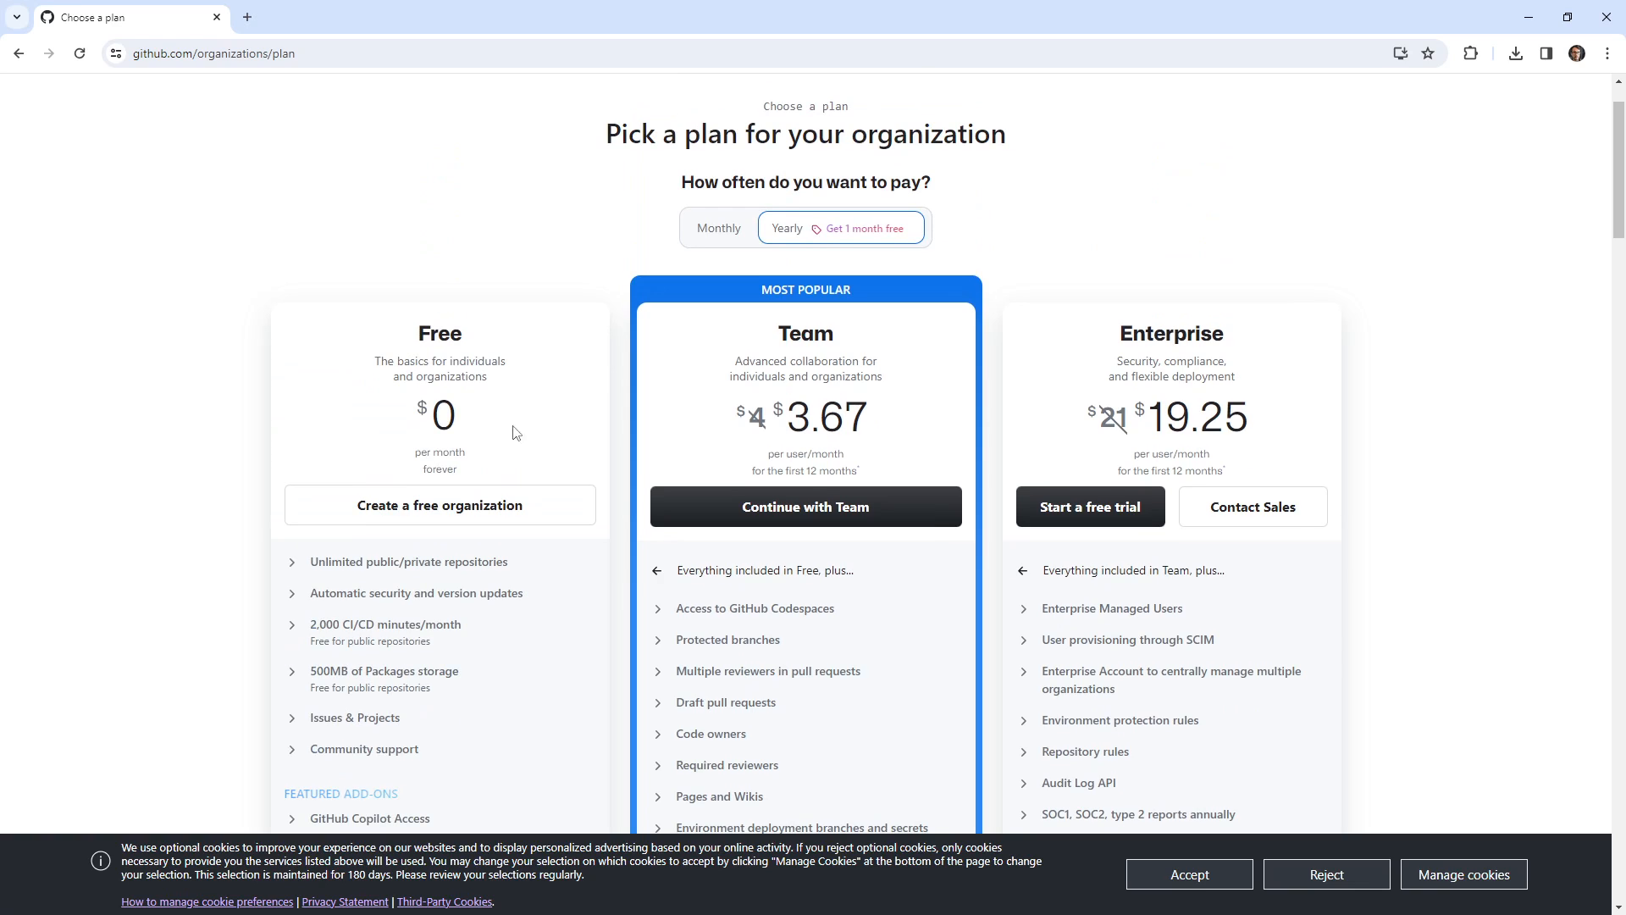
left_click(438, 505)
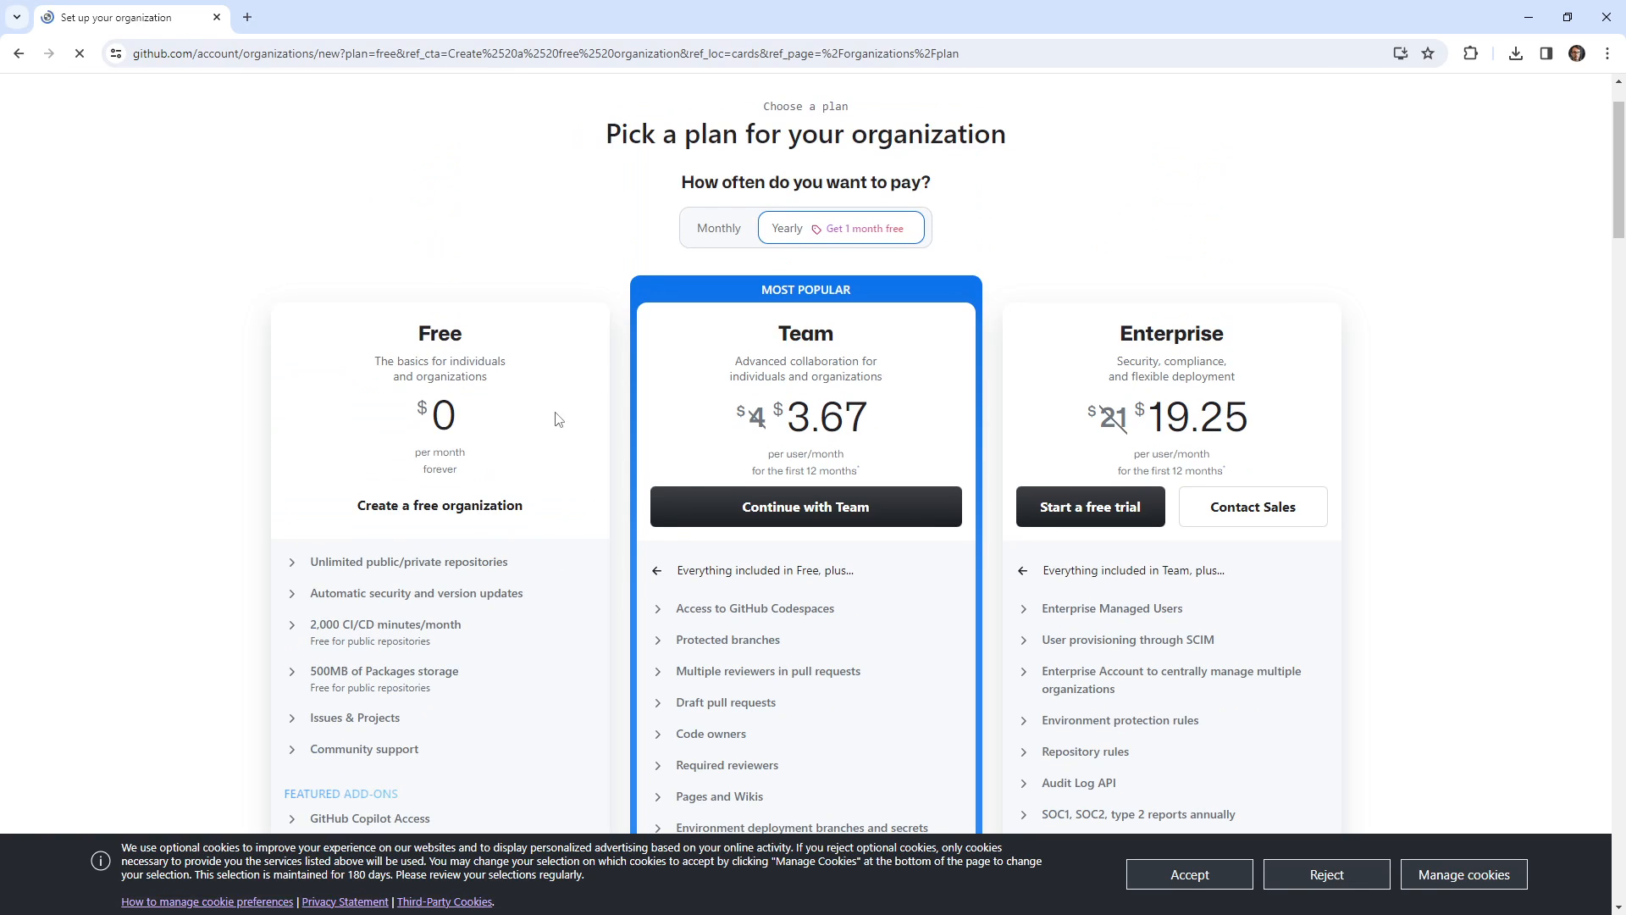
Name the organization GitHub-Cloud-Journeyers, add a contact email and set personal-account ownership
left_click(439, 505)
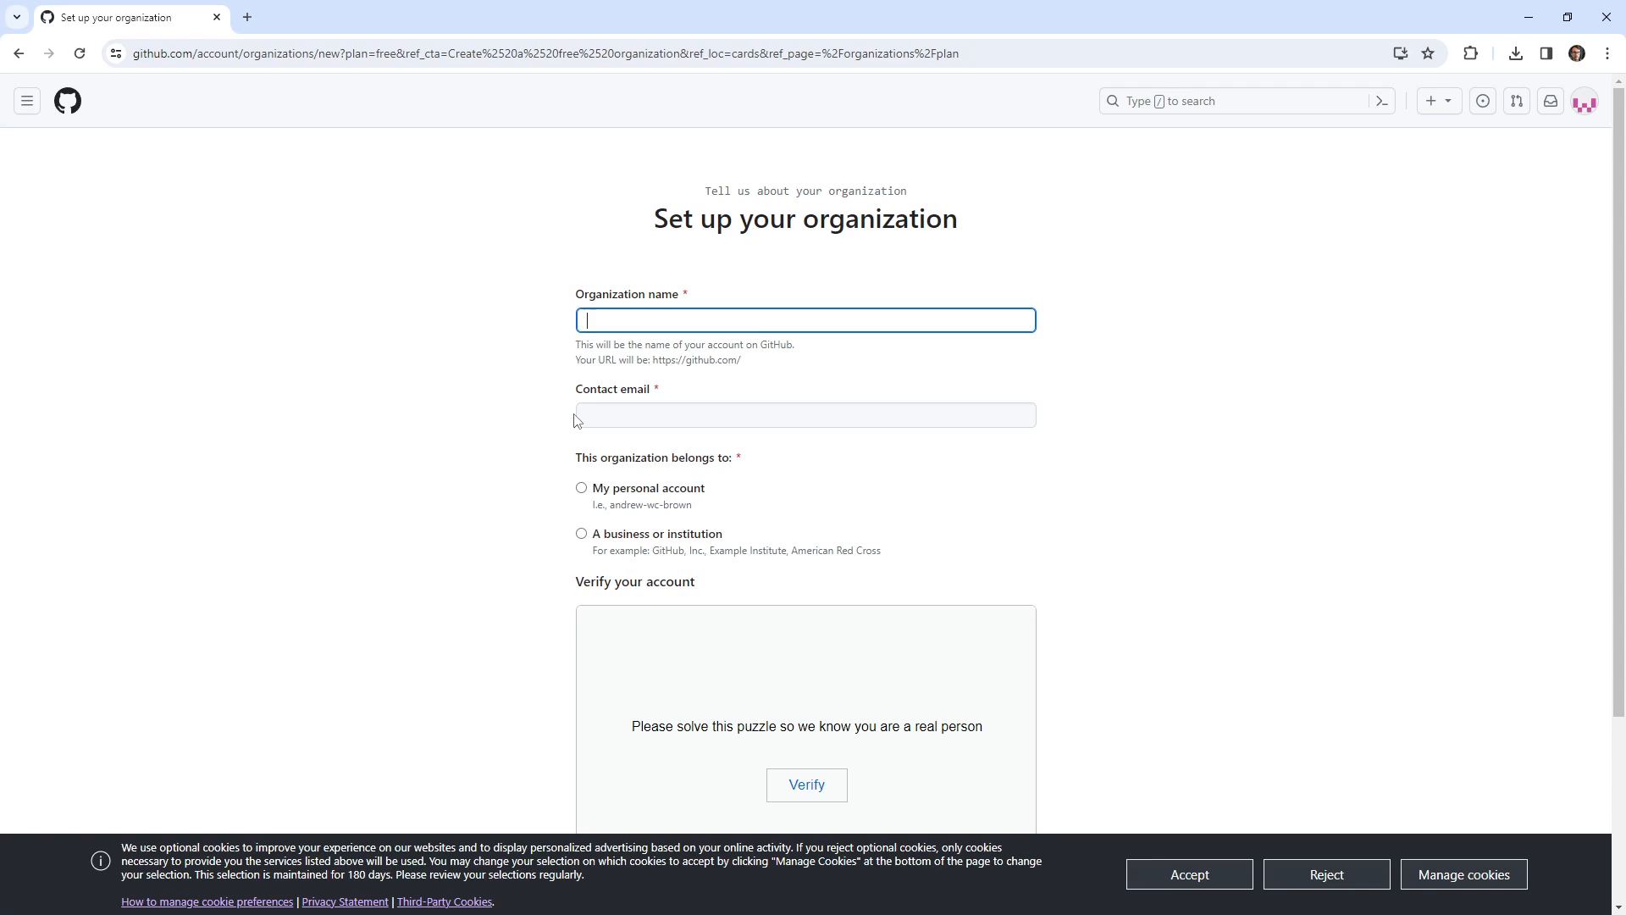
type("GitHub-Cloud-Journeyers")
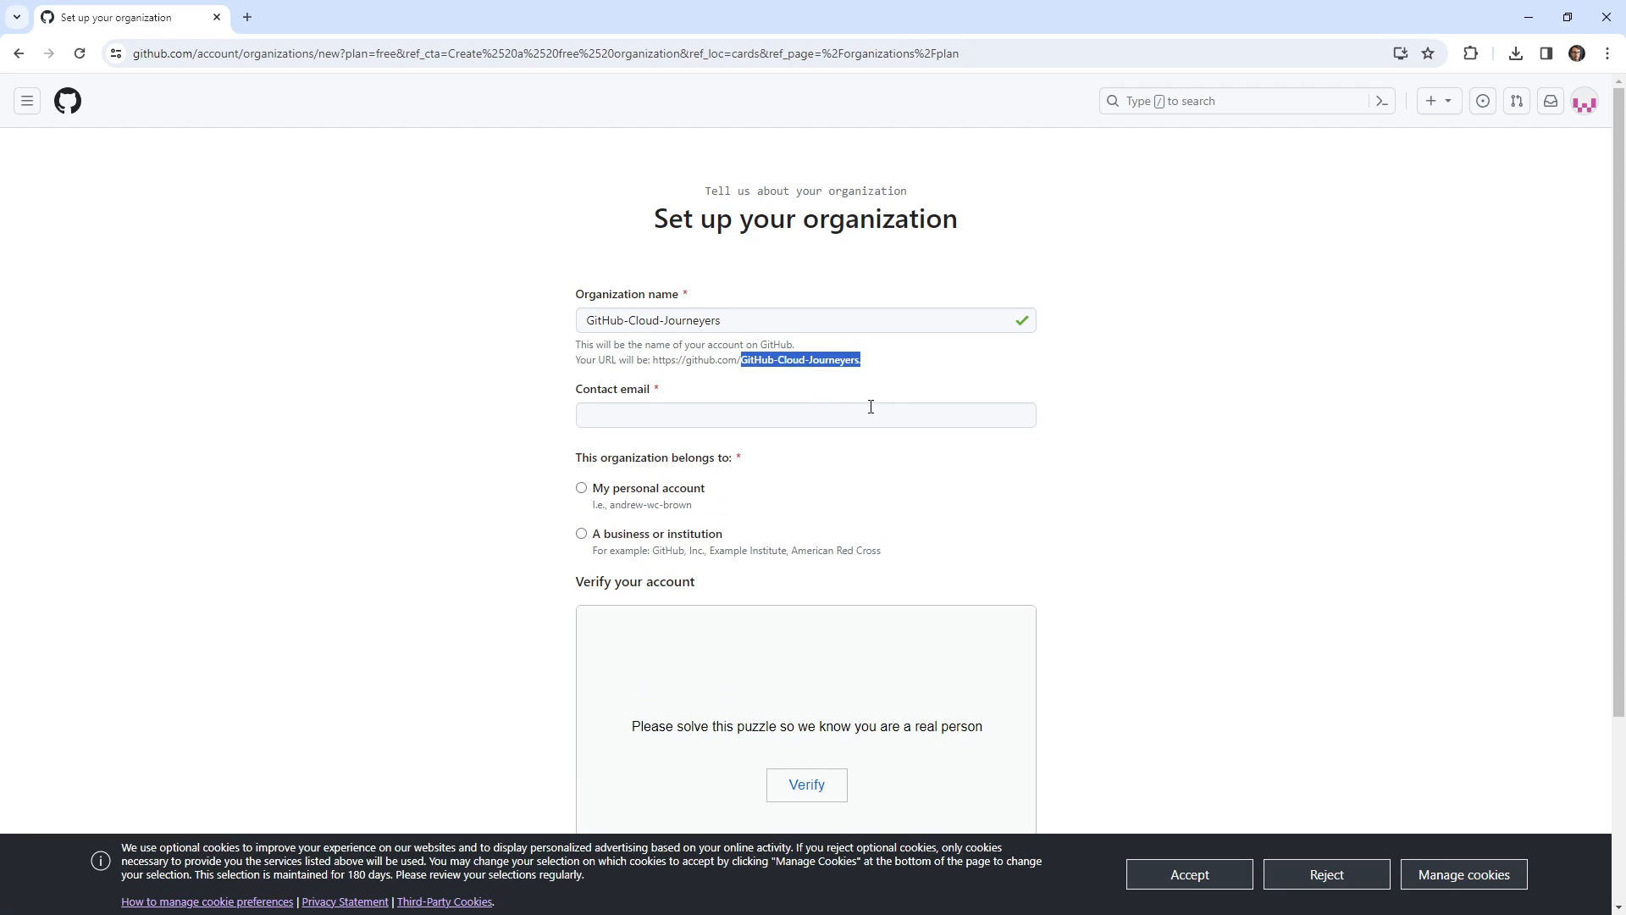
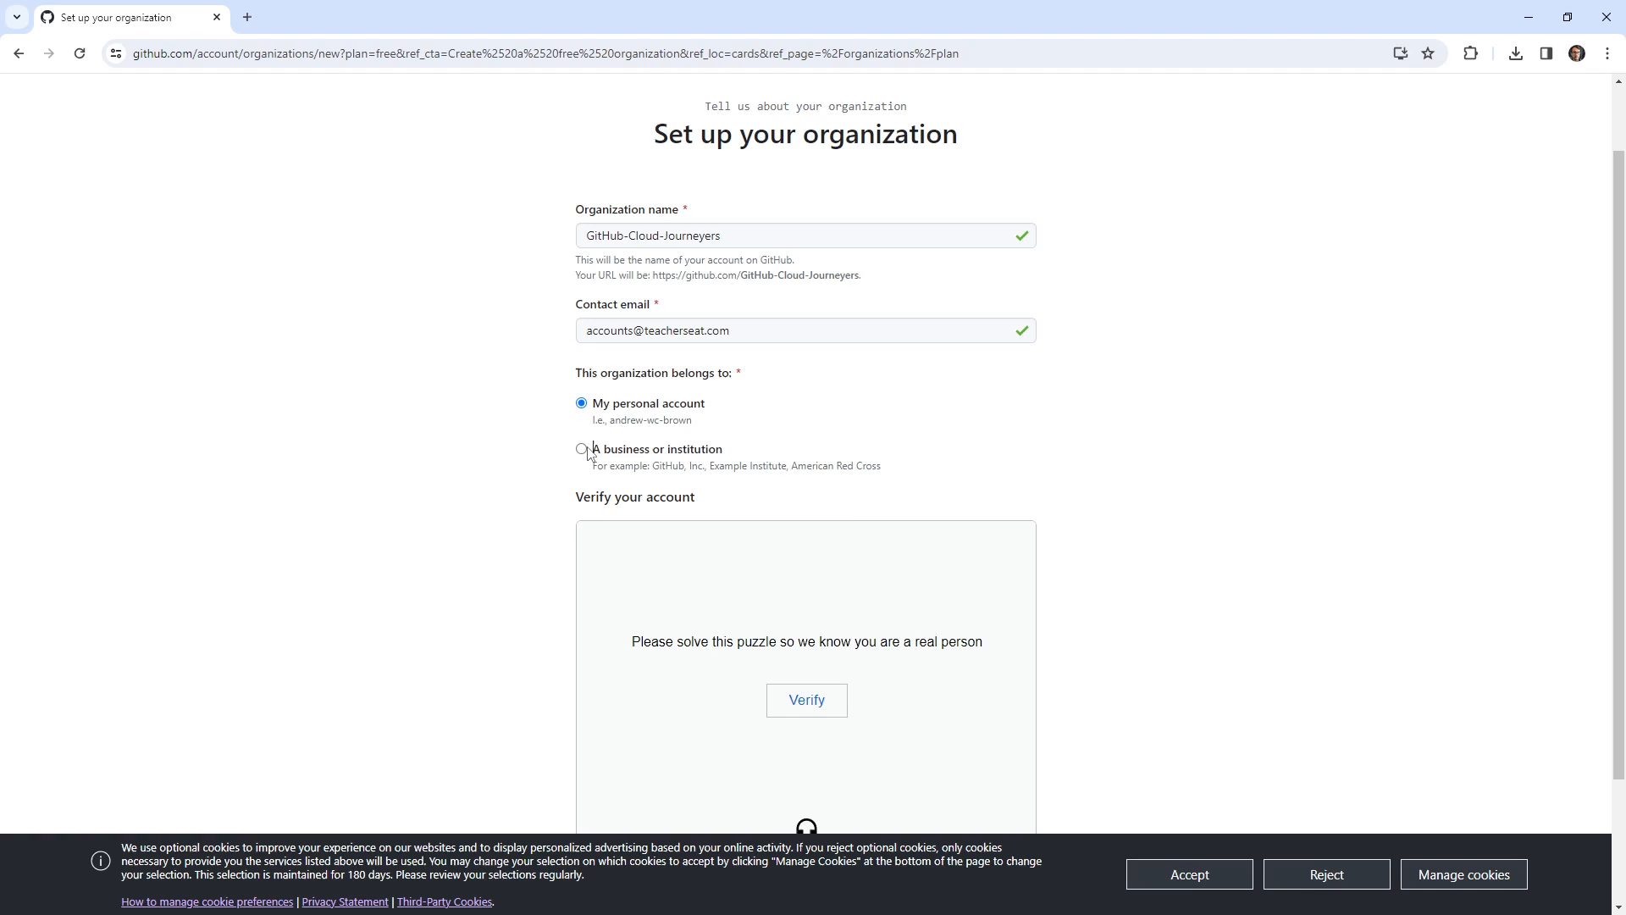
left_click(579, 447)
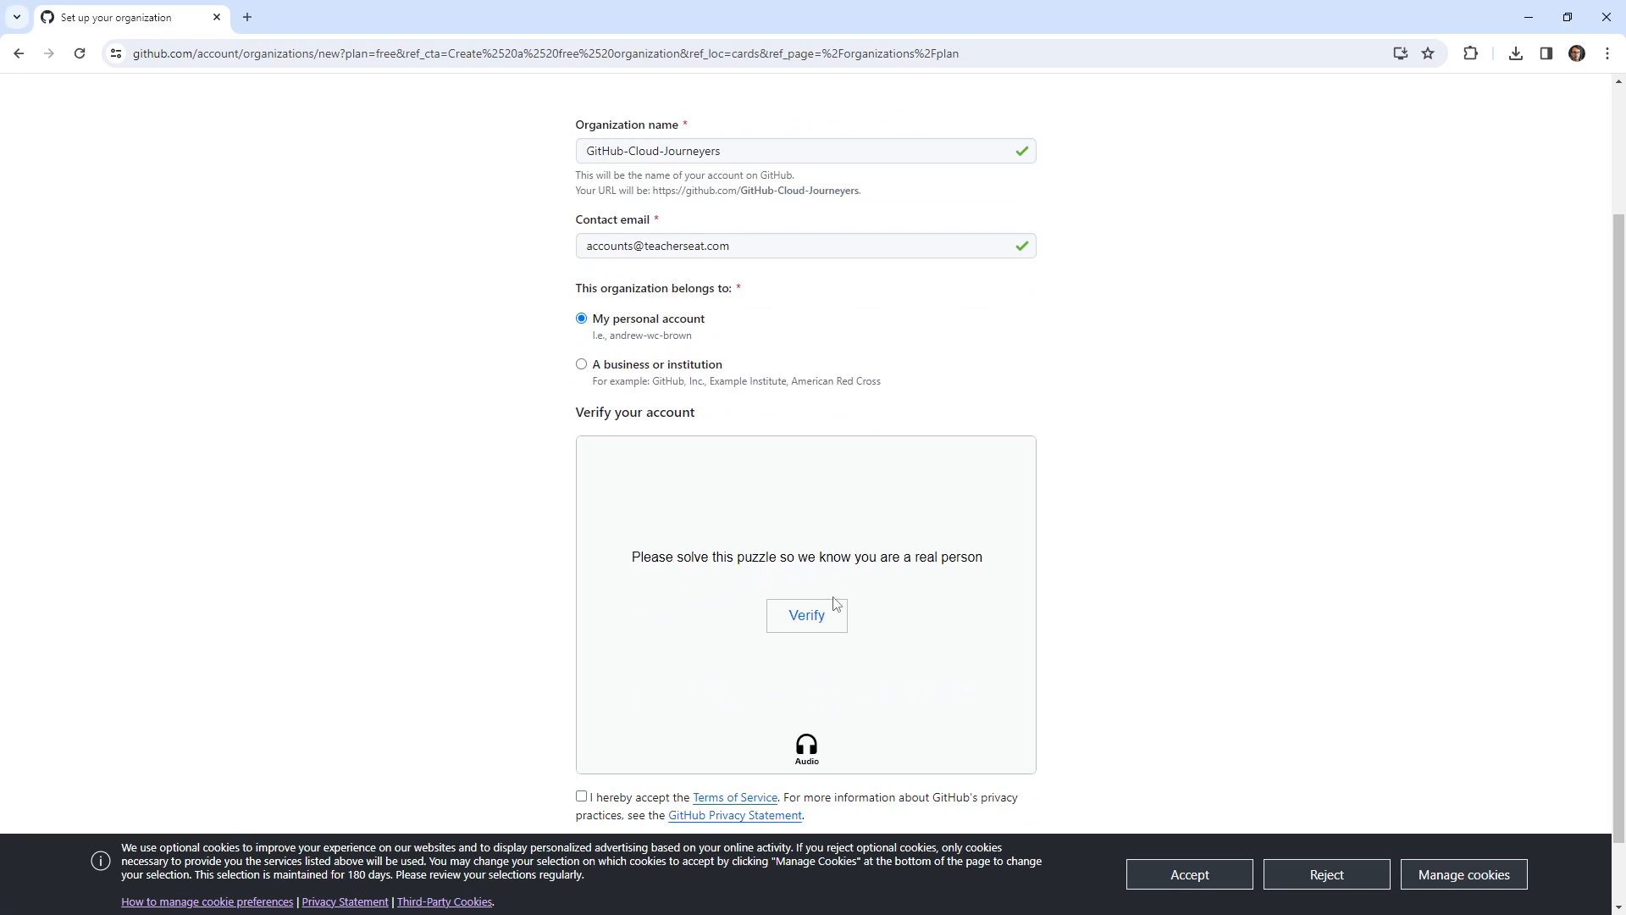
Pass the human verification puzzle and accept the Terms of Service
left_click(807, 615)
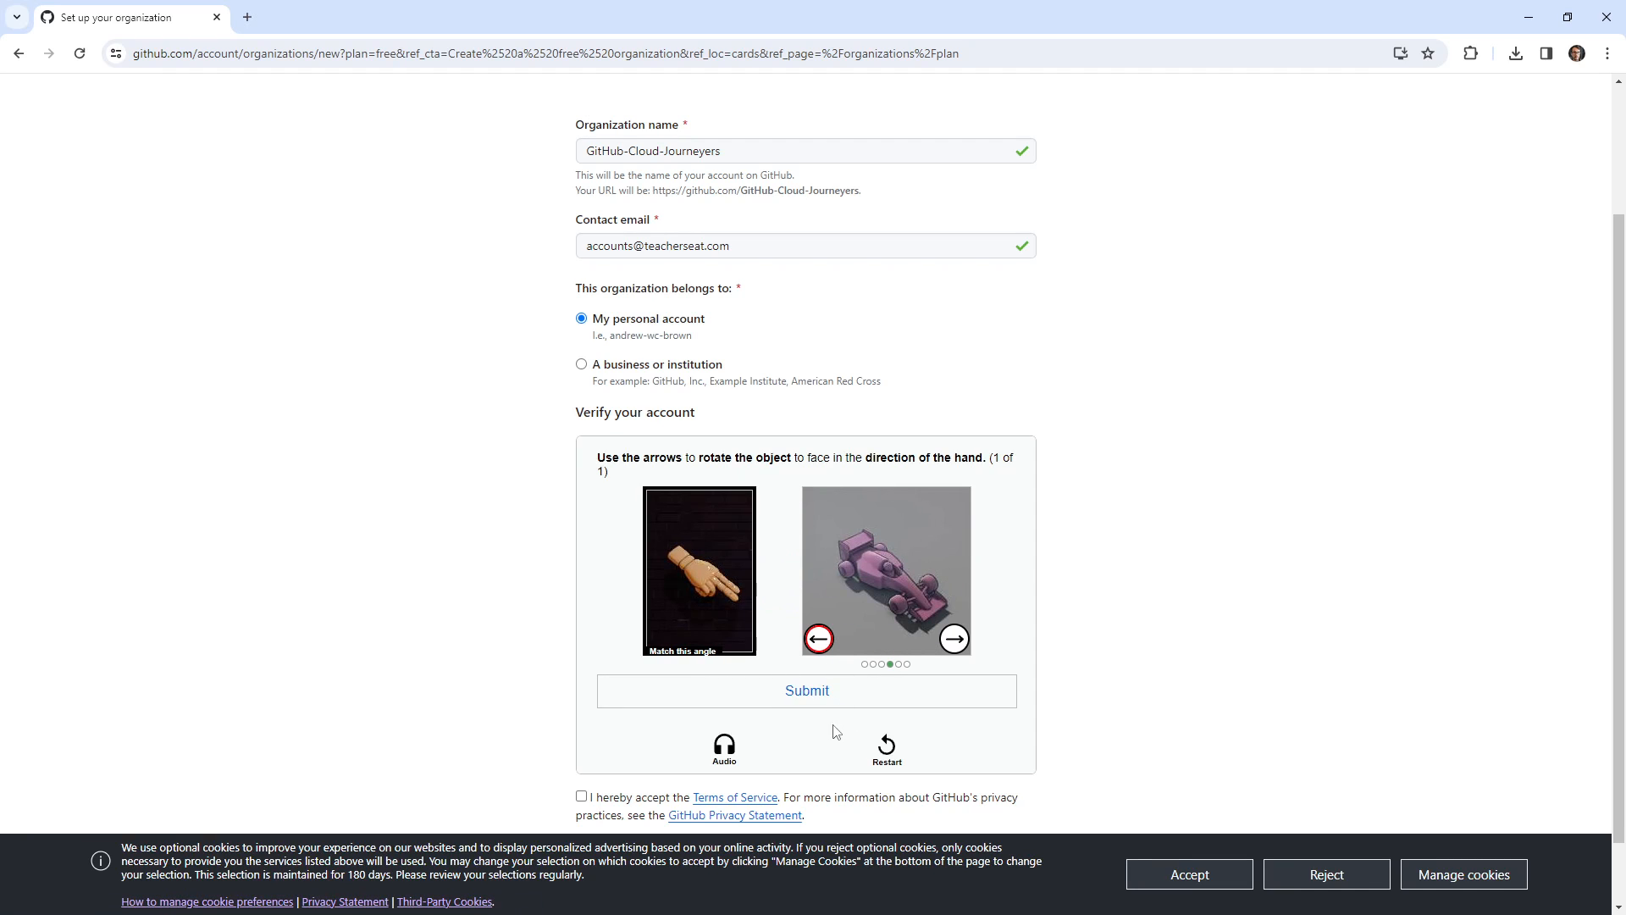
left_click(807, 691)
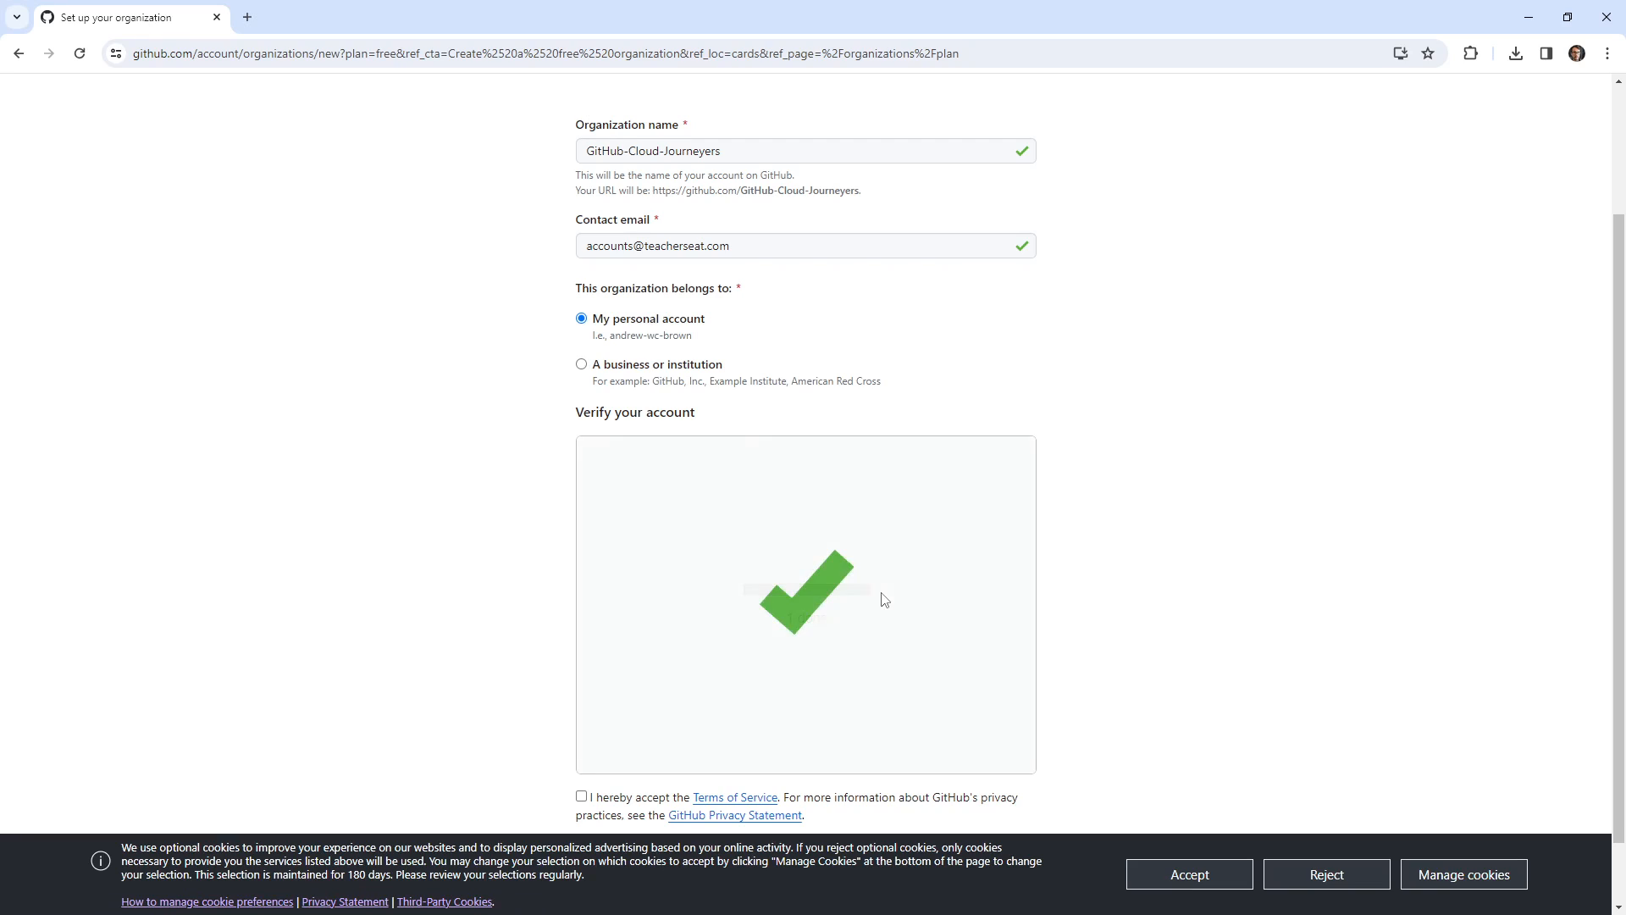
mouse_move(891, 467)
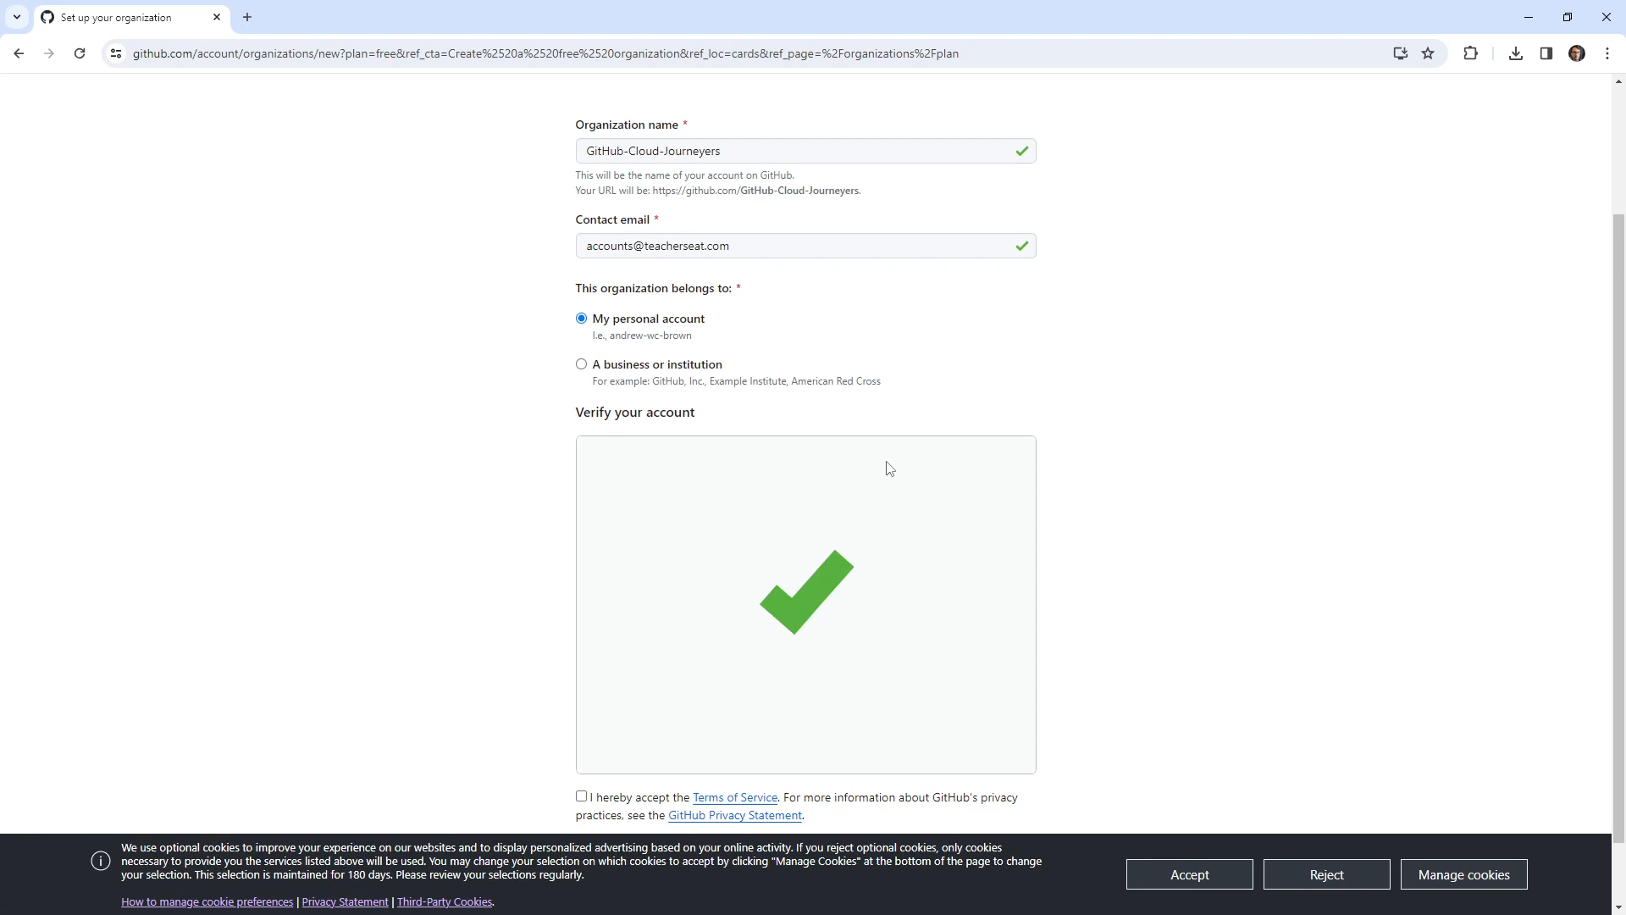
left_click(581, 797)
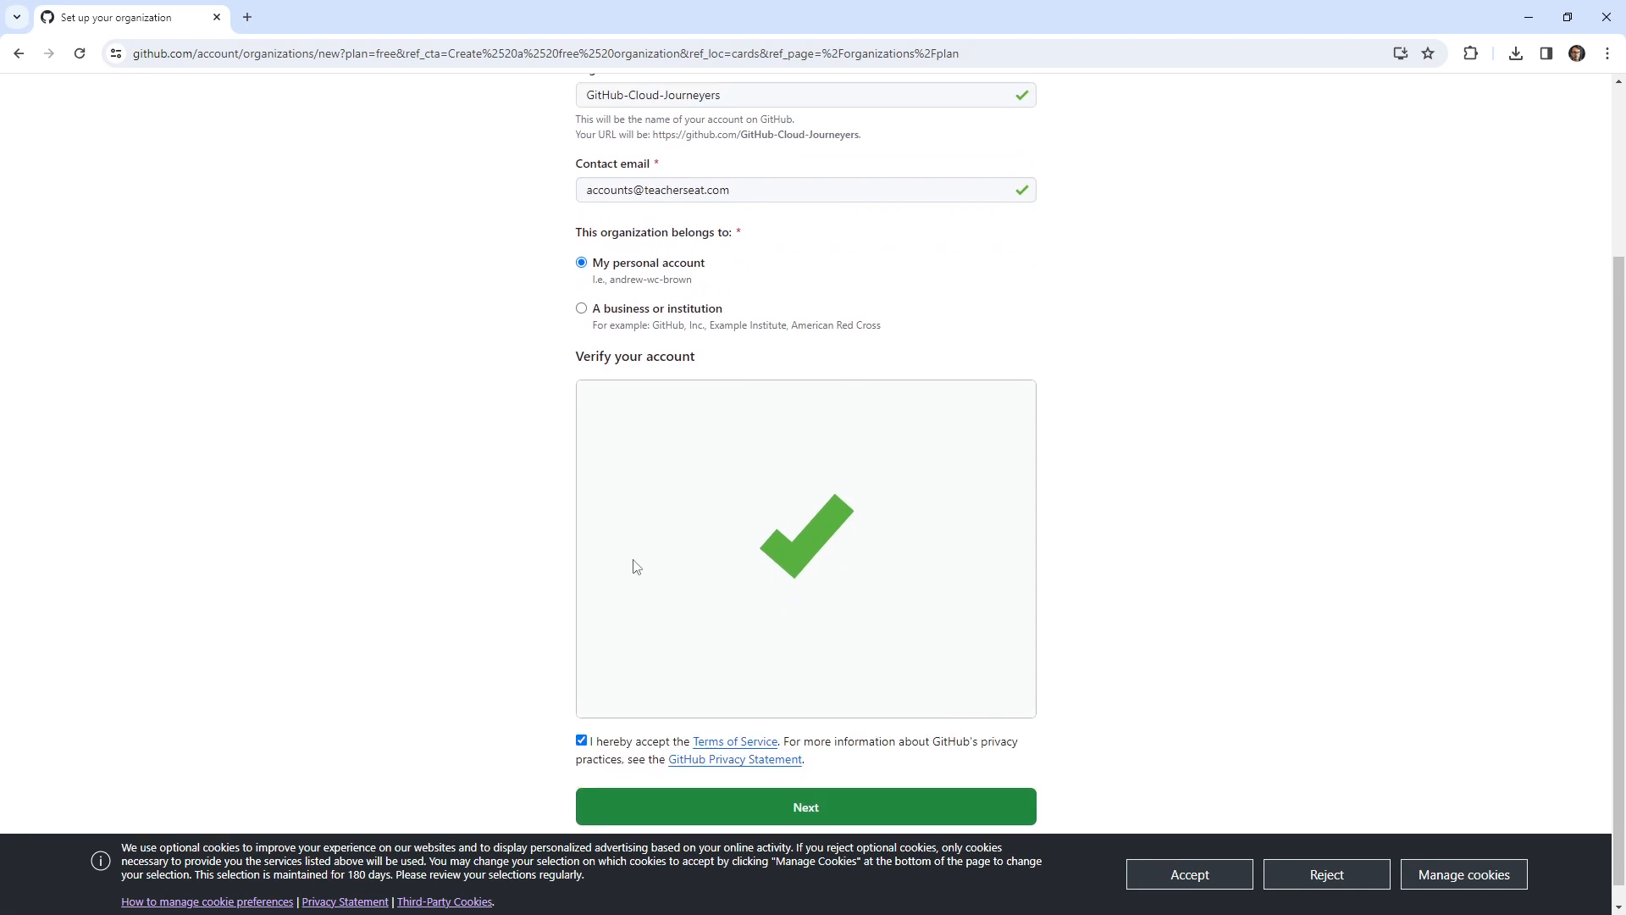
Recheck the organization name entry and submit the setup with Next
scroll("up", 3)
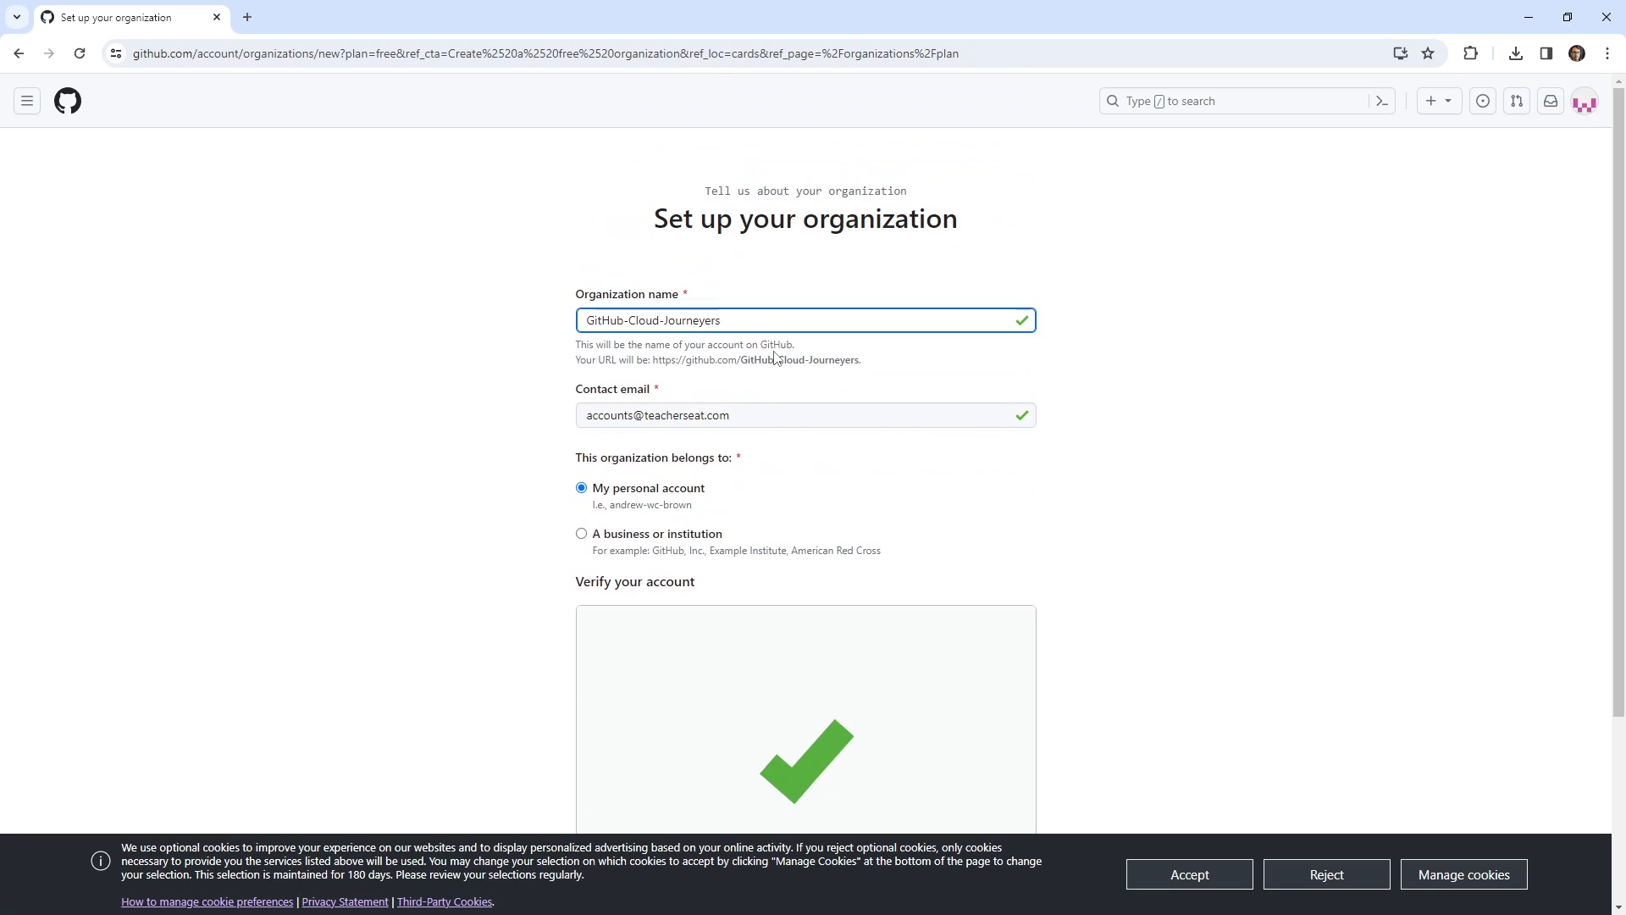
left_click(705, 320)
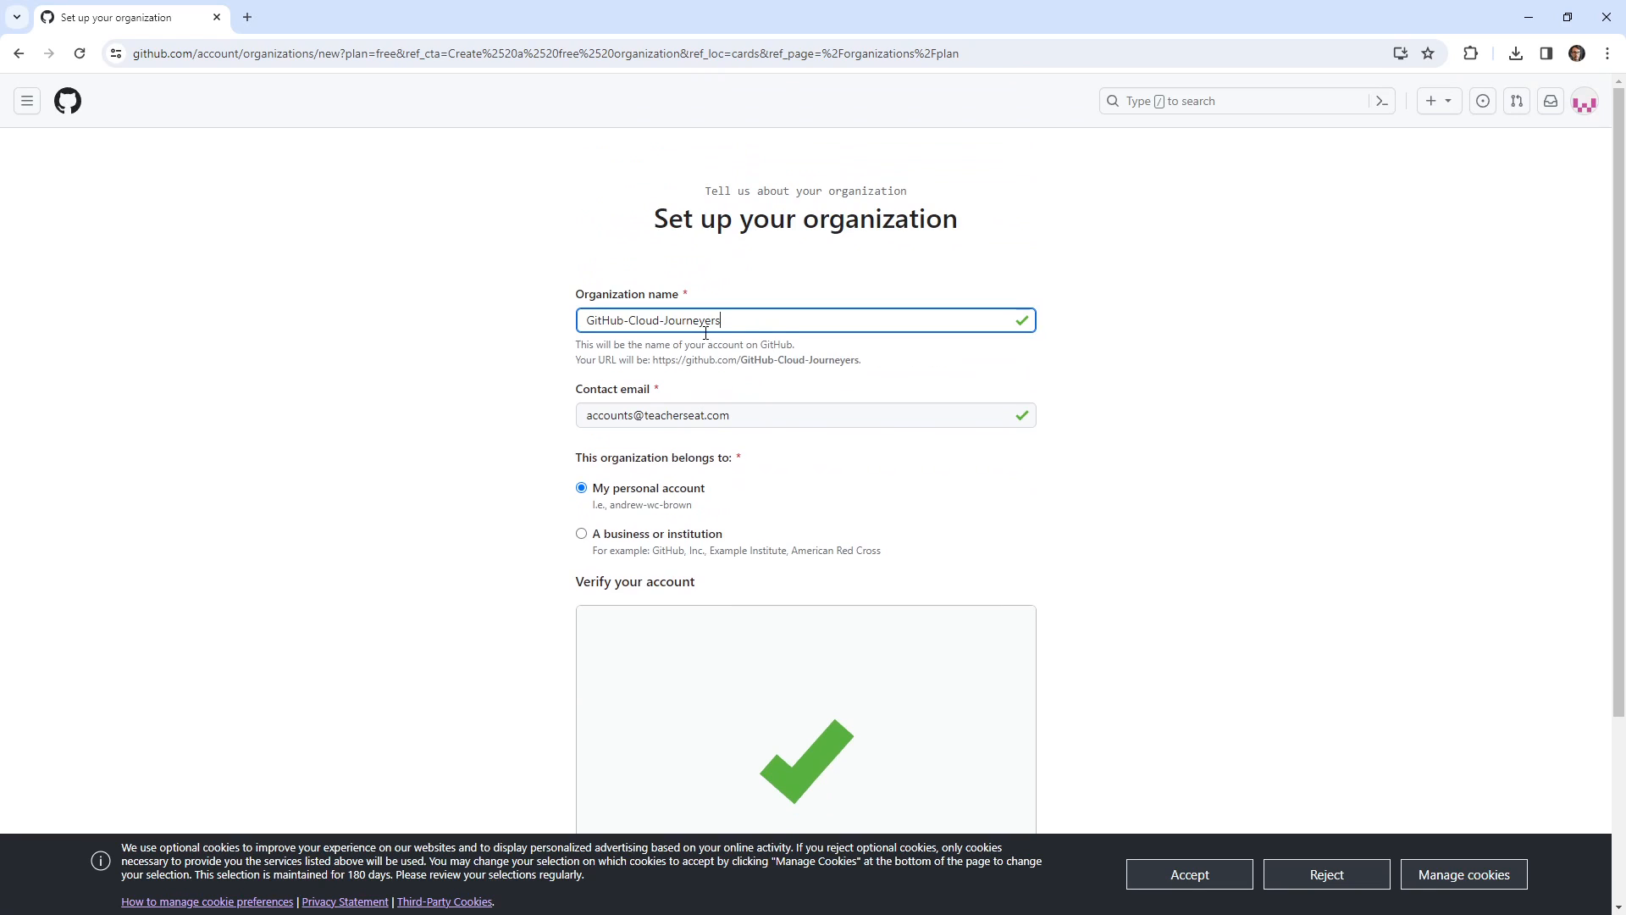
scroll("down", 3)
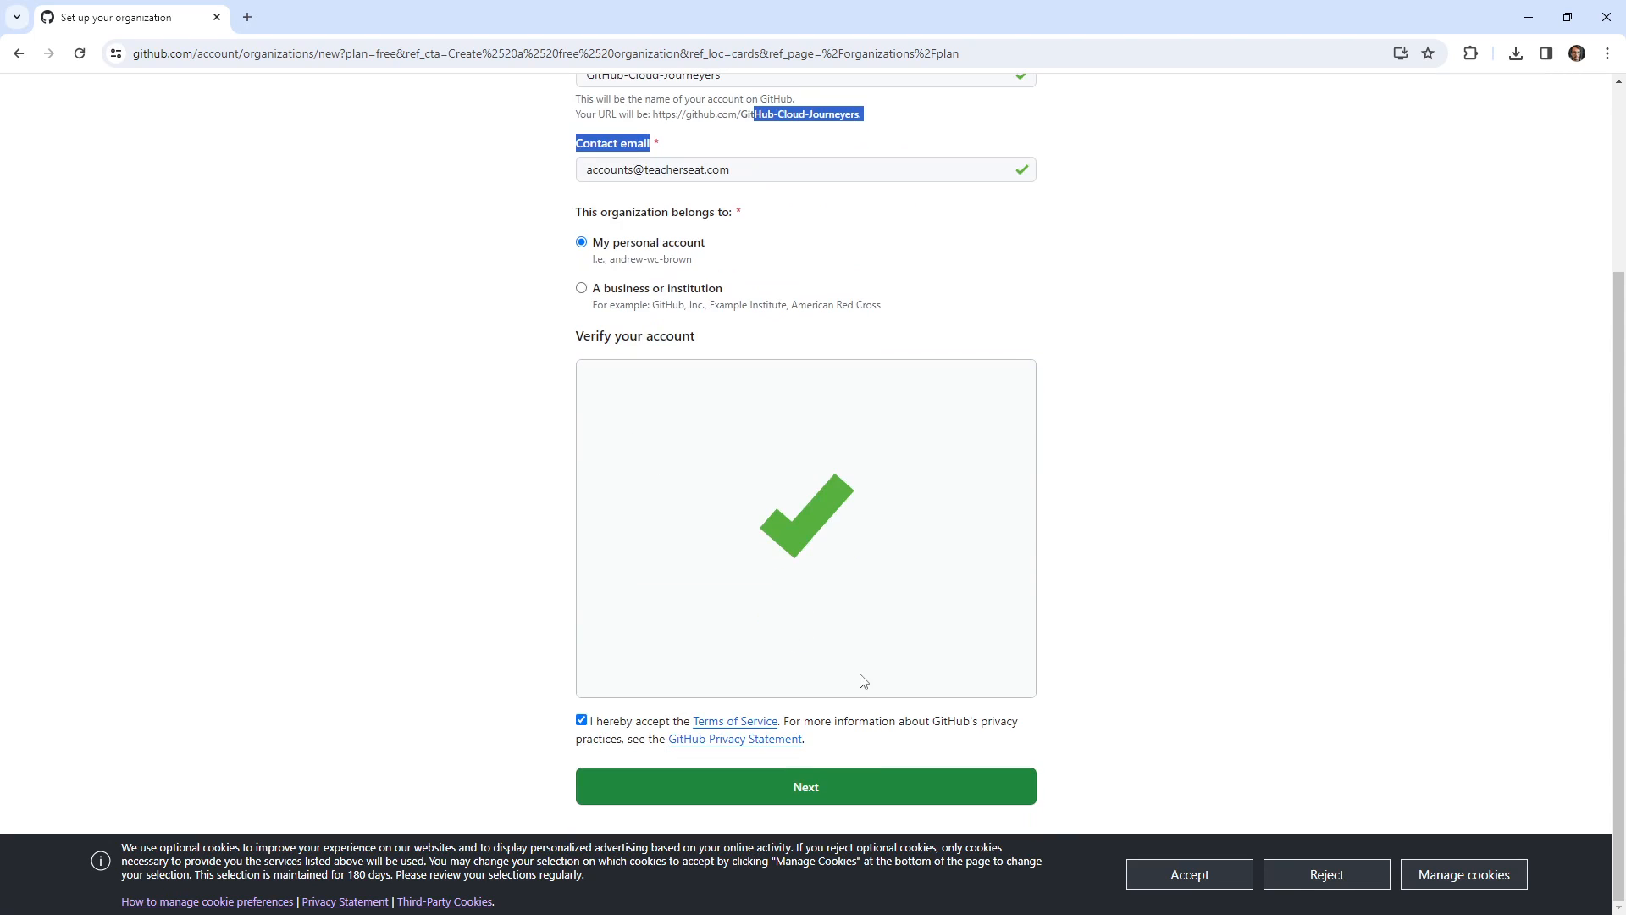
left_click(806, 786)
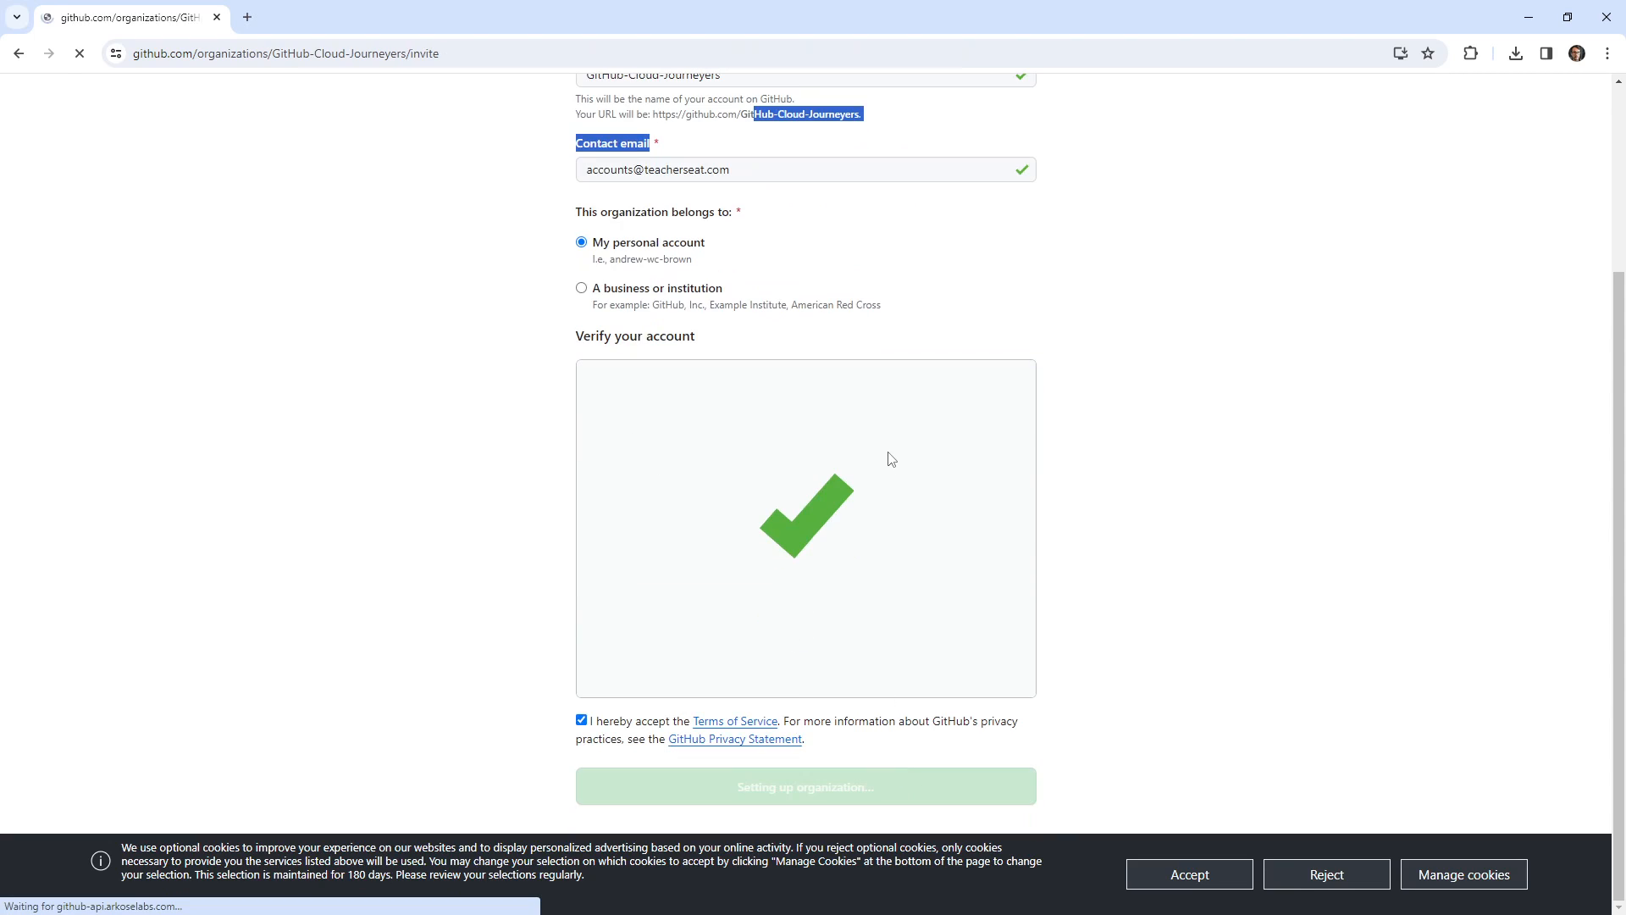
Invite the user omenking as a member and complete the organization setup
left_click(807, 786)
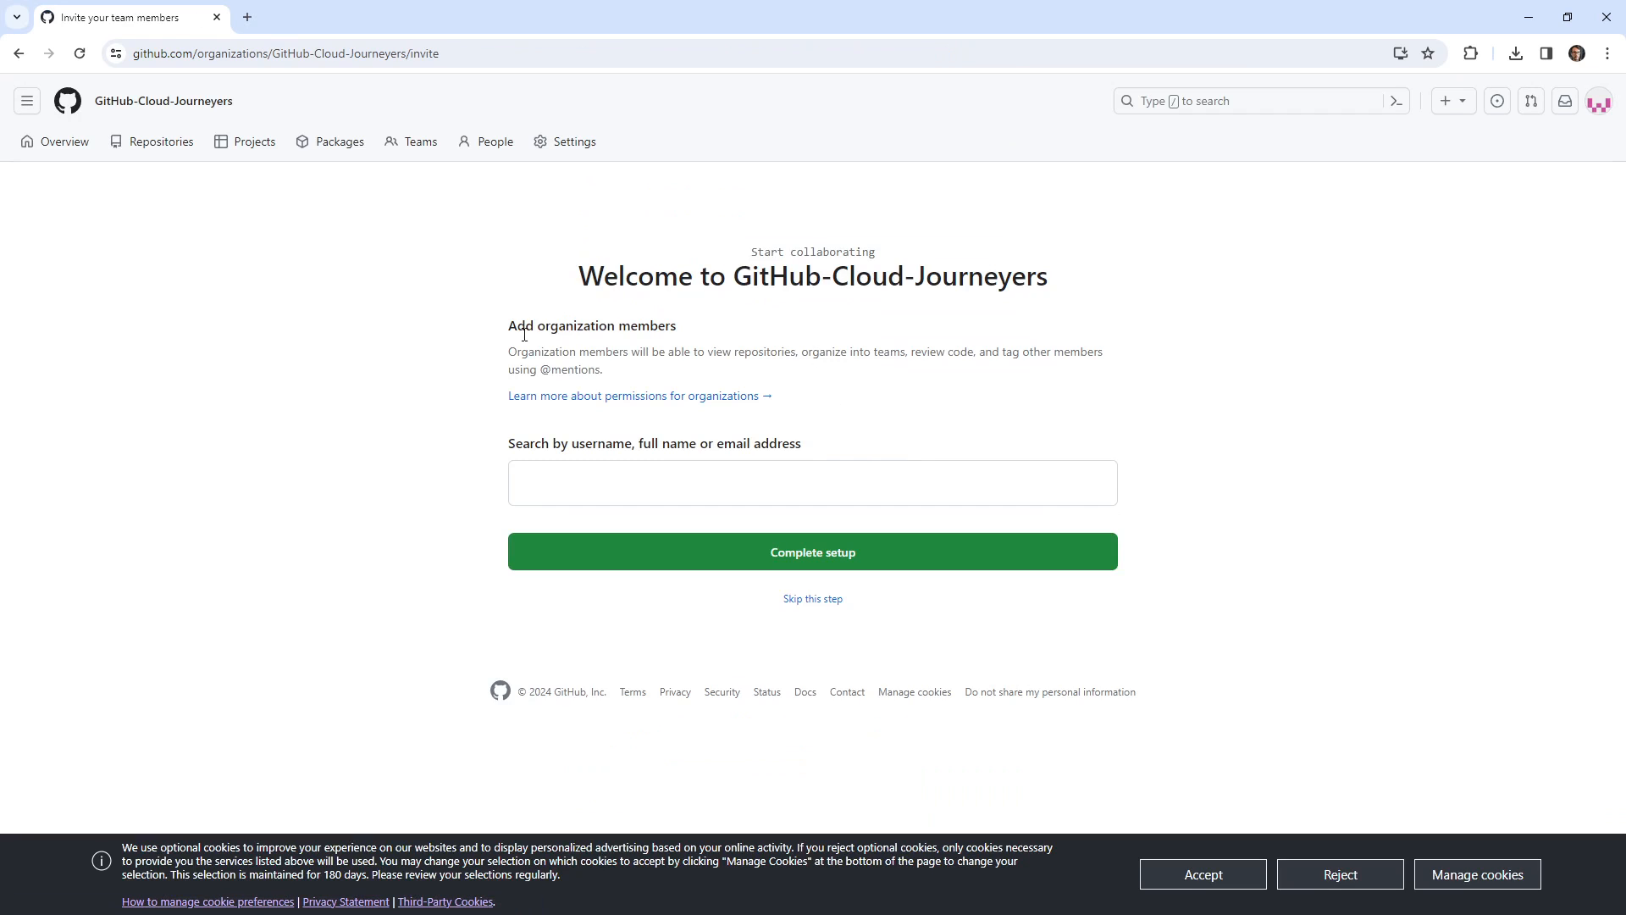
mouse_move(629, 437)
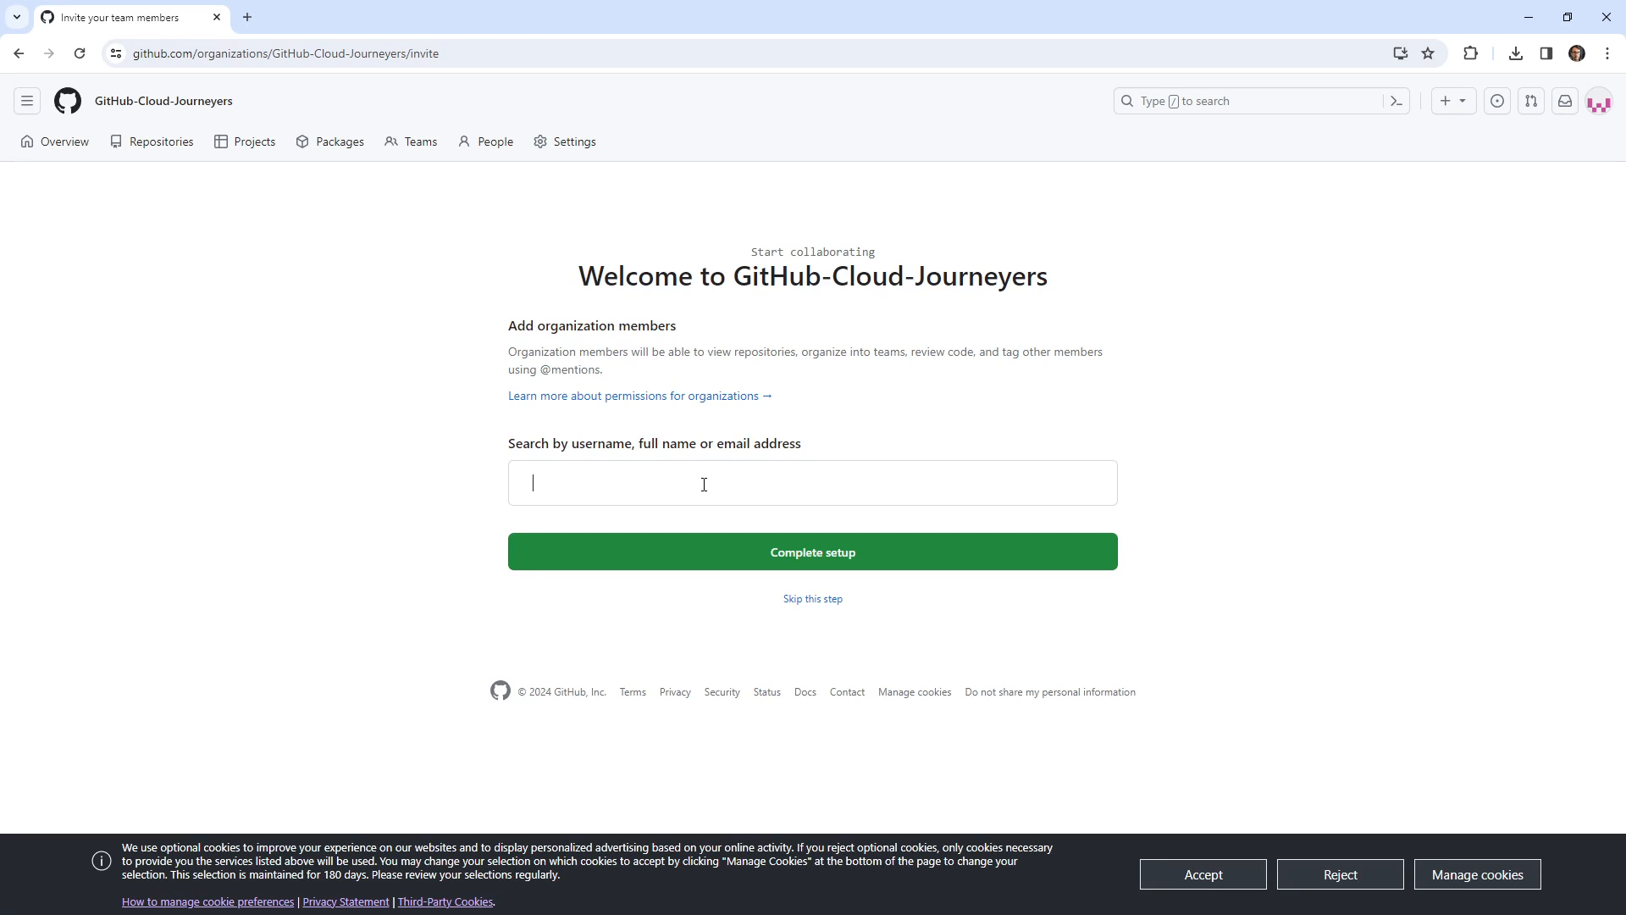
type("omen.kin")
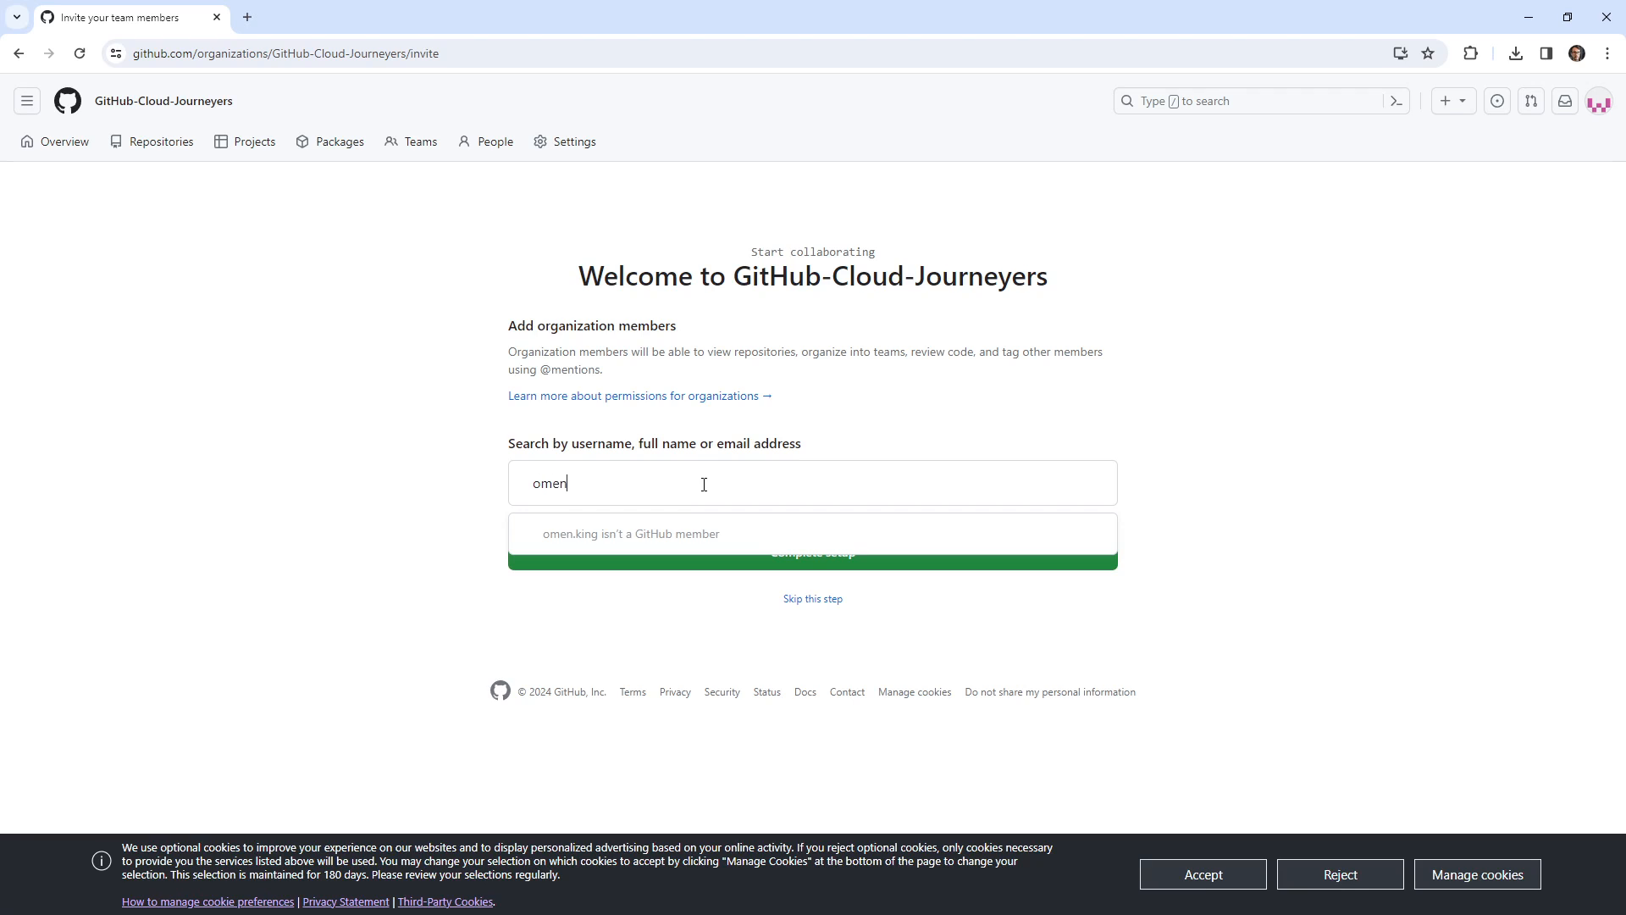
left_click(630, 534)
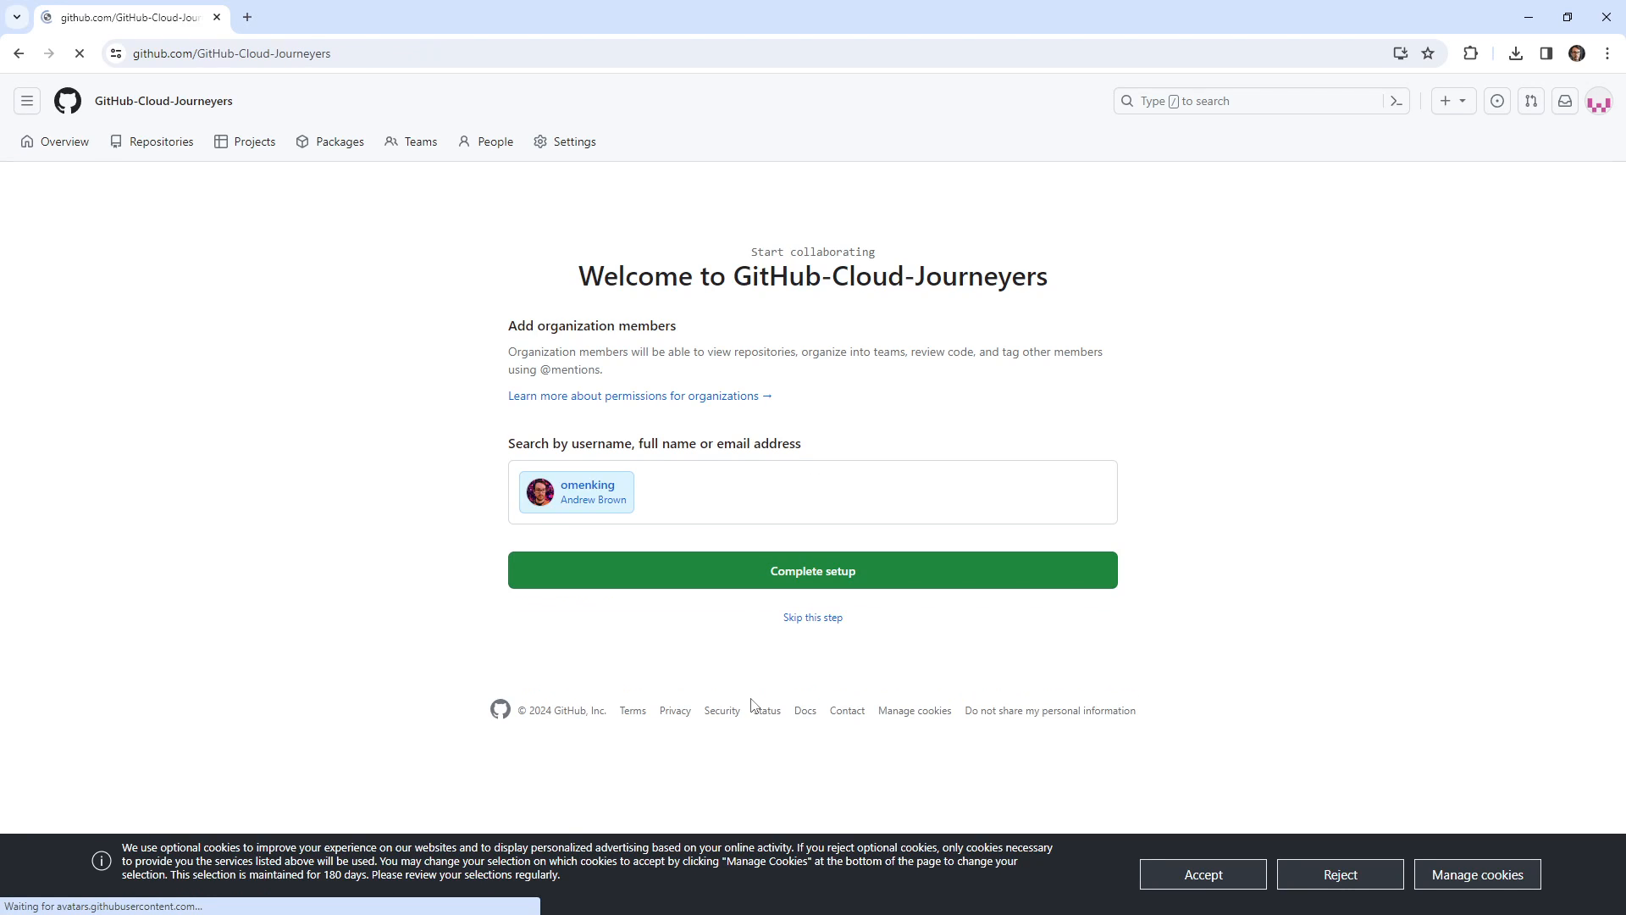
Show the organization's pending invitations listing omenking's member invitation
left_click(814, 569)
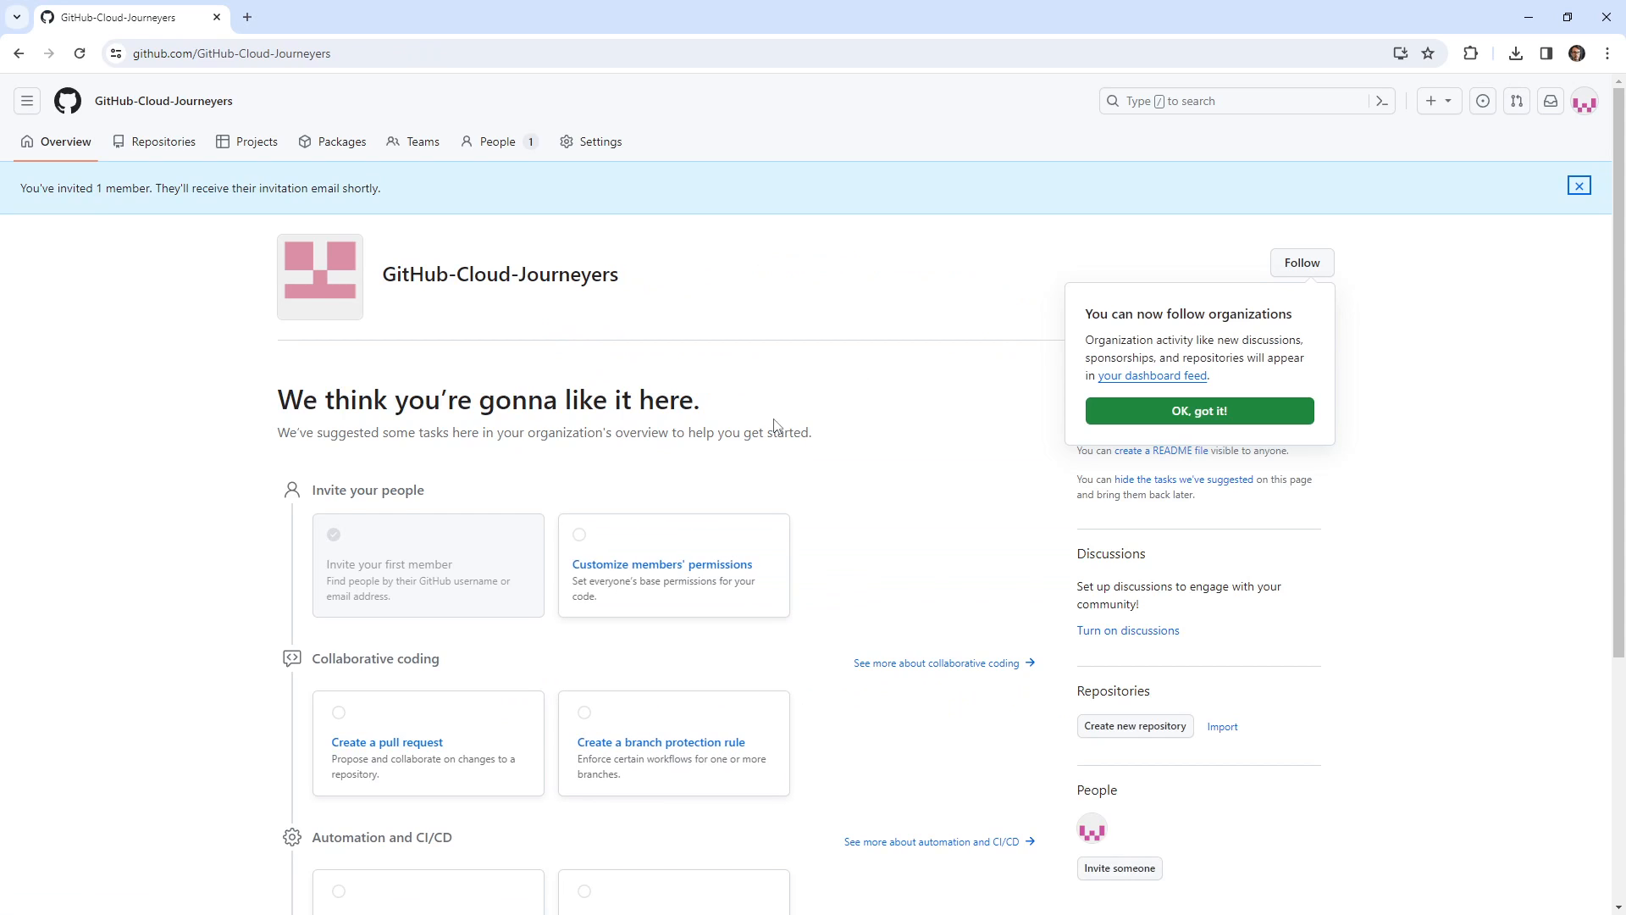
left_click(497, 142)
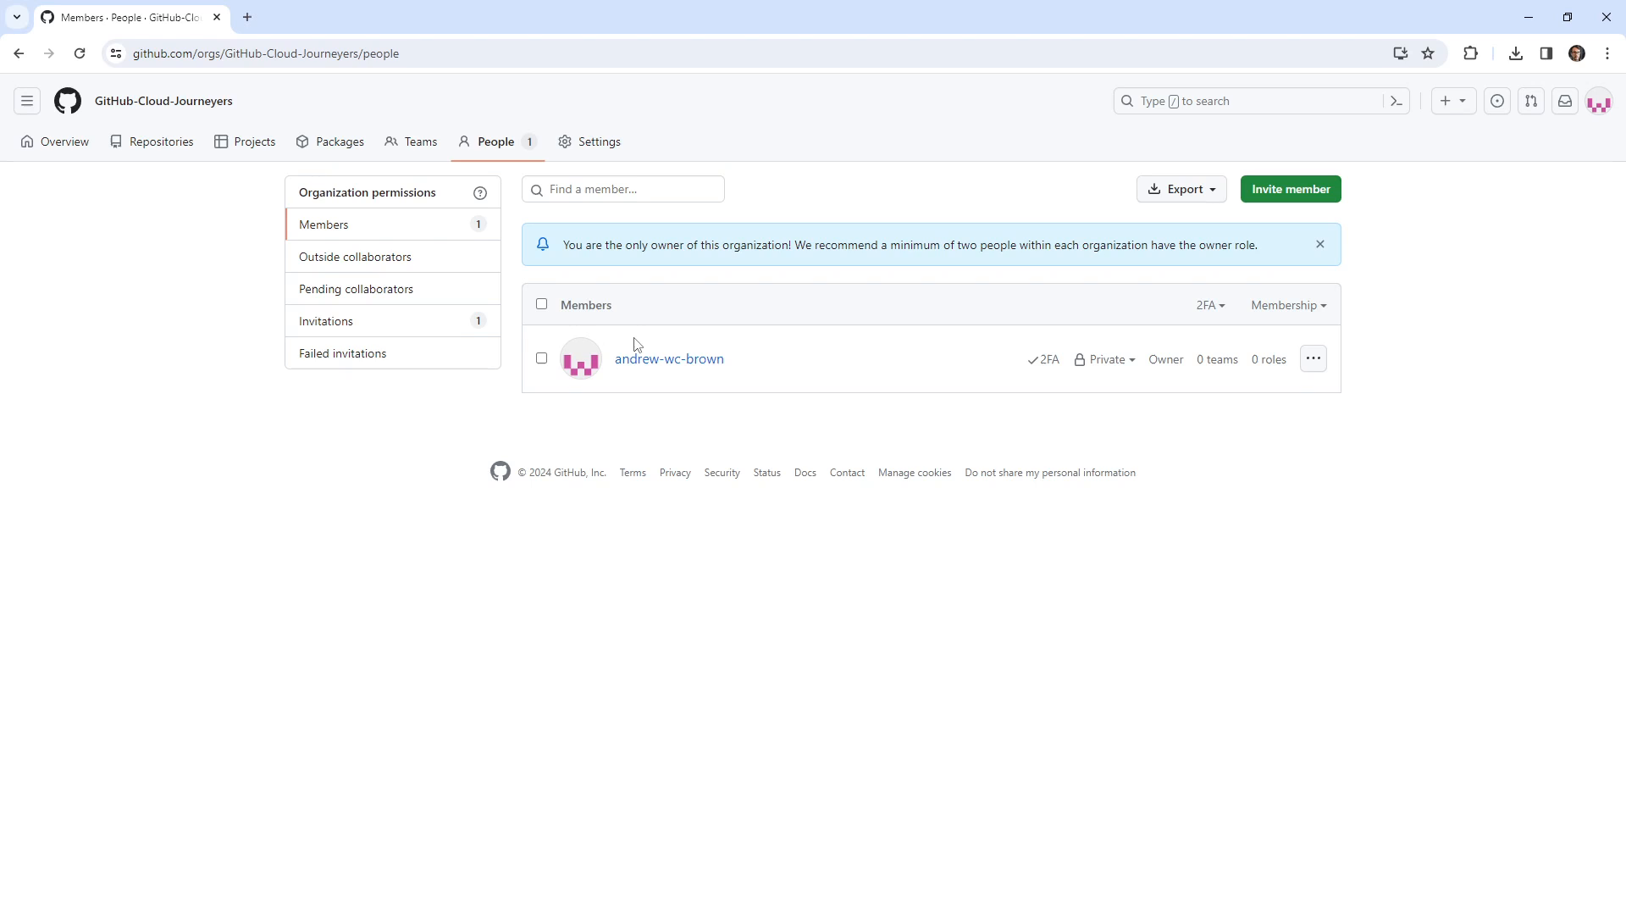
mouse_move(671, 375)
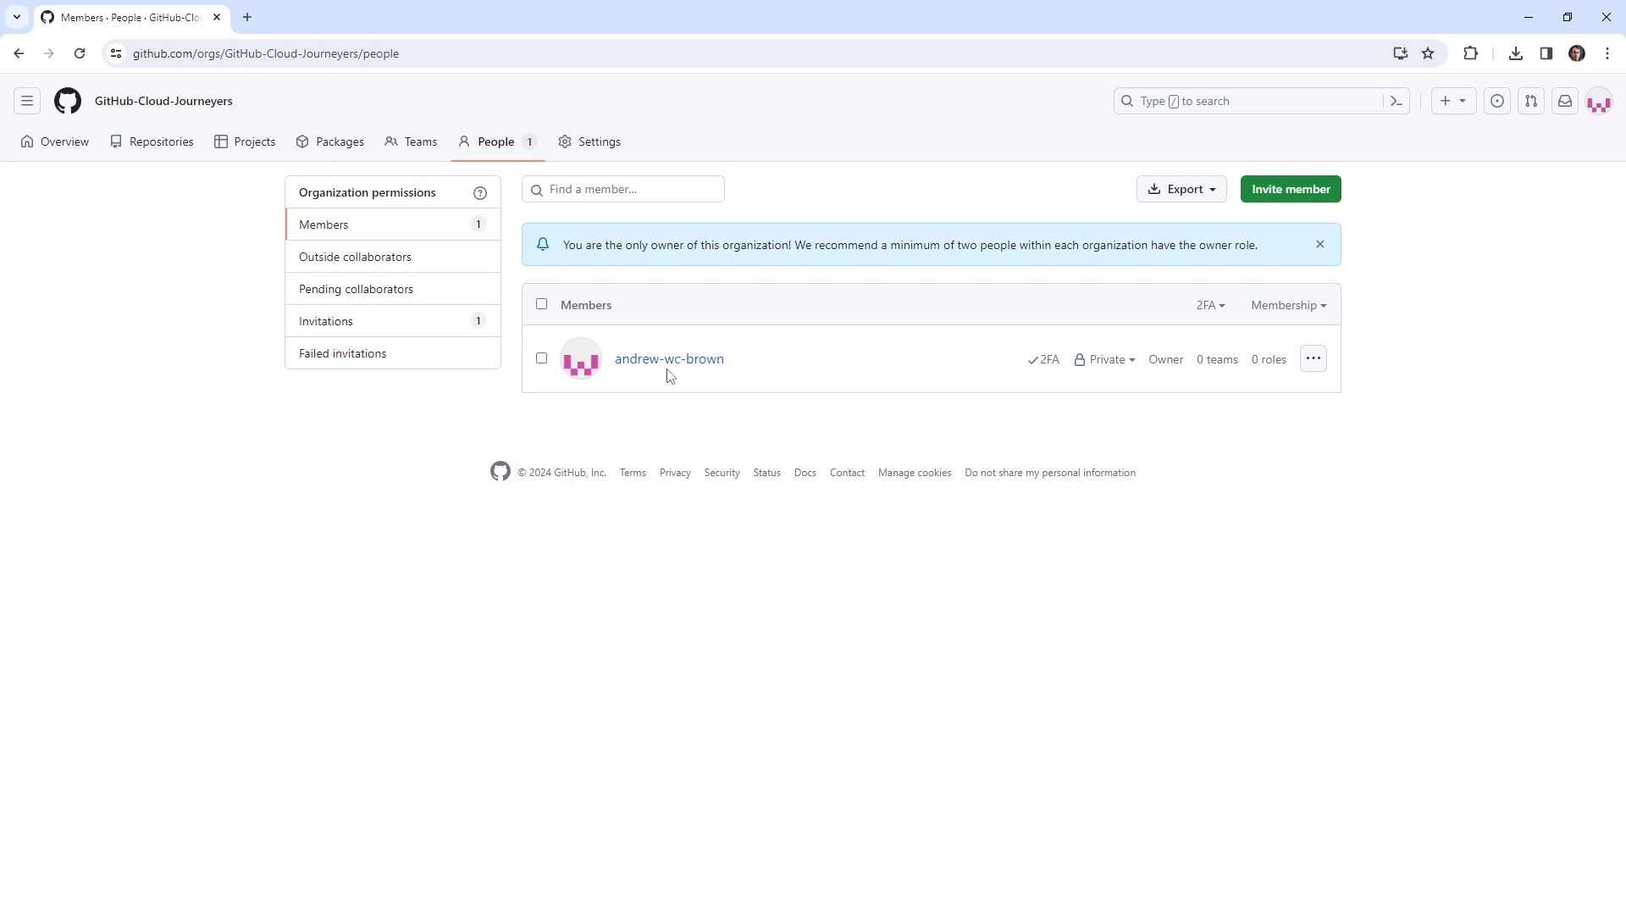
mouse_move(1120, 240)
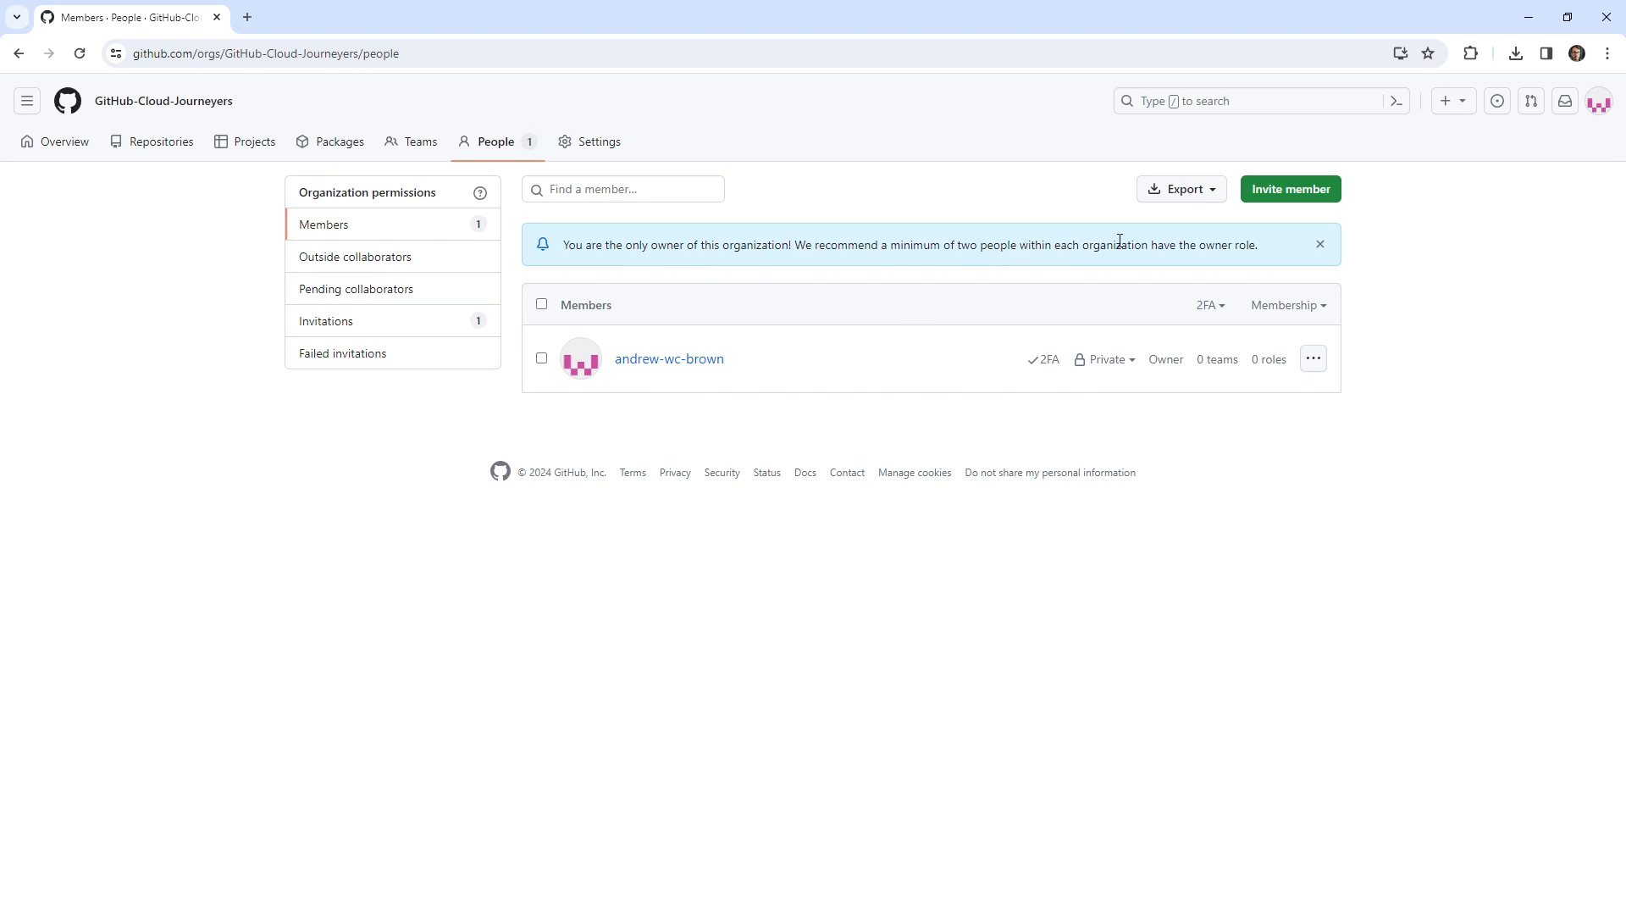
mouse_move(522, 324)
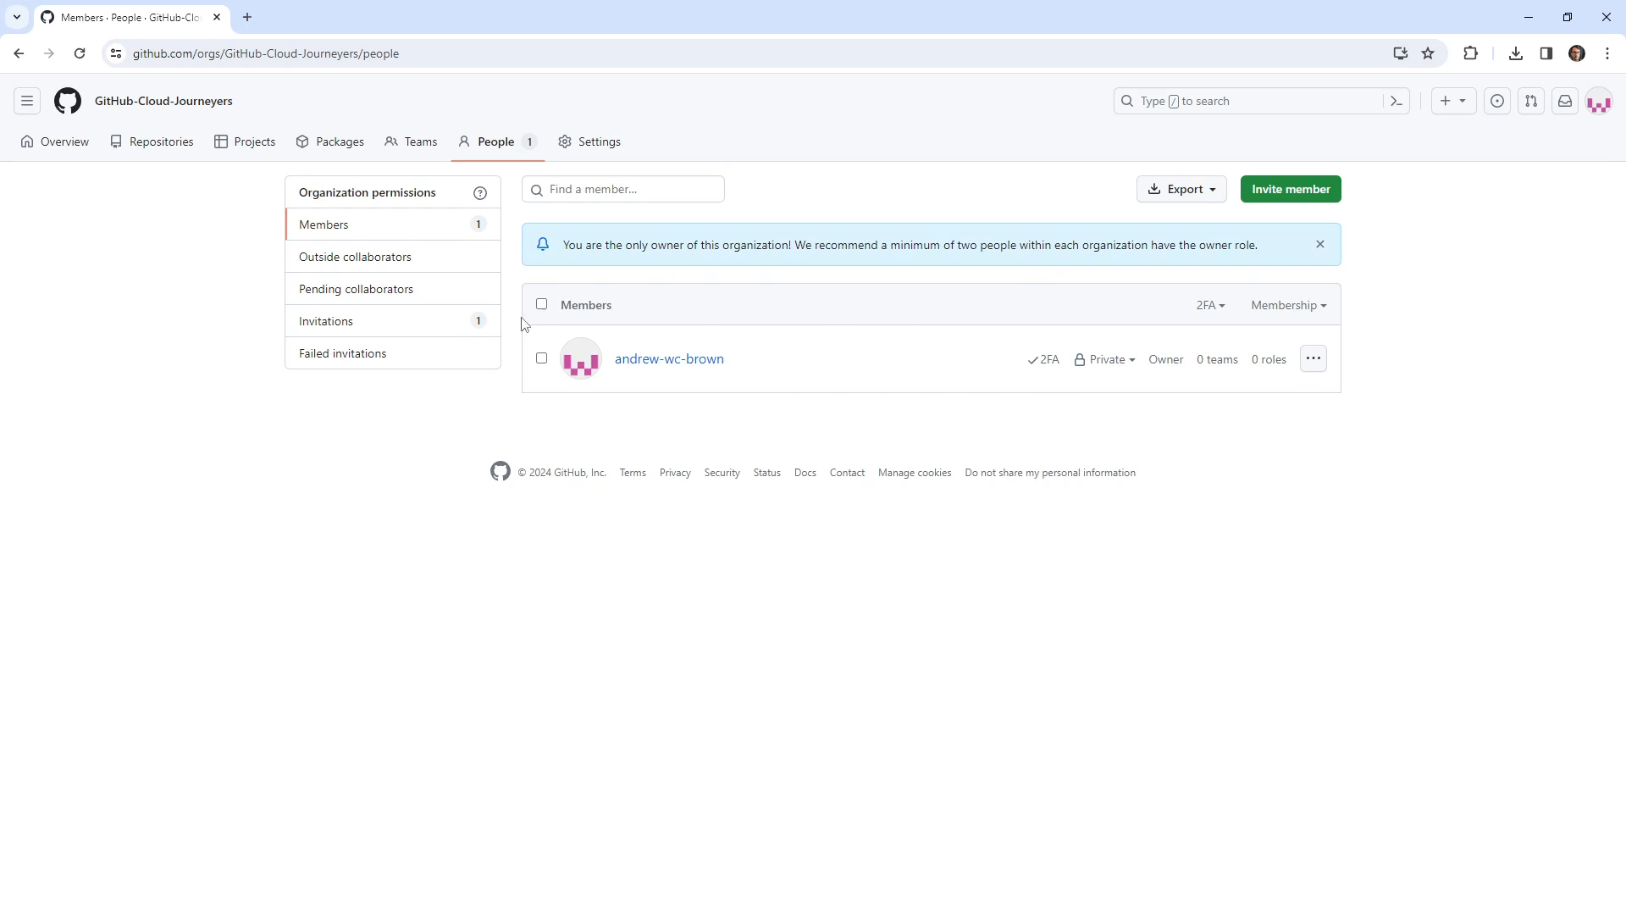
left_click(326, 322)
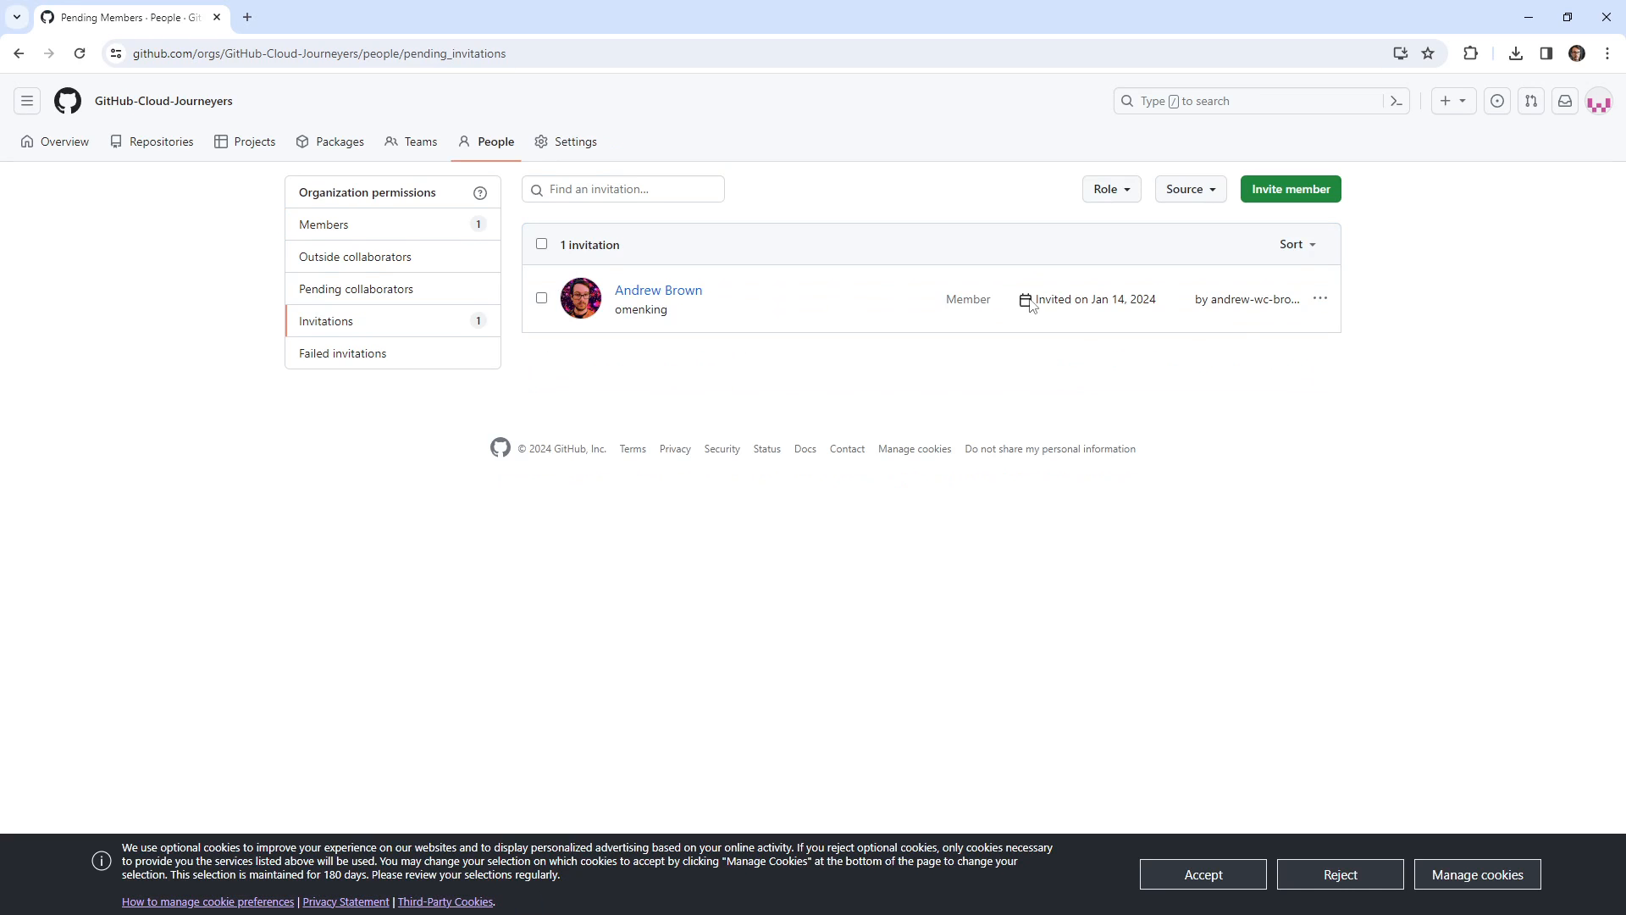
left_click(1319, 298)
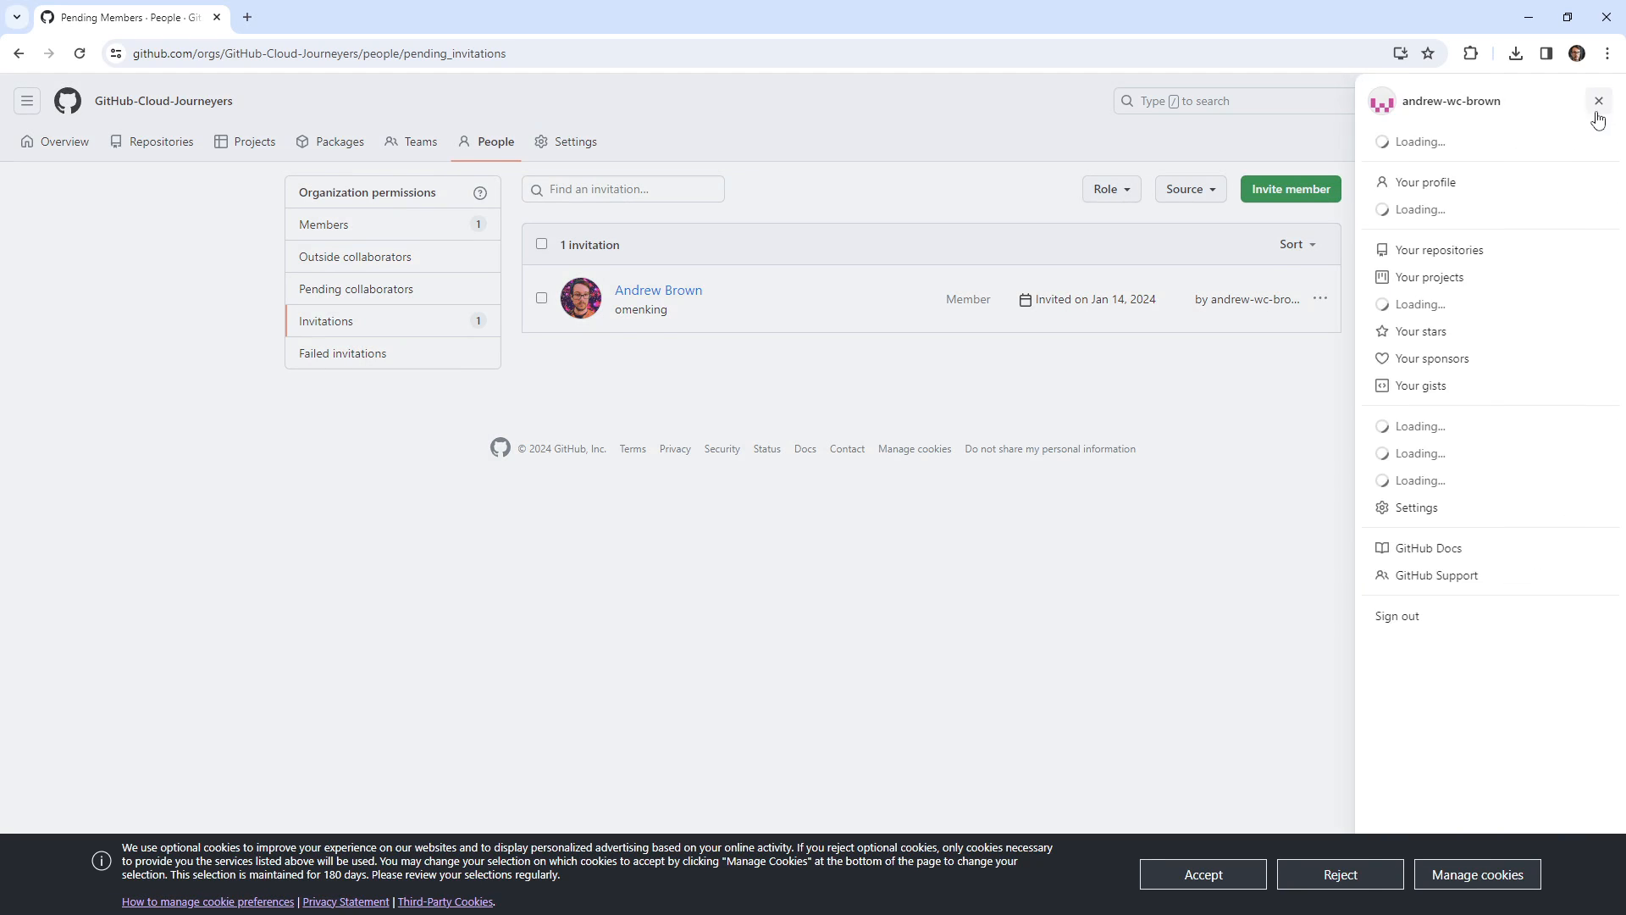
Switch to the omenking account and check its notifications and profile
left_click(1434, 210)
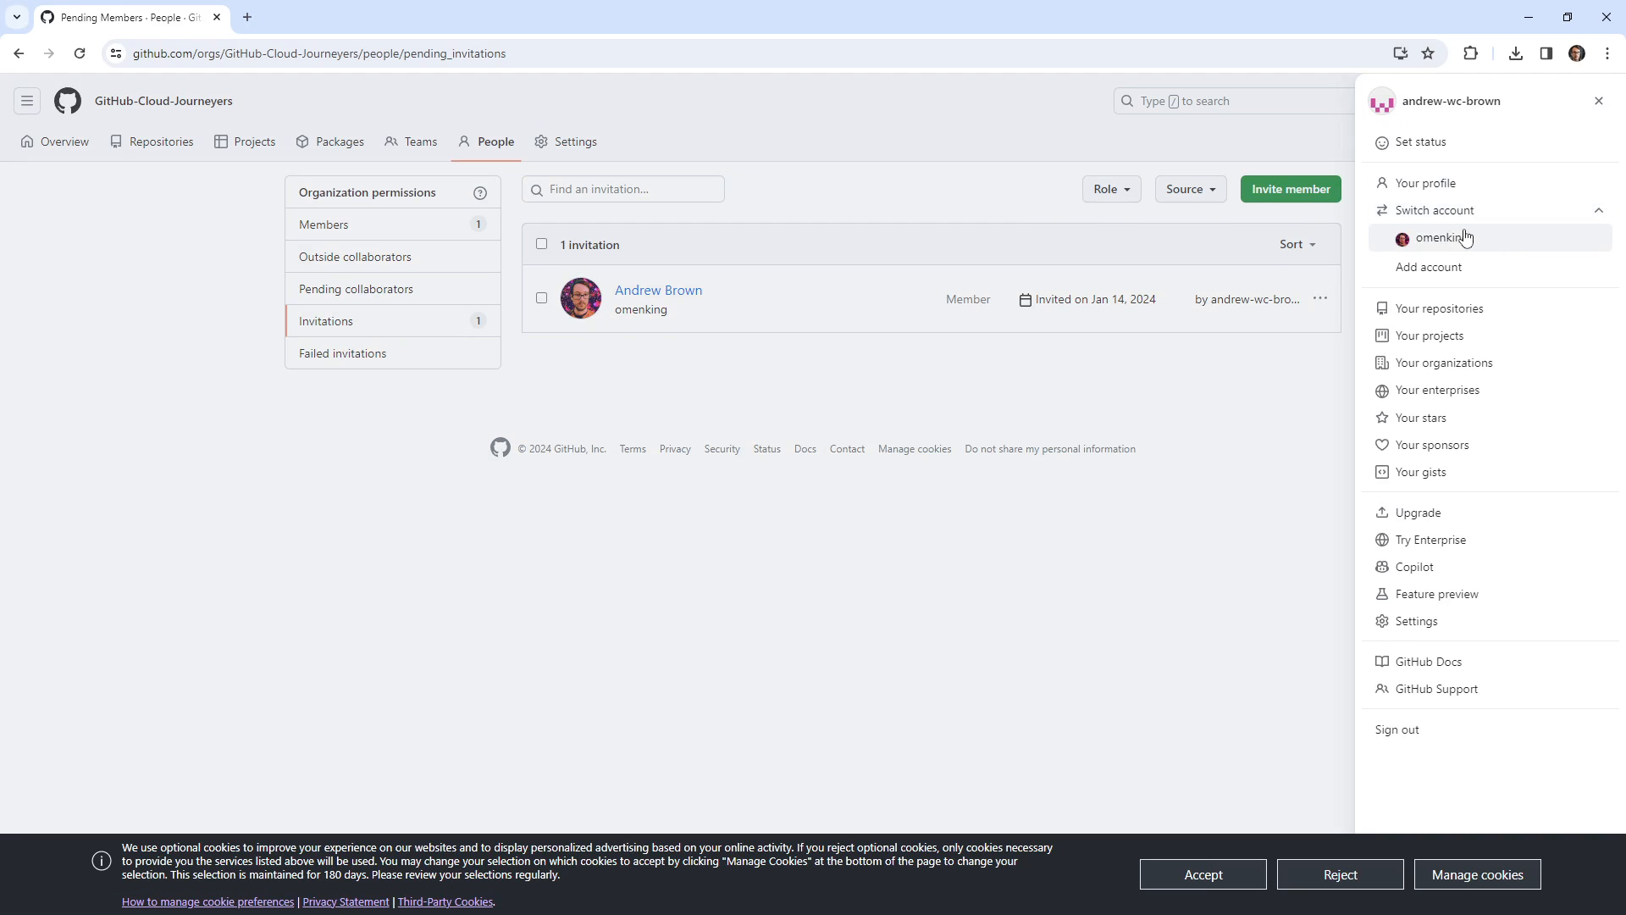
left_click(1445, 237)
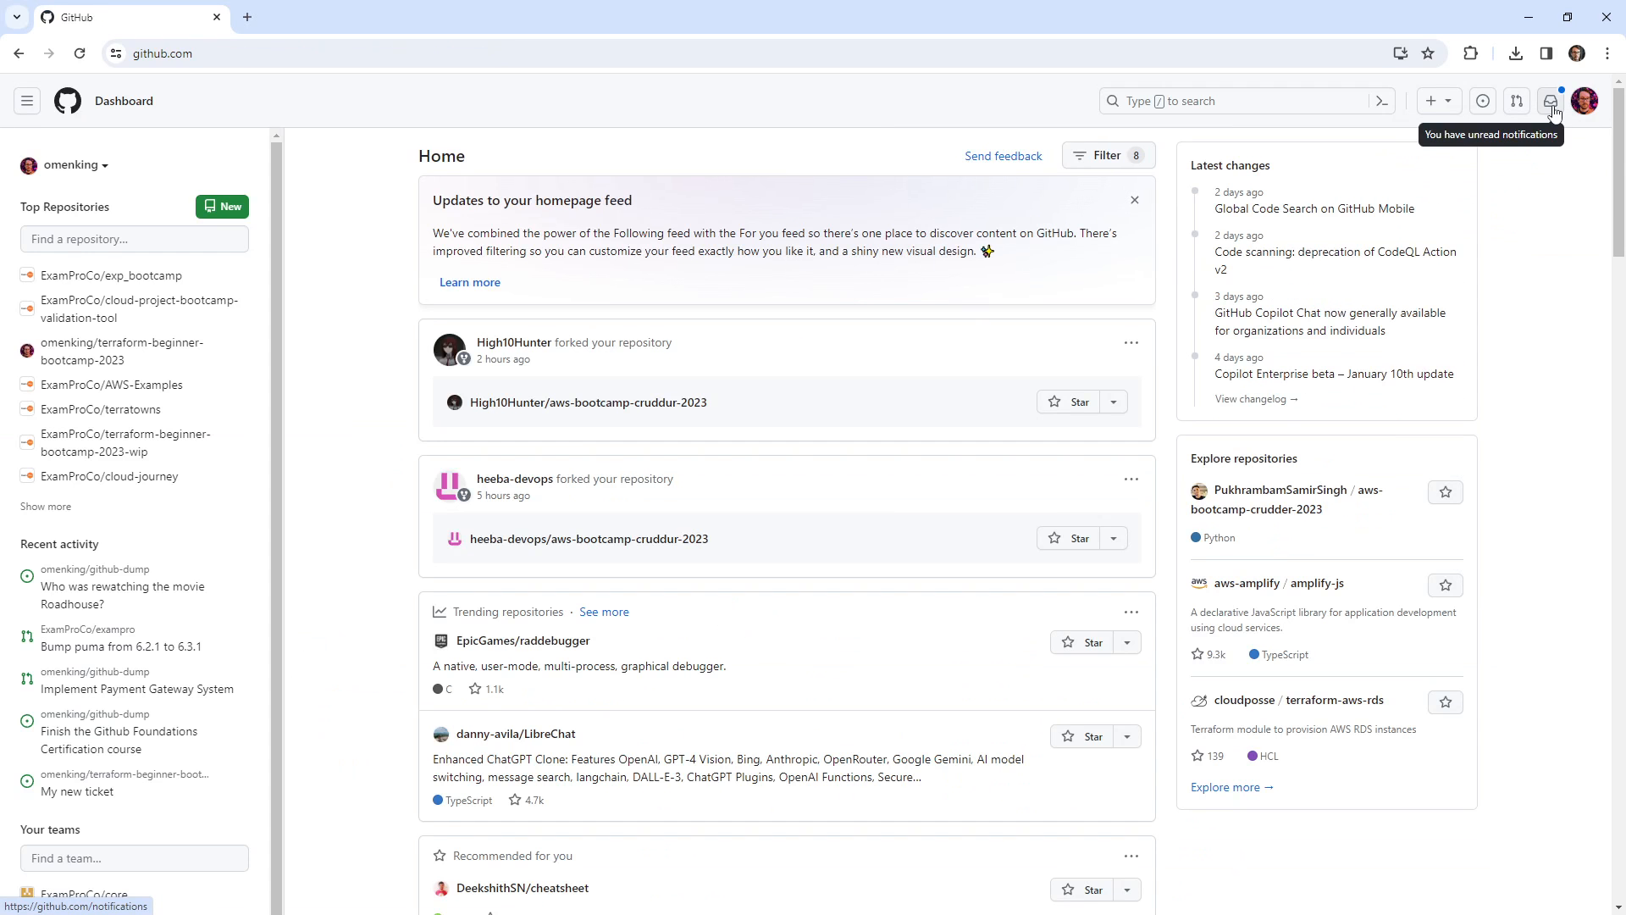
left_click(1551, 100)
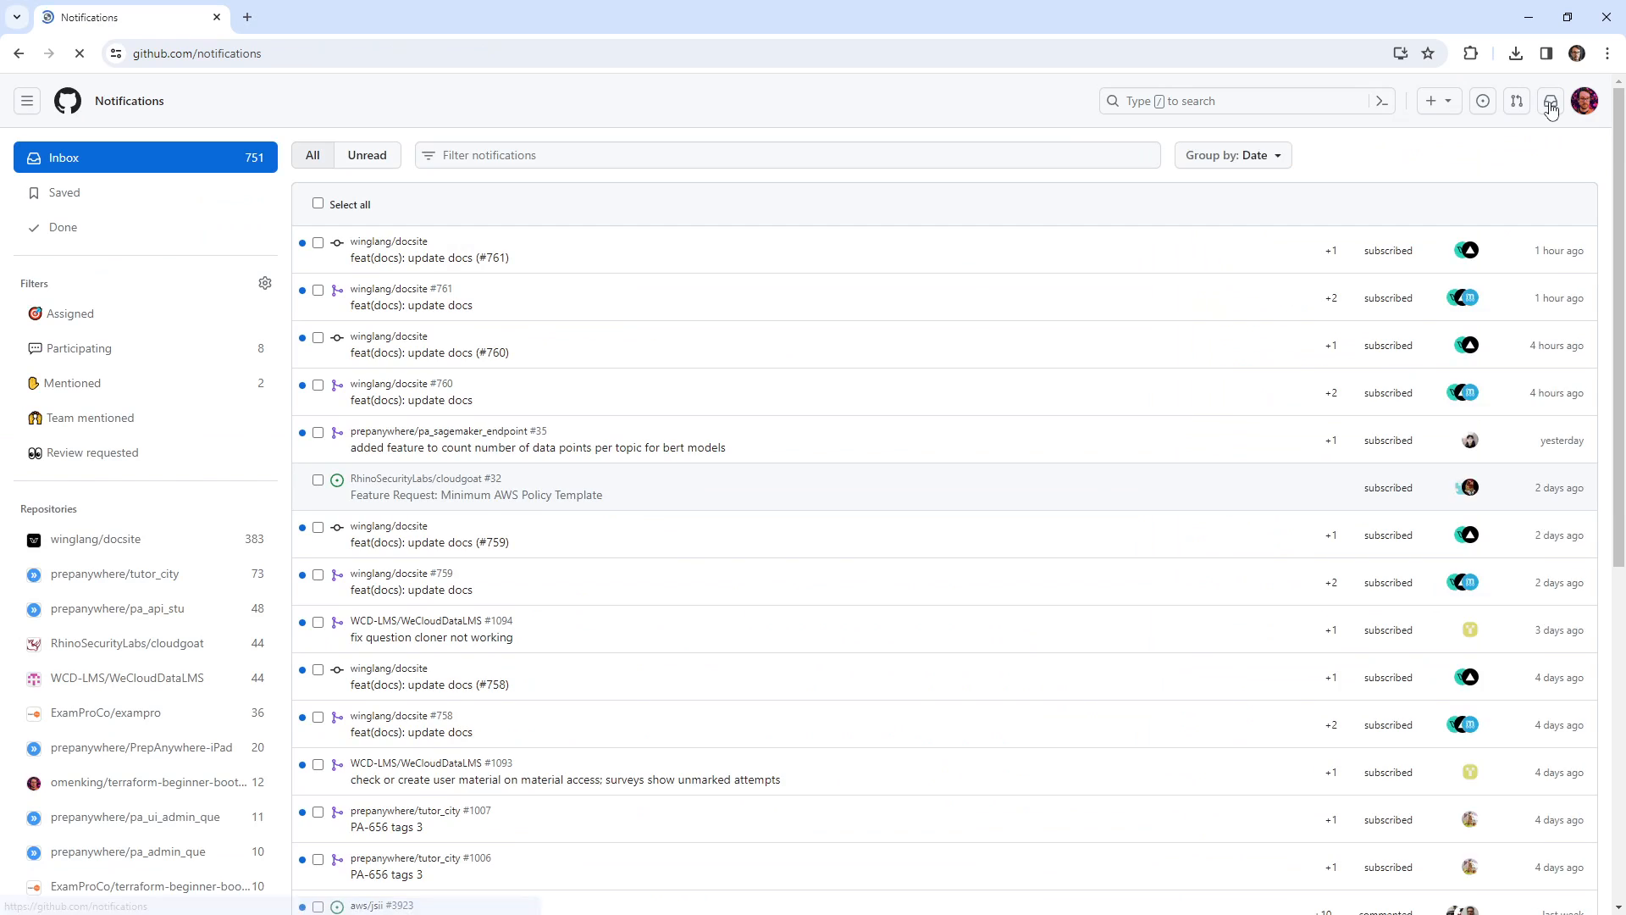
mouse_move(1482, 102)
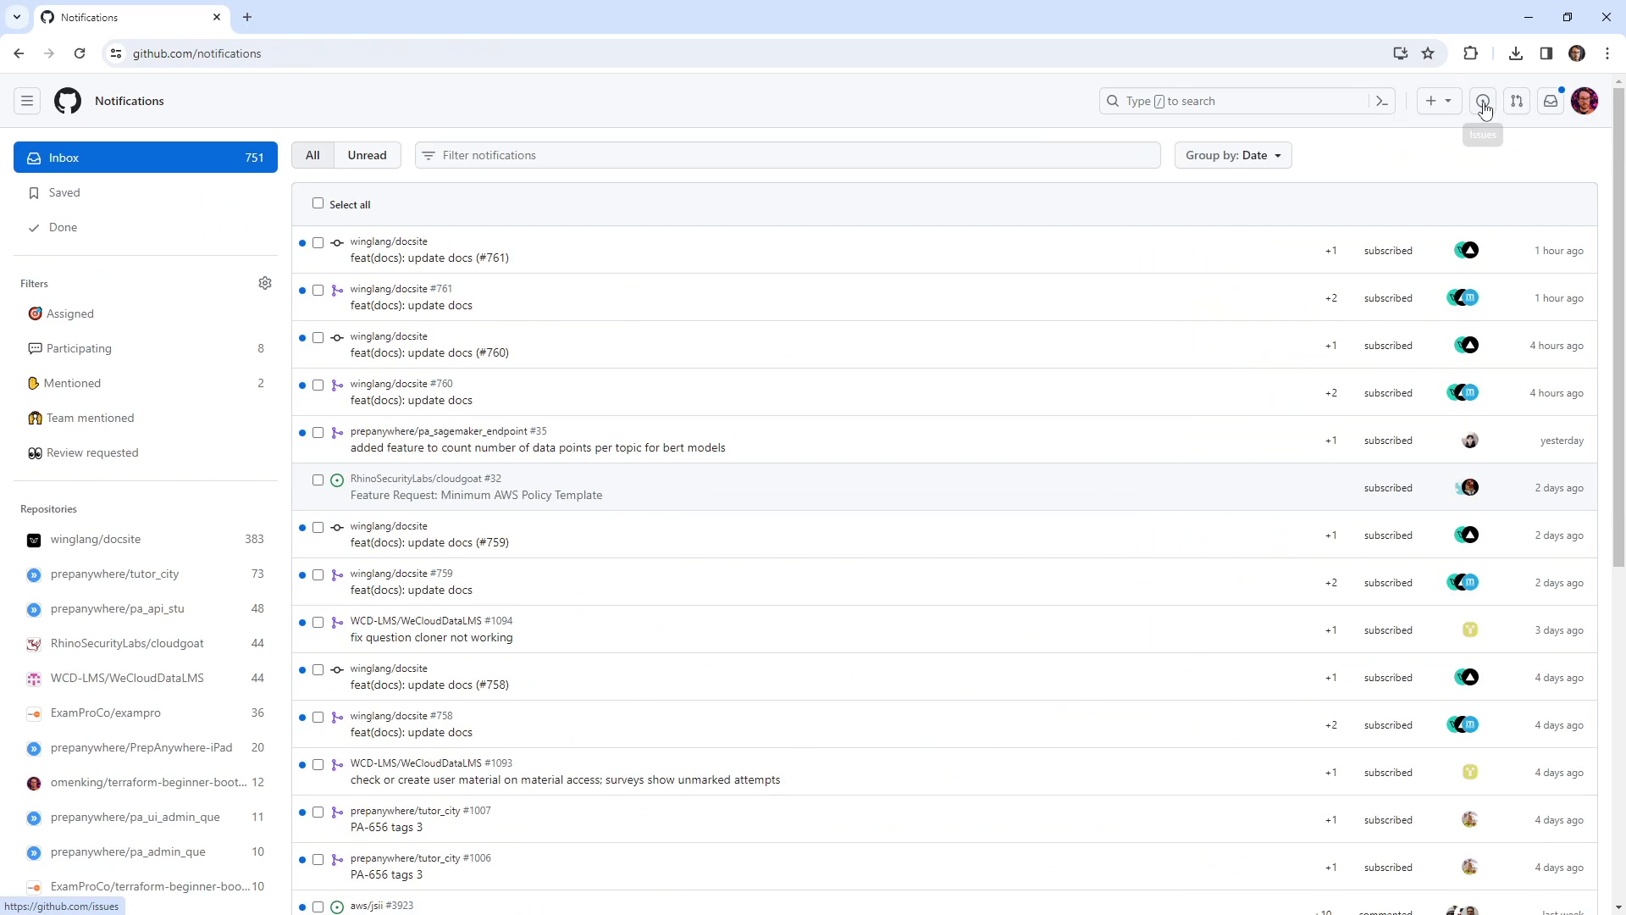
left_click(1582, 102)
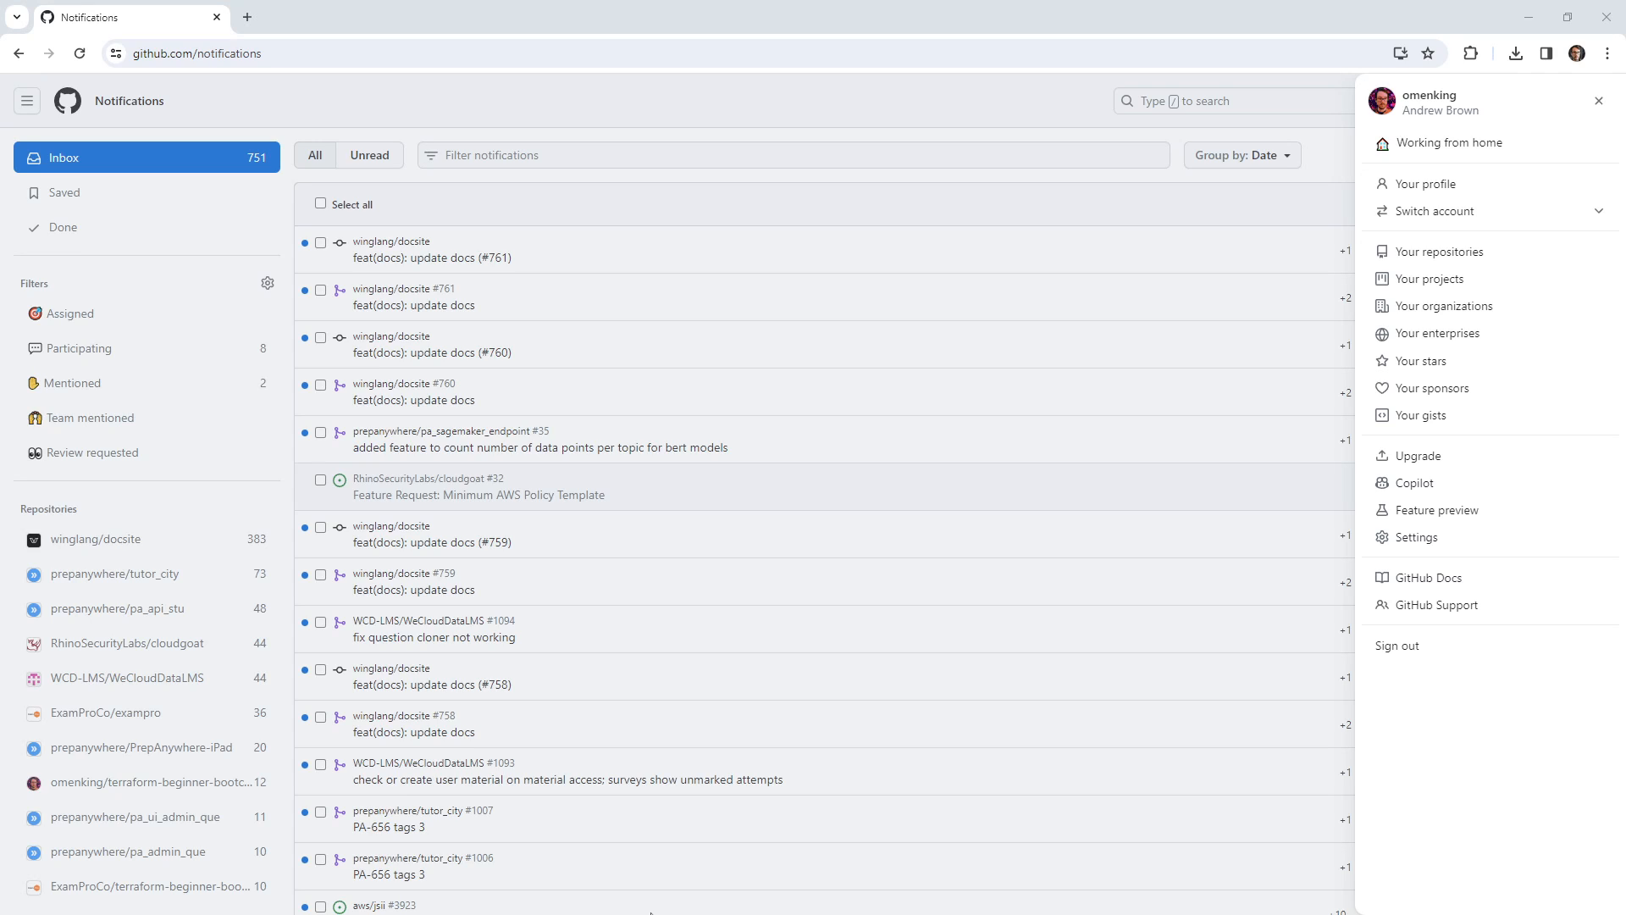
mouse_move(610, 538)
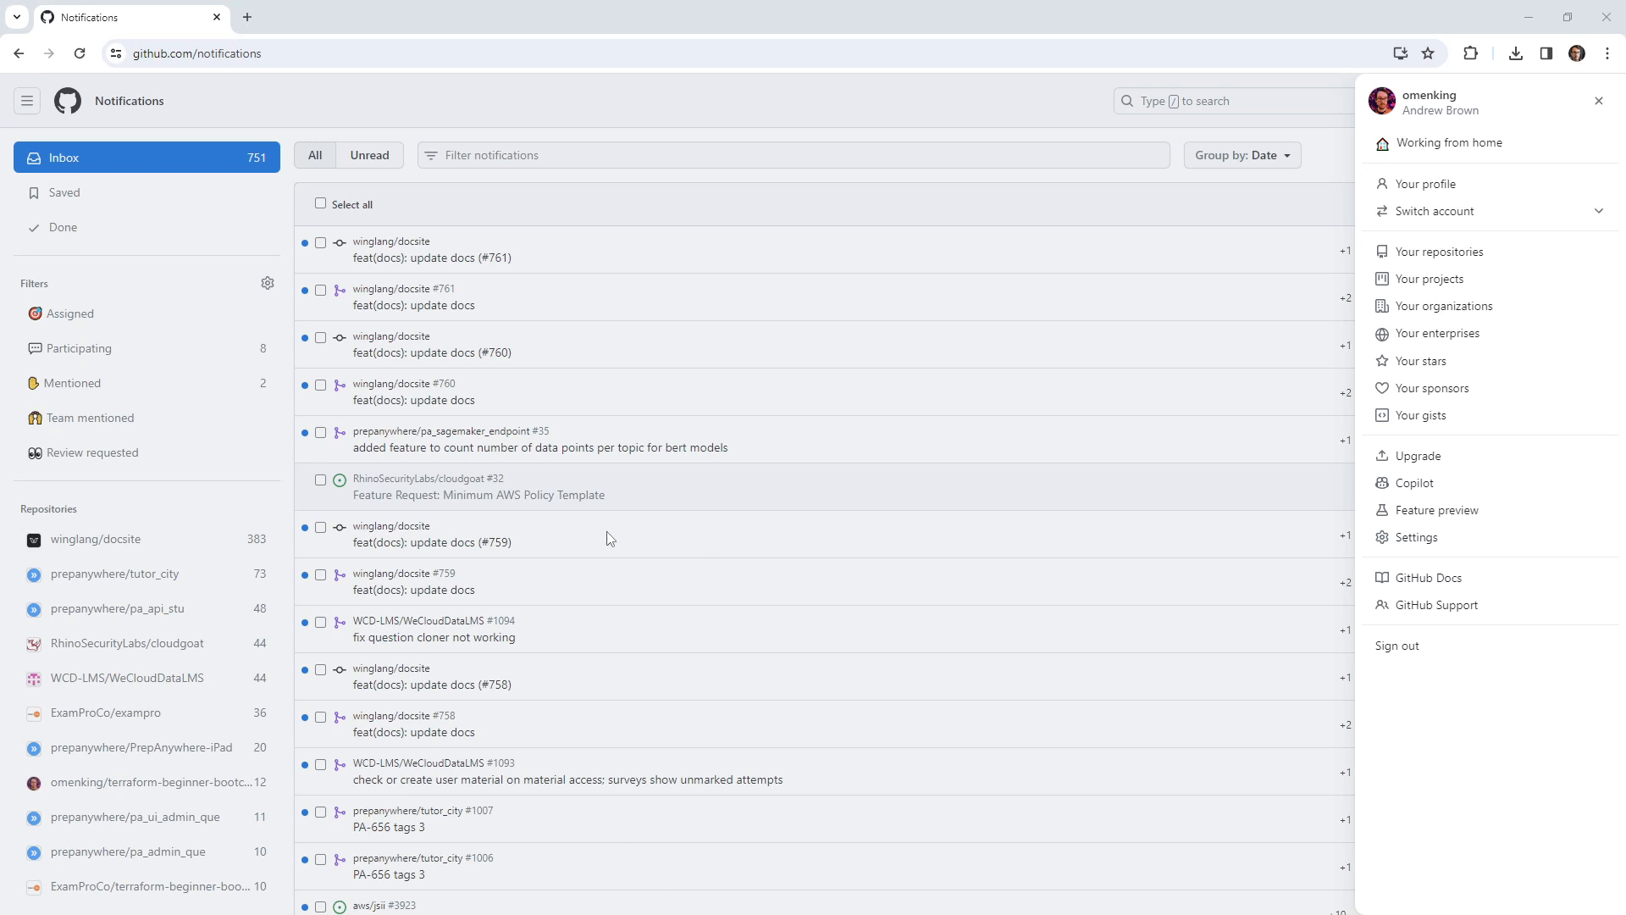
mouse_move(870, 500)
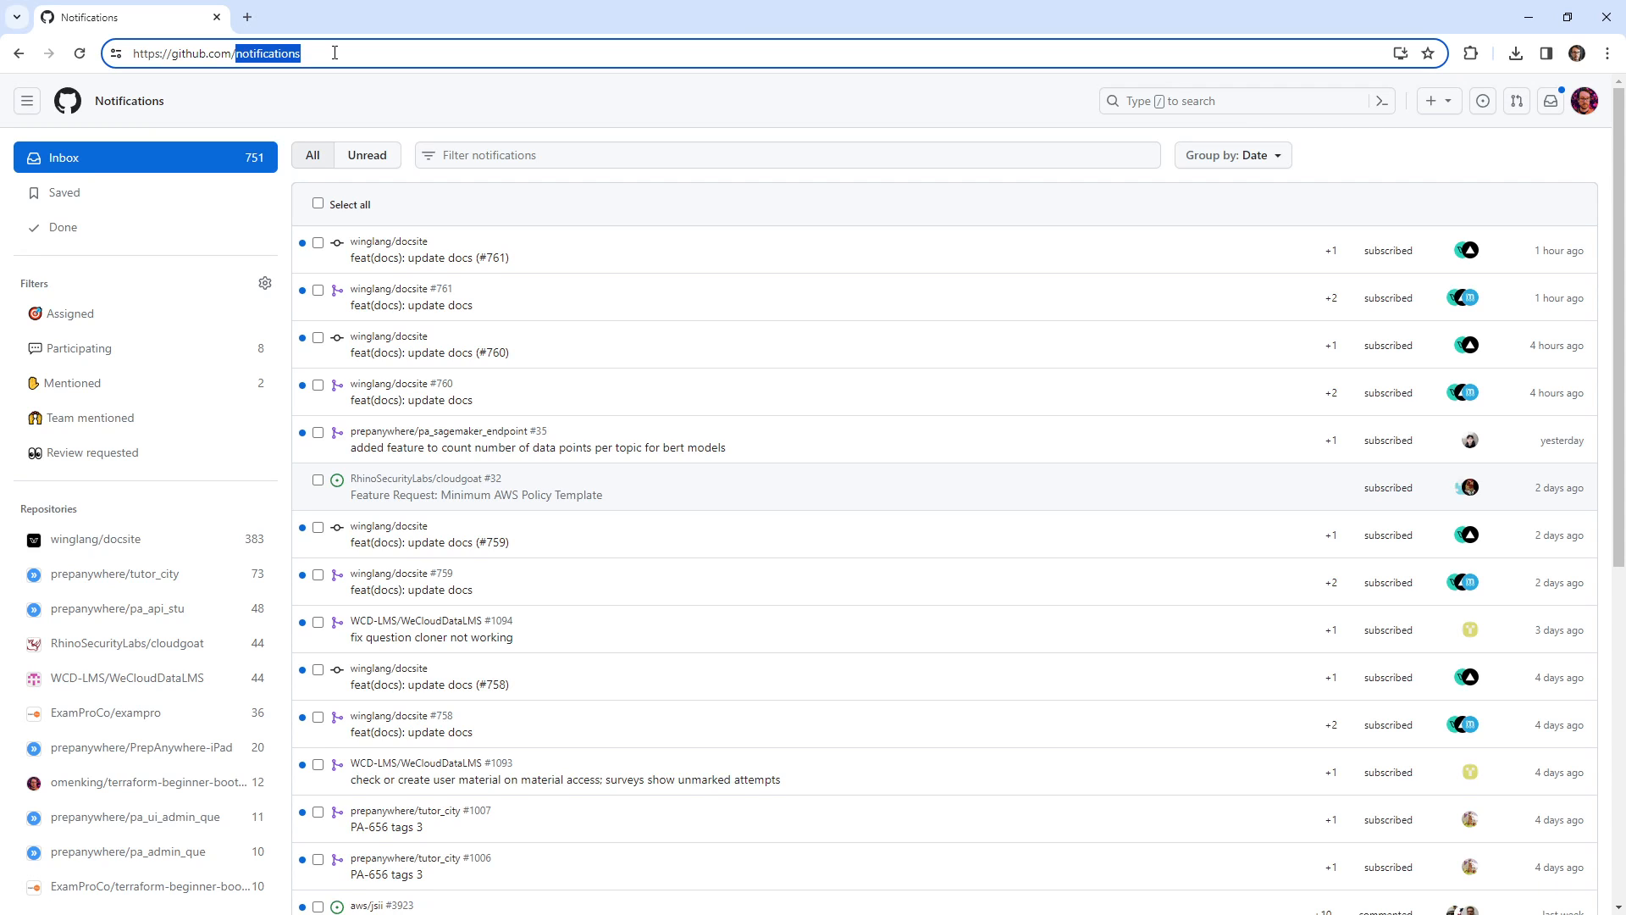
Begin entering the Cloud Journeyers organization address in the browser address bar
left_click(1586, 102)
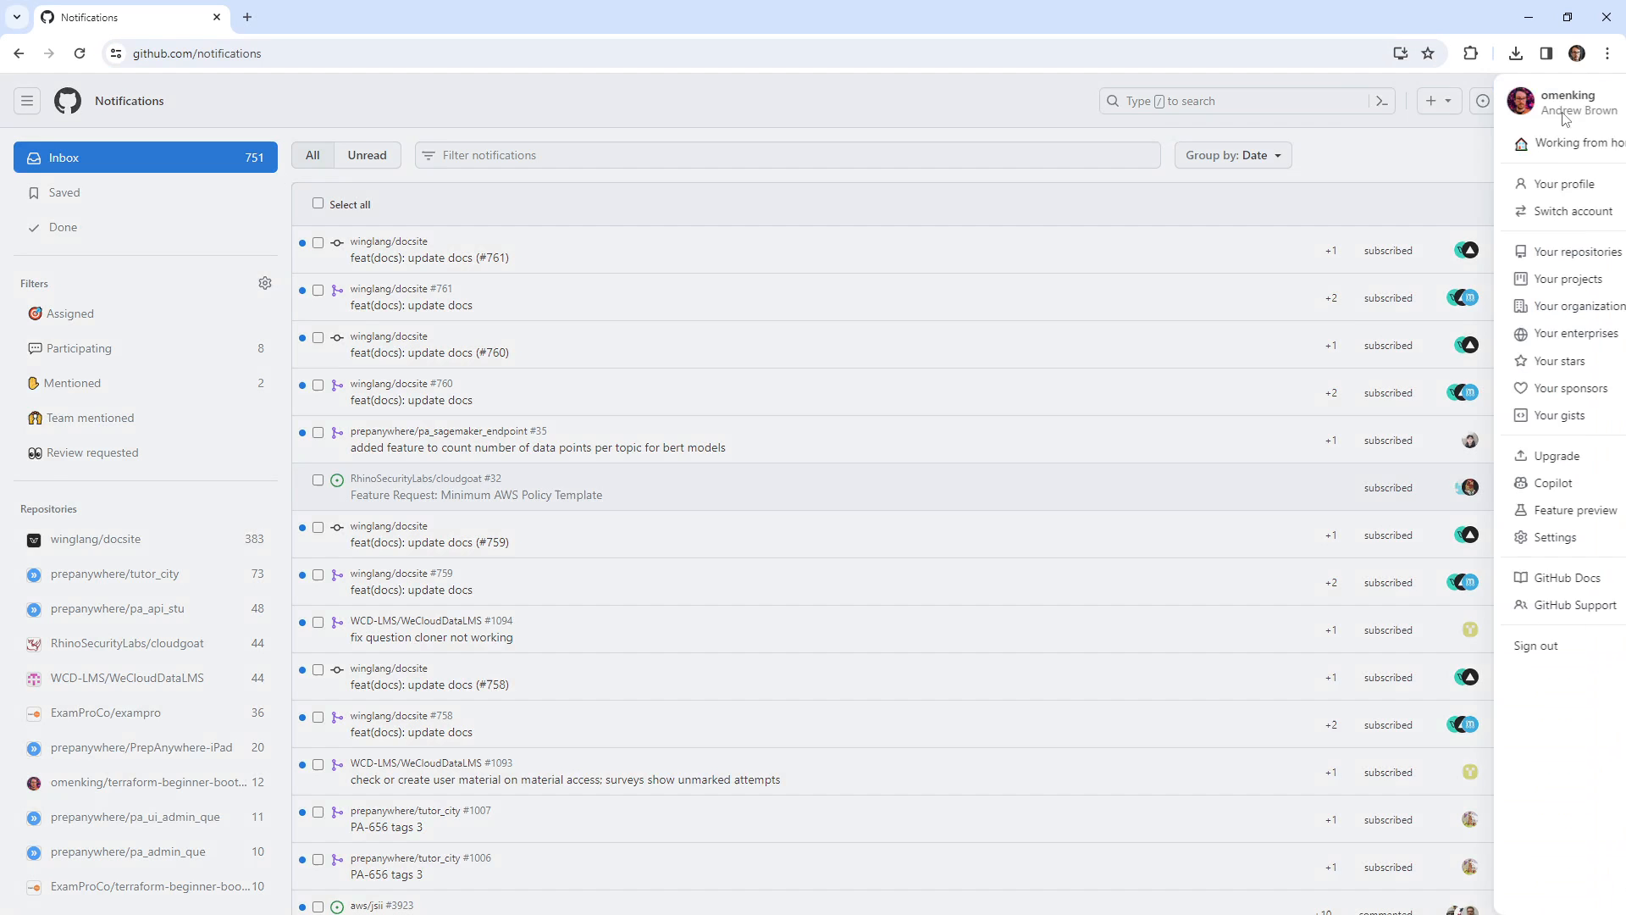
left_click(1564, 183)
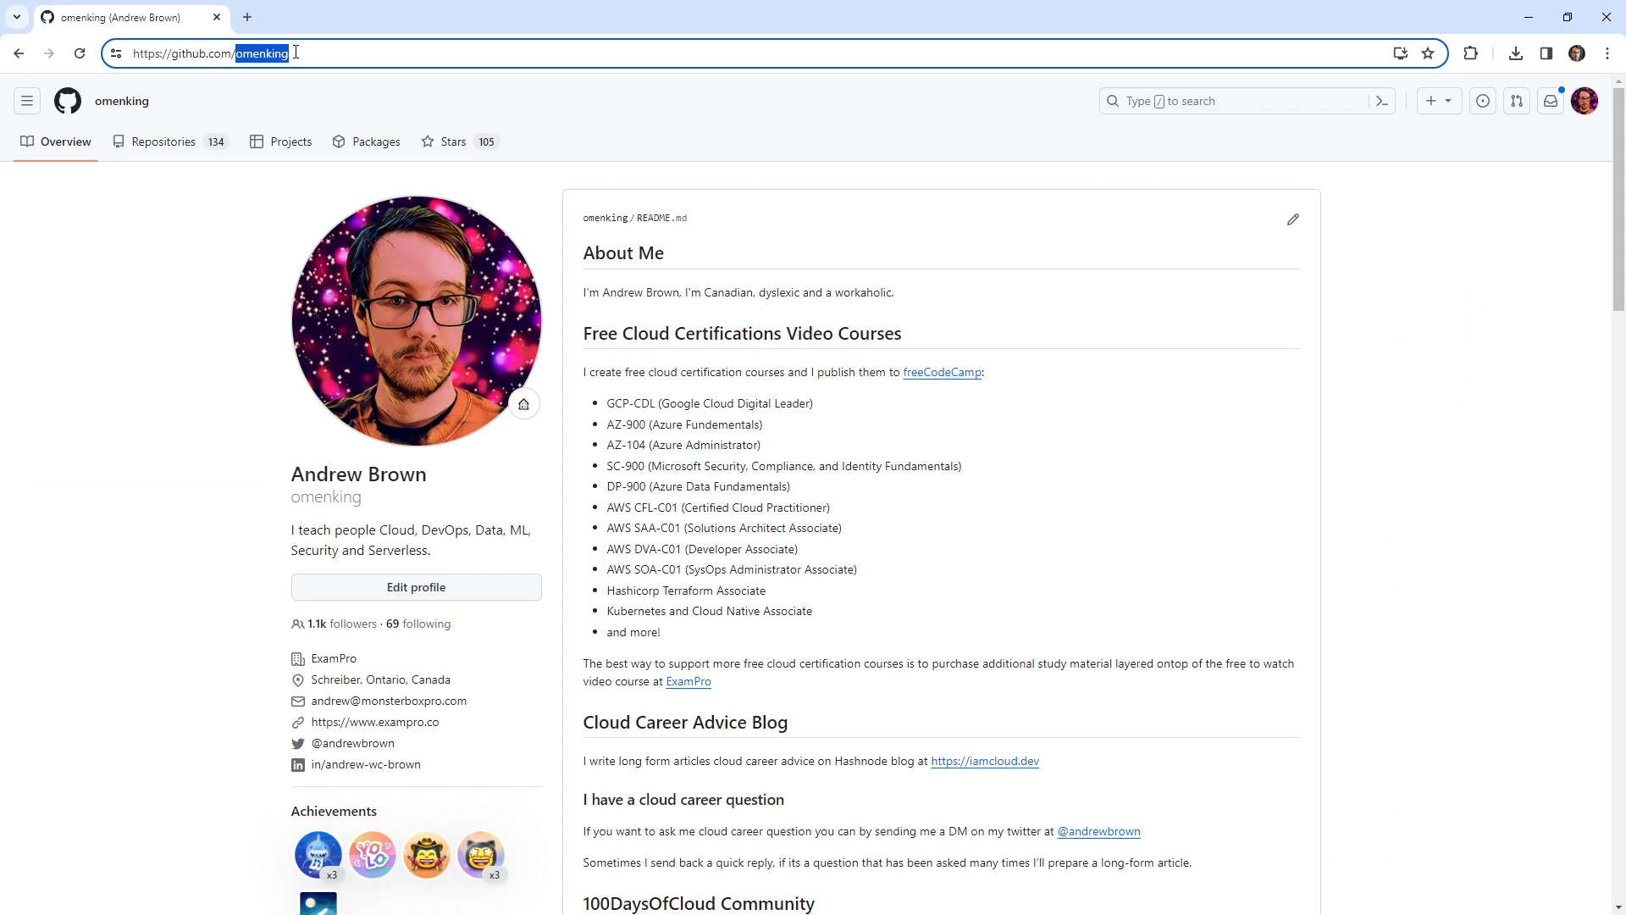
type("Cloud-L")
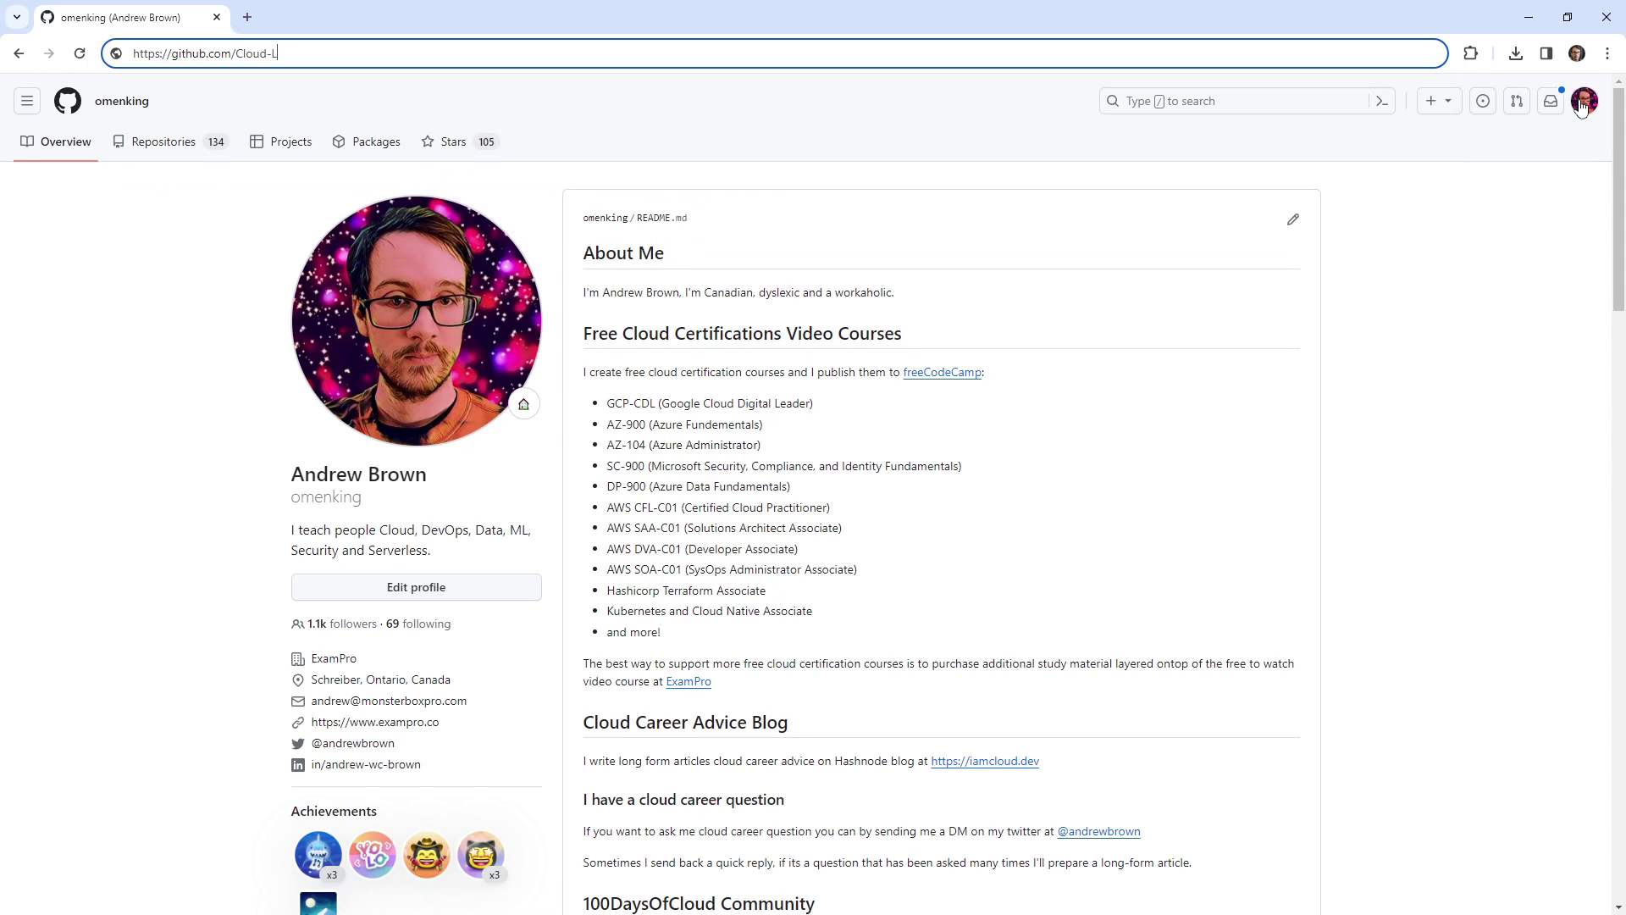
Switch accounts, pick GitHub-Cloud-Journeyers as dashboard context and view the organization page
left_click(1584, 102)
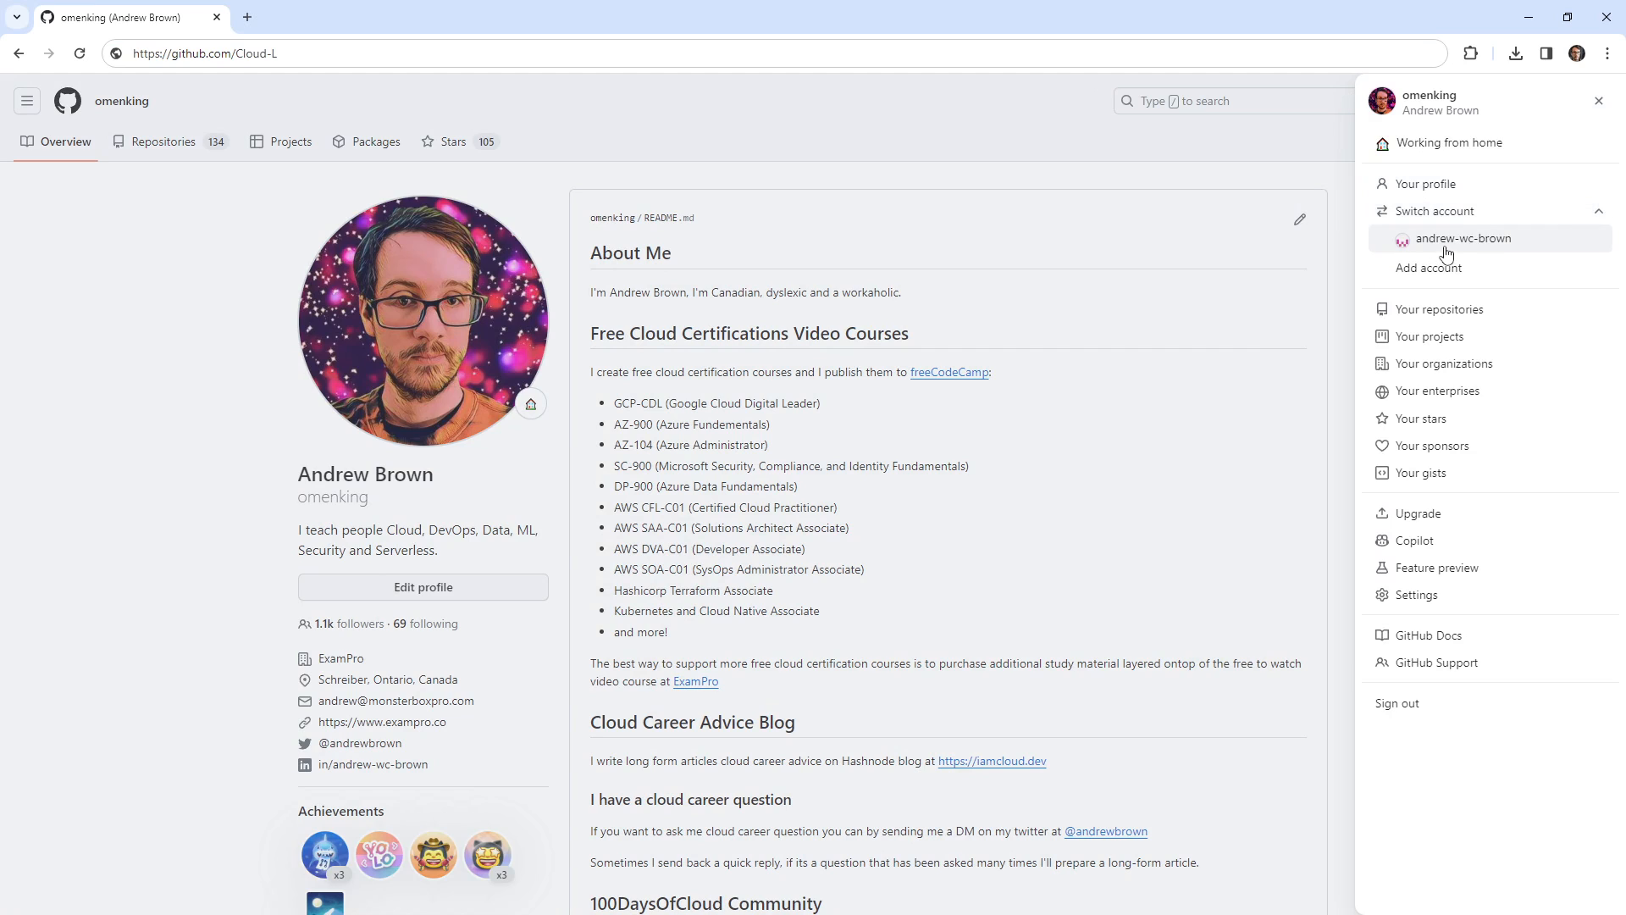
left_click(1452, 237)
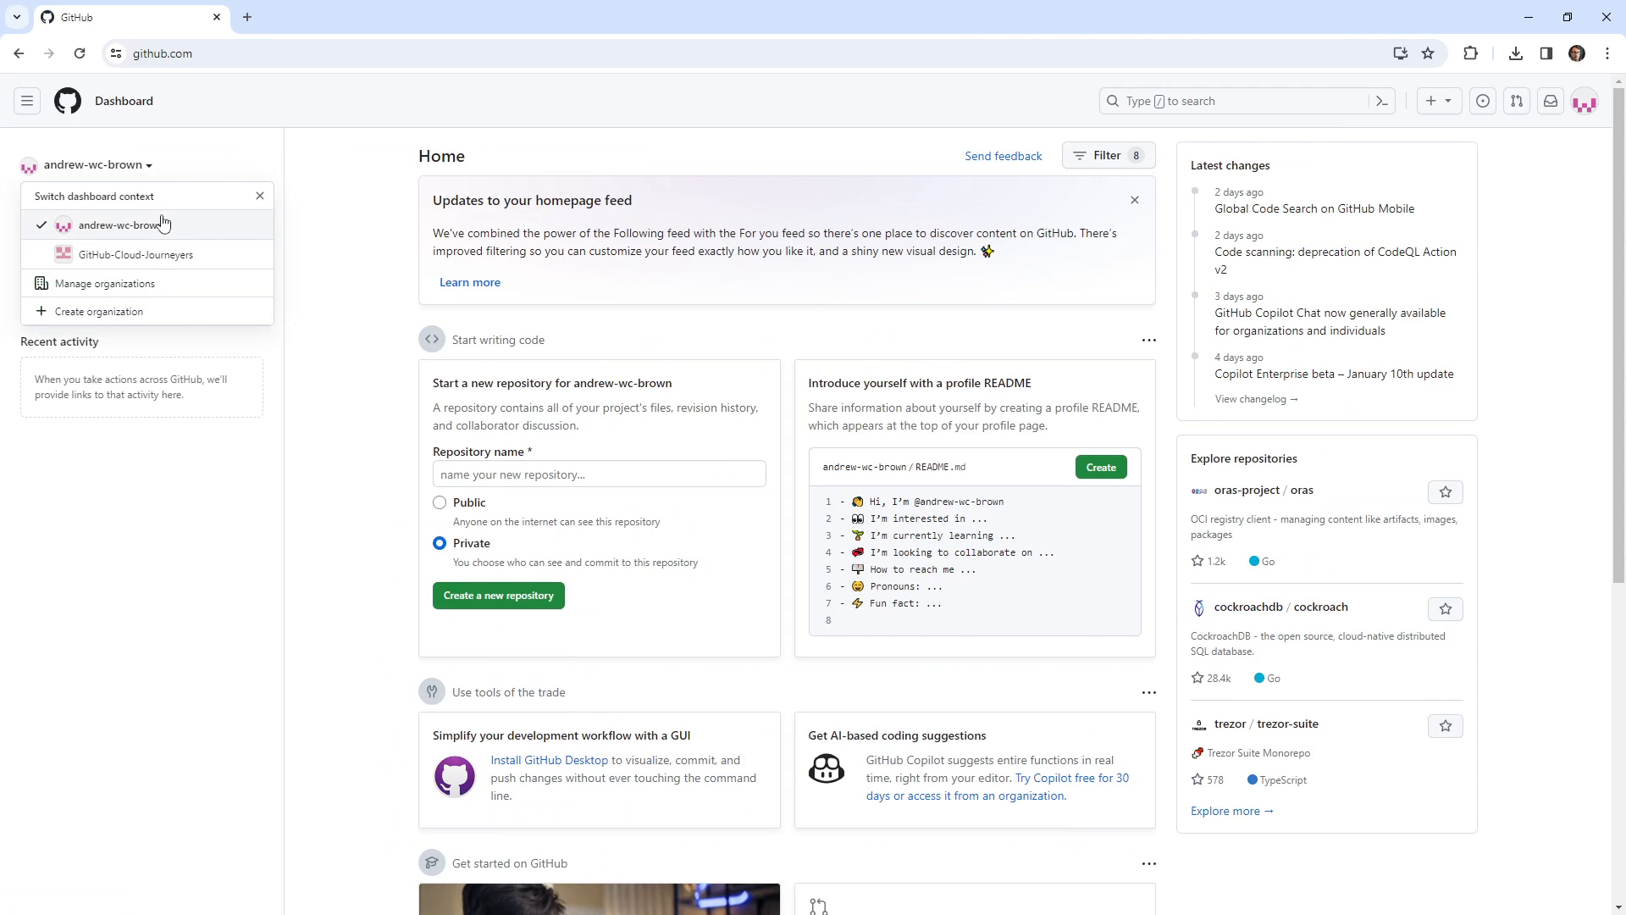
left_click(135, 254)
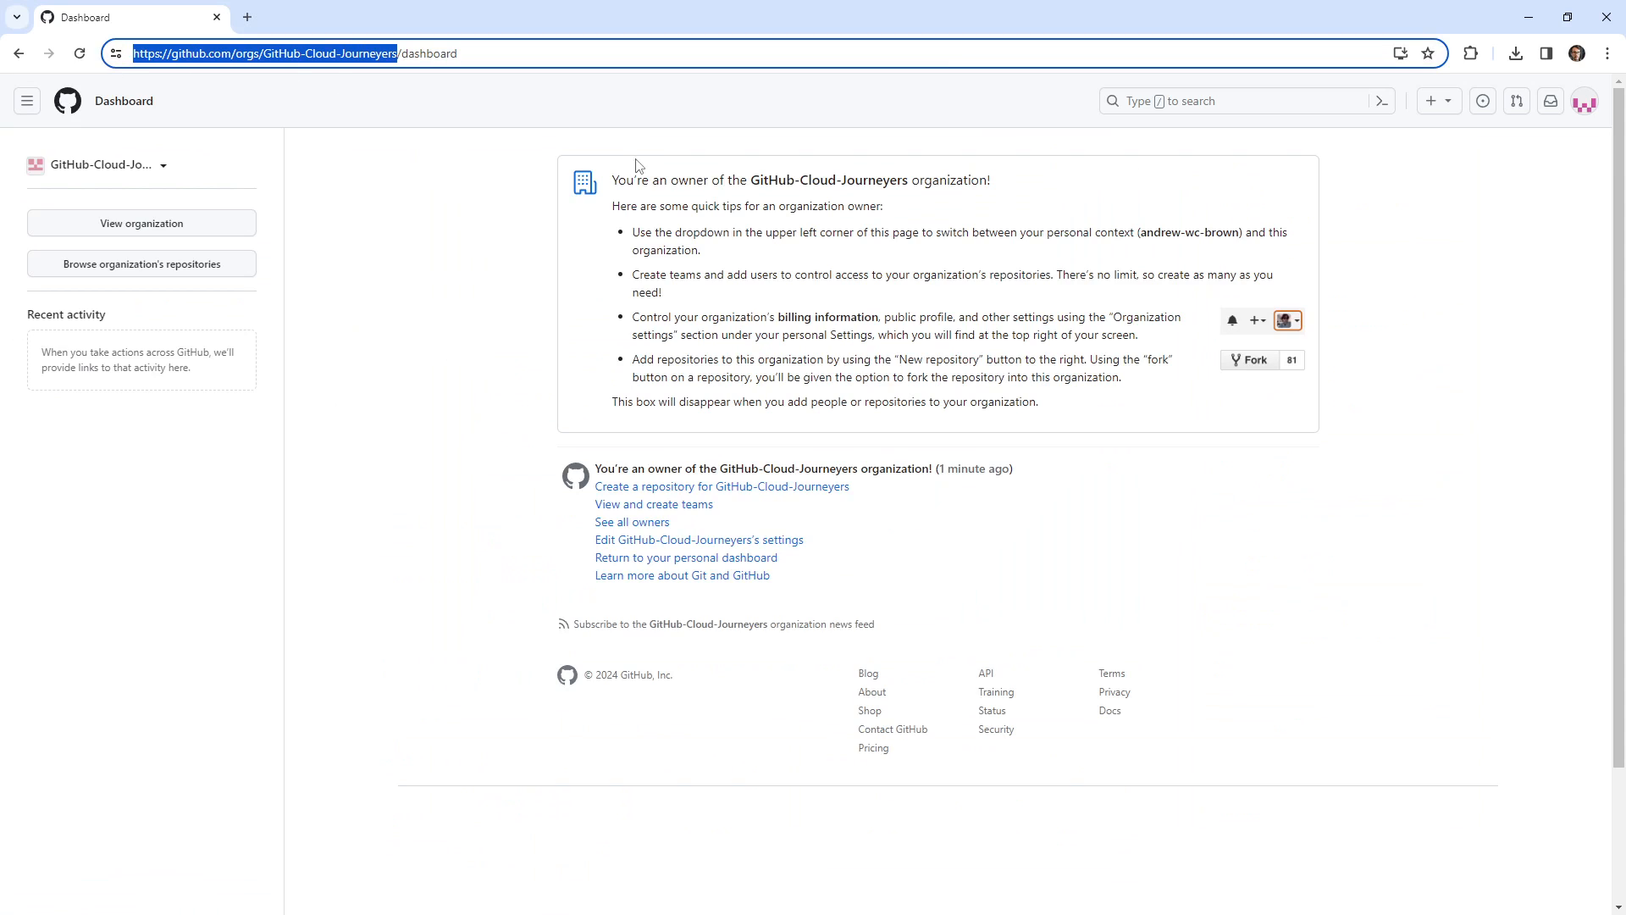
mouse_move(207, 228)
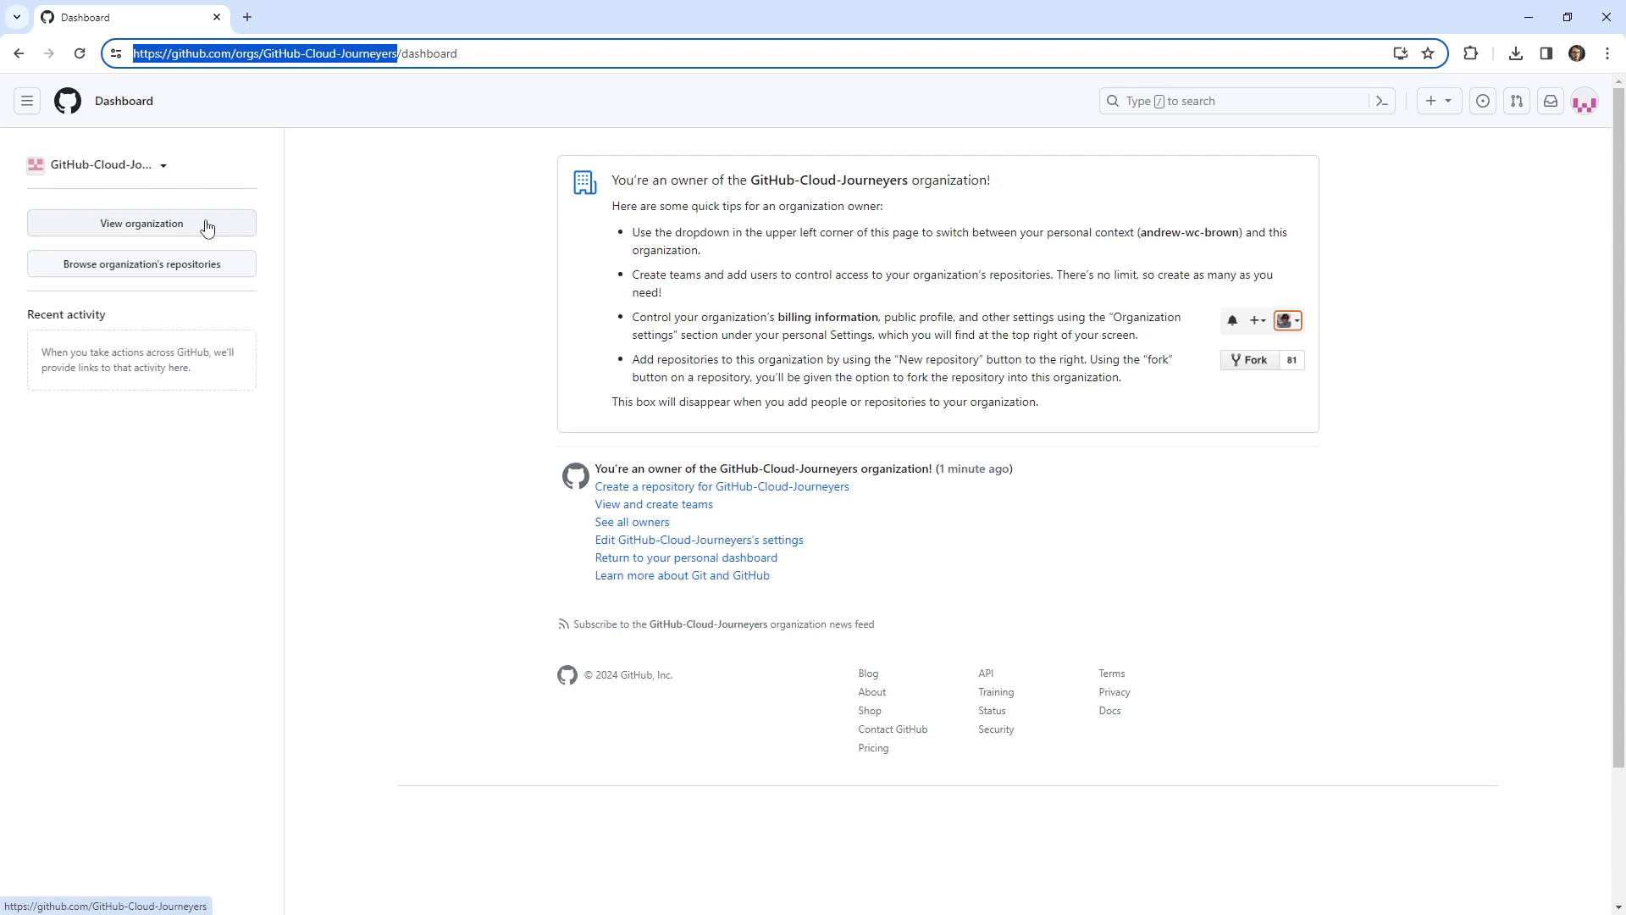
left_click(143, 224)
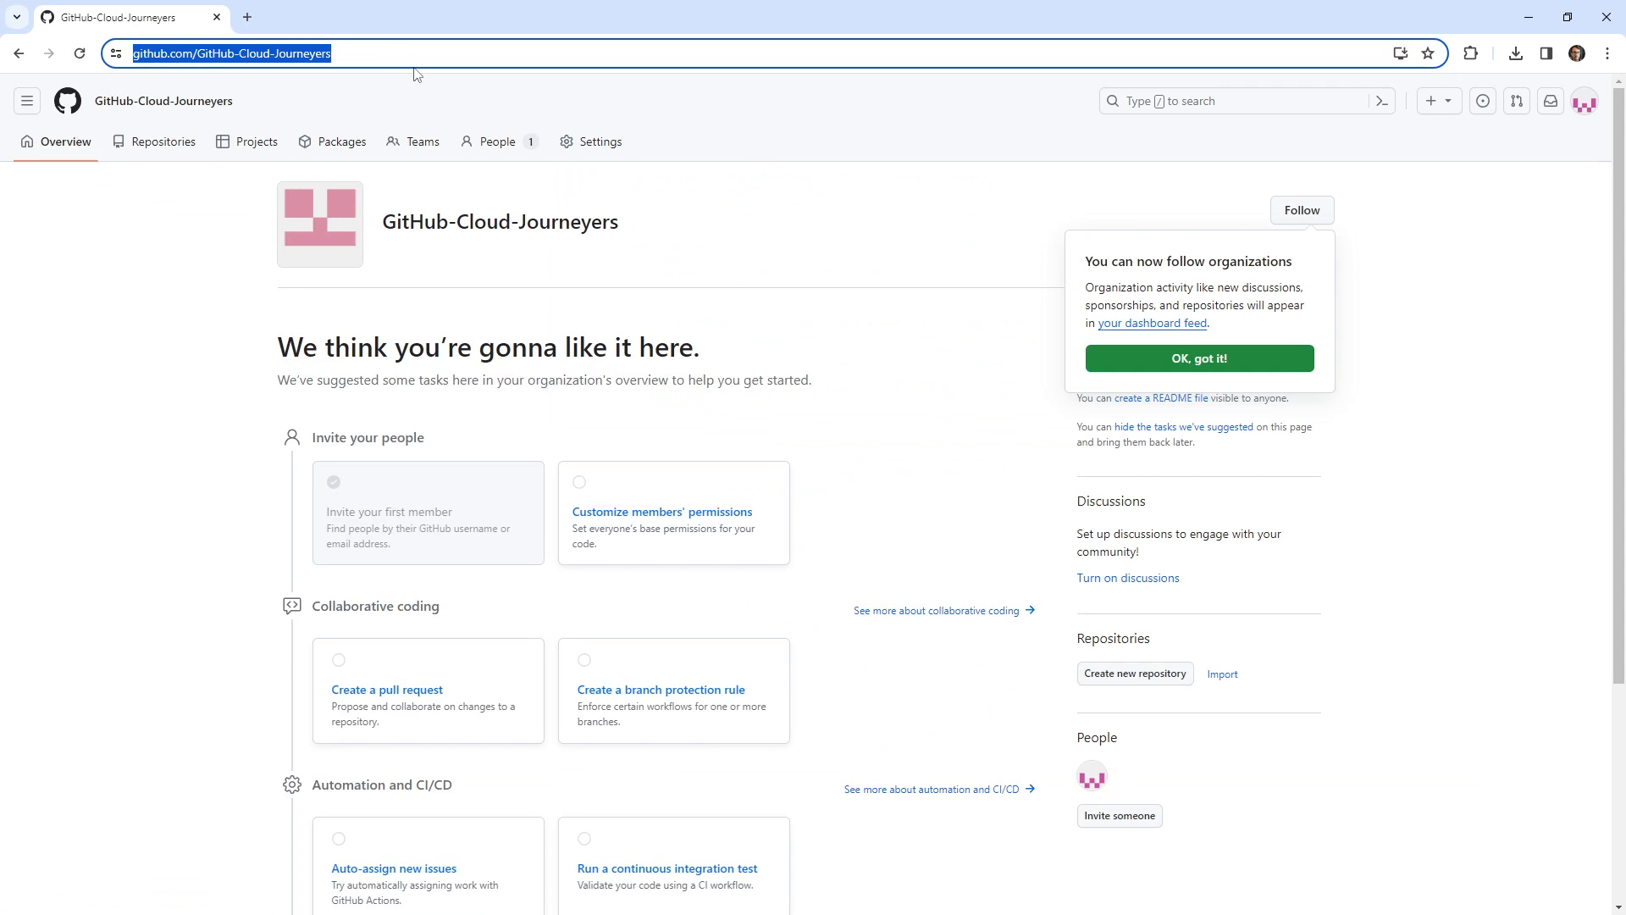
left_click(1583, 101)
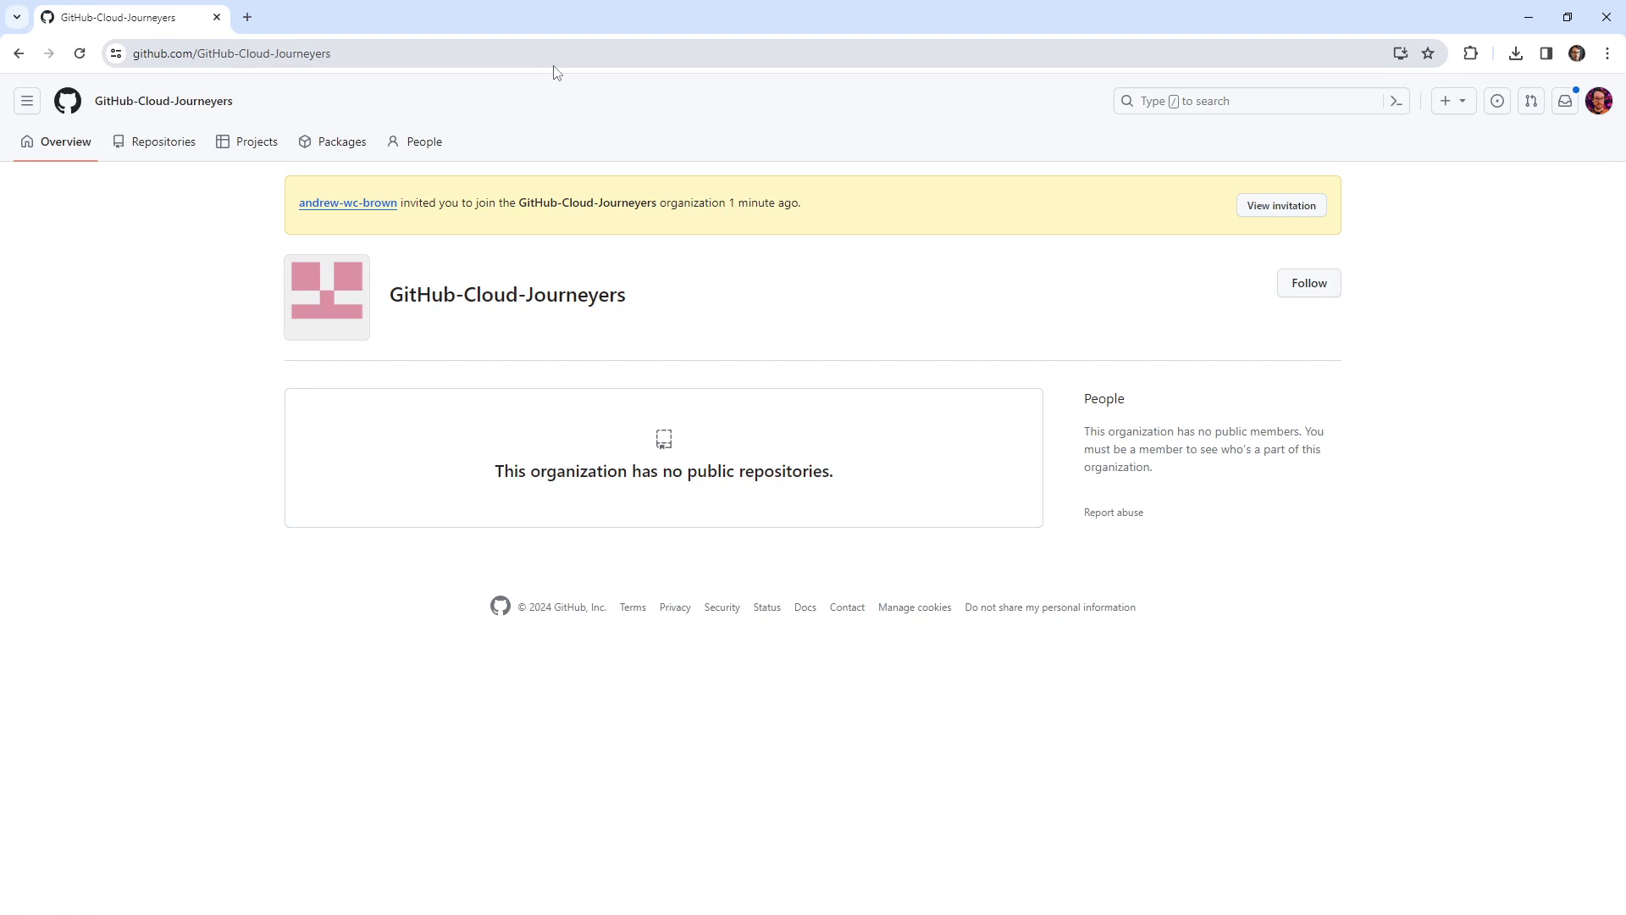
mouse_move(403, 127)
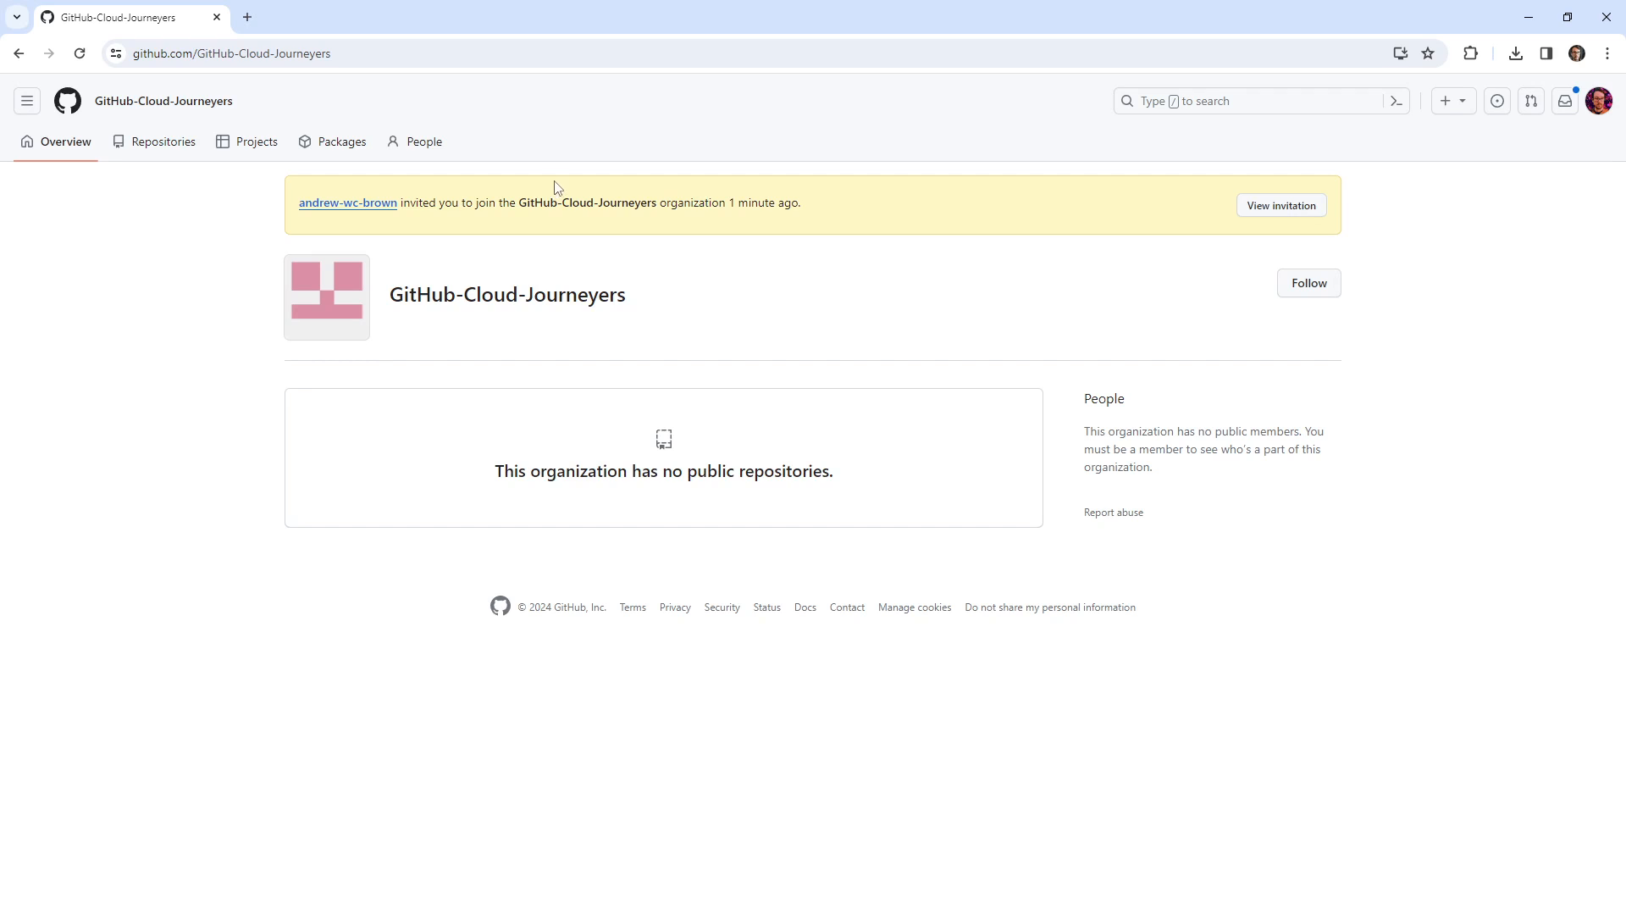
mouse_move(1302, 210)
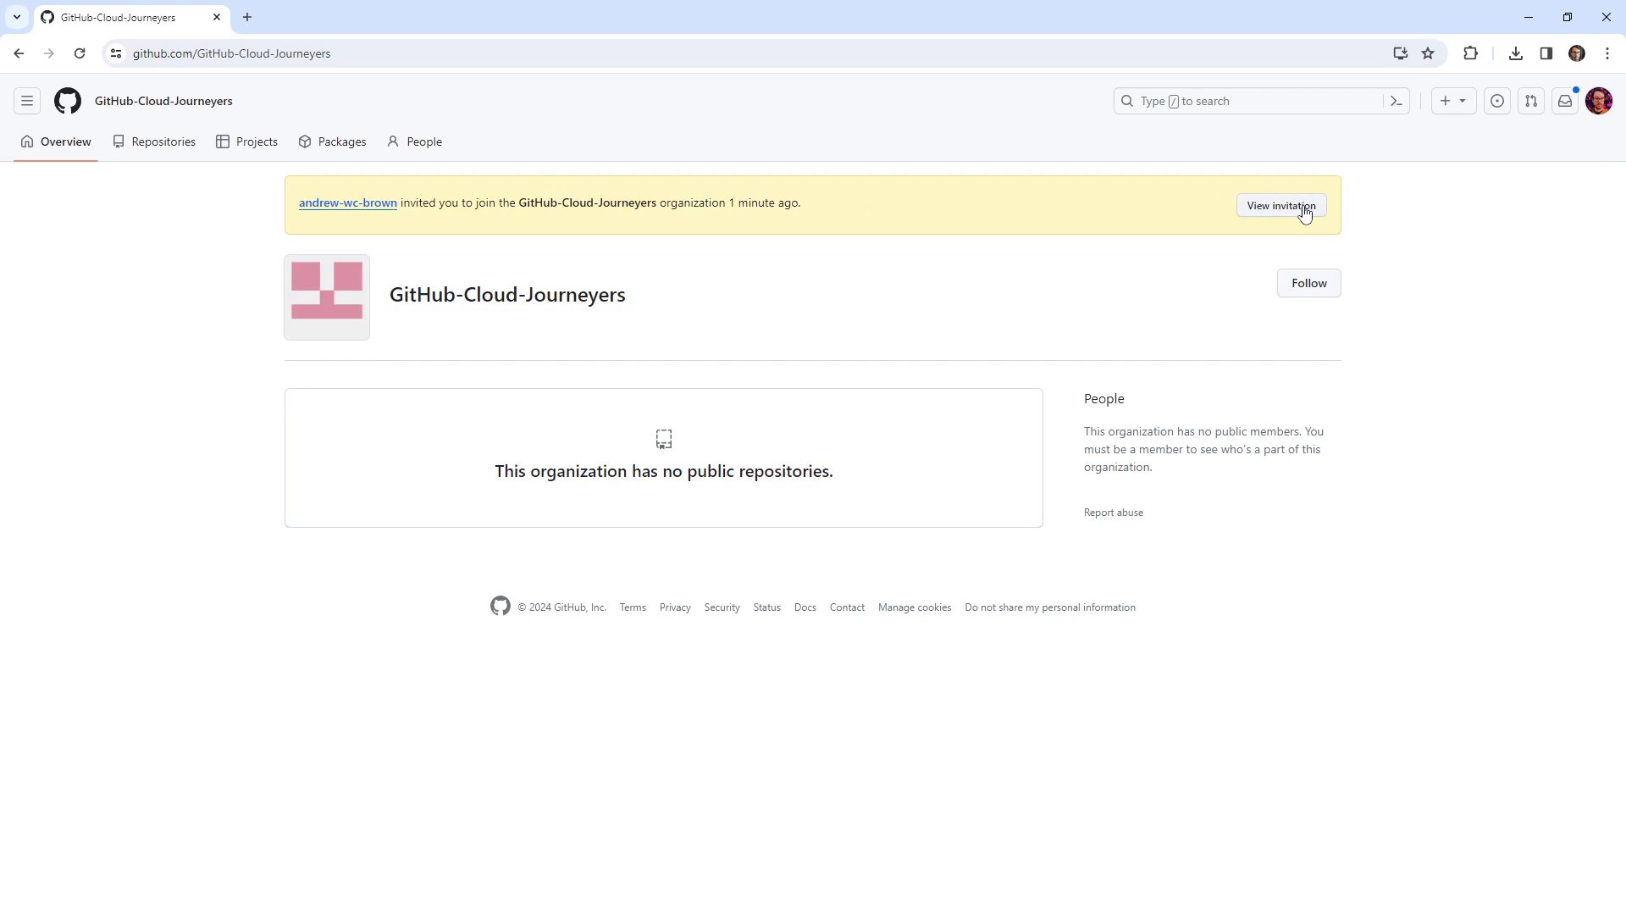
View the pending invitation to join GitHub-Cloud-Journeyers from the yellow banner
left_click(1281, 205)
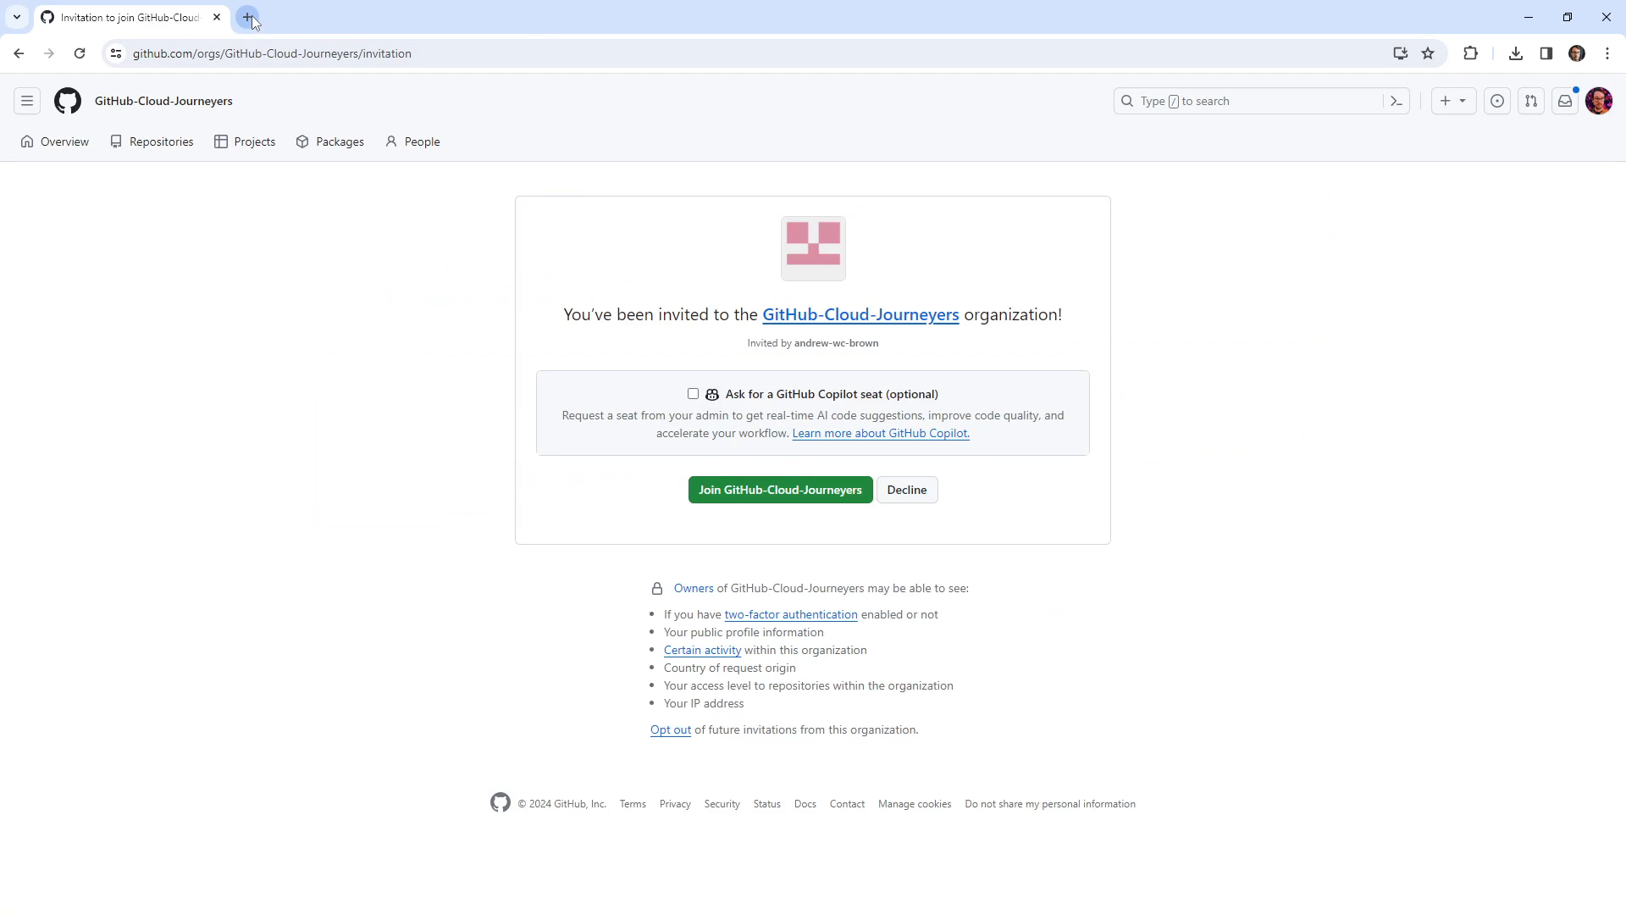
left_click(244, 17)
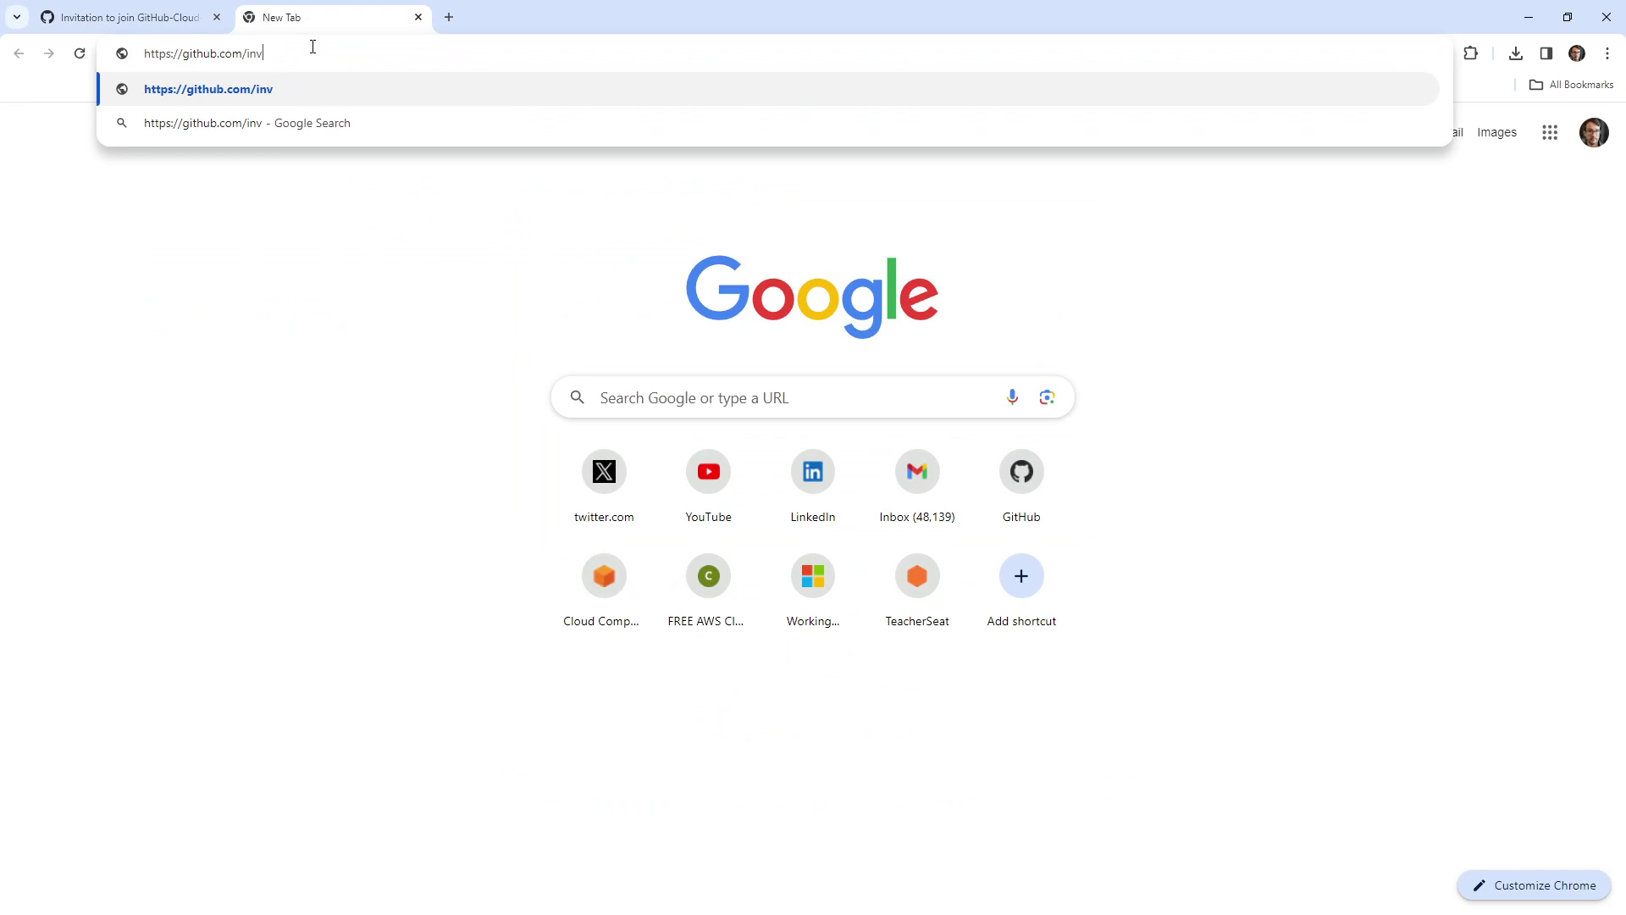
type("itations")
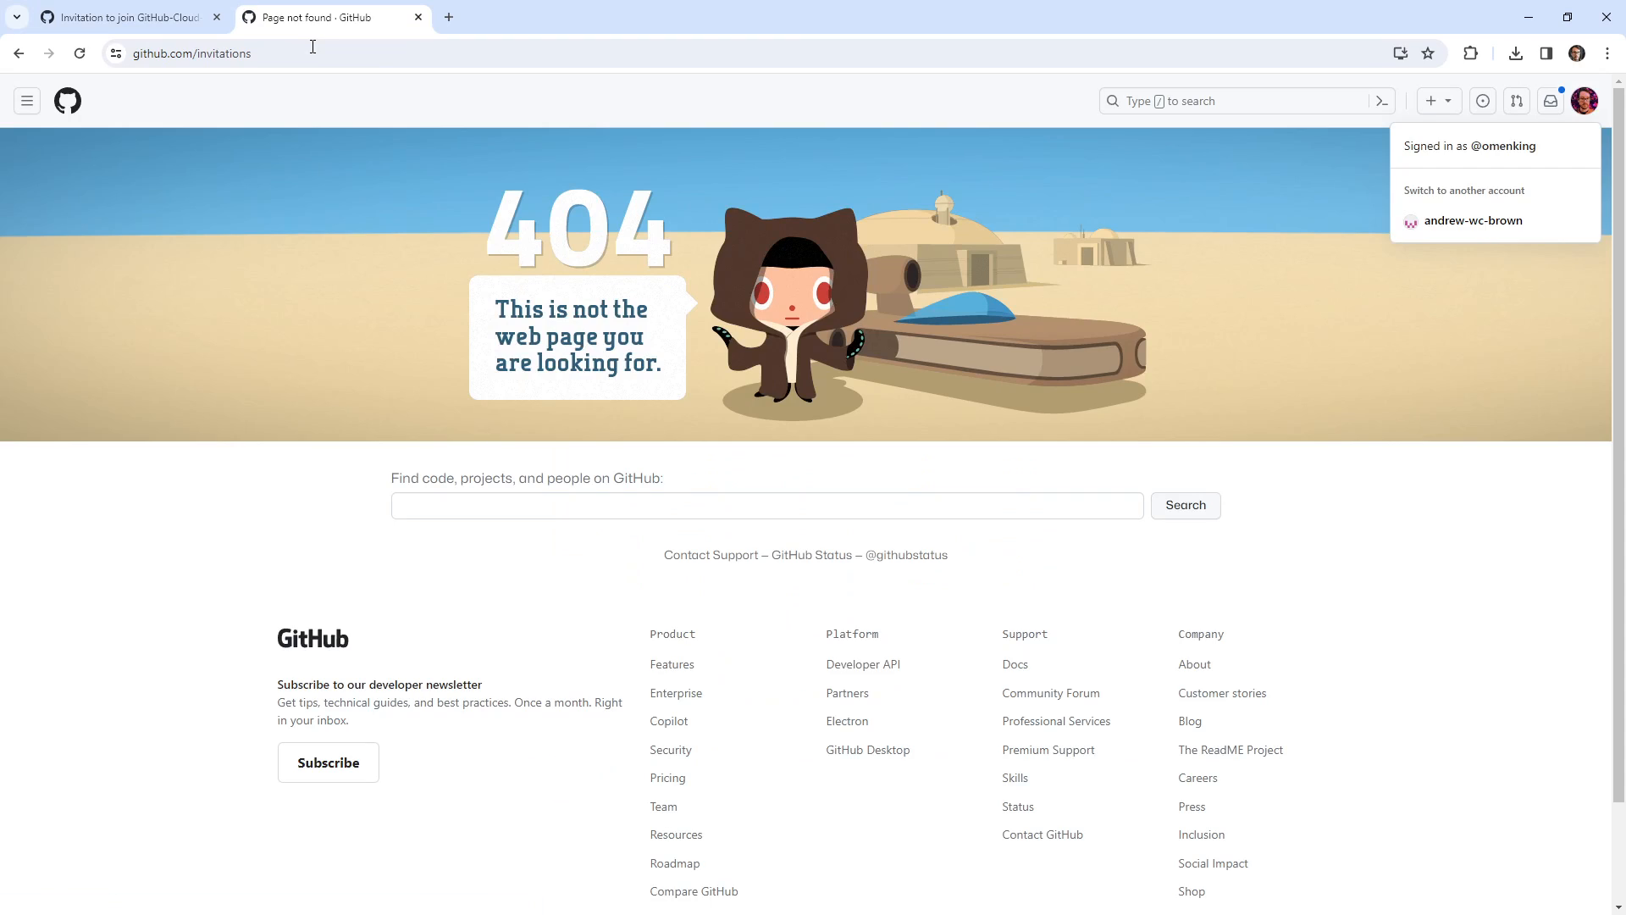
mouse_move(186, 73)
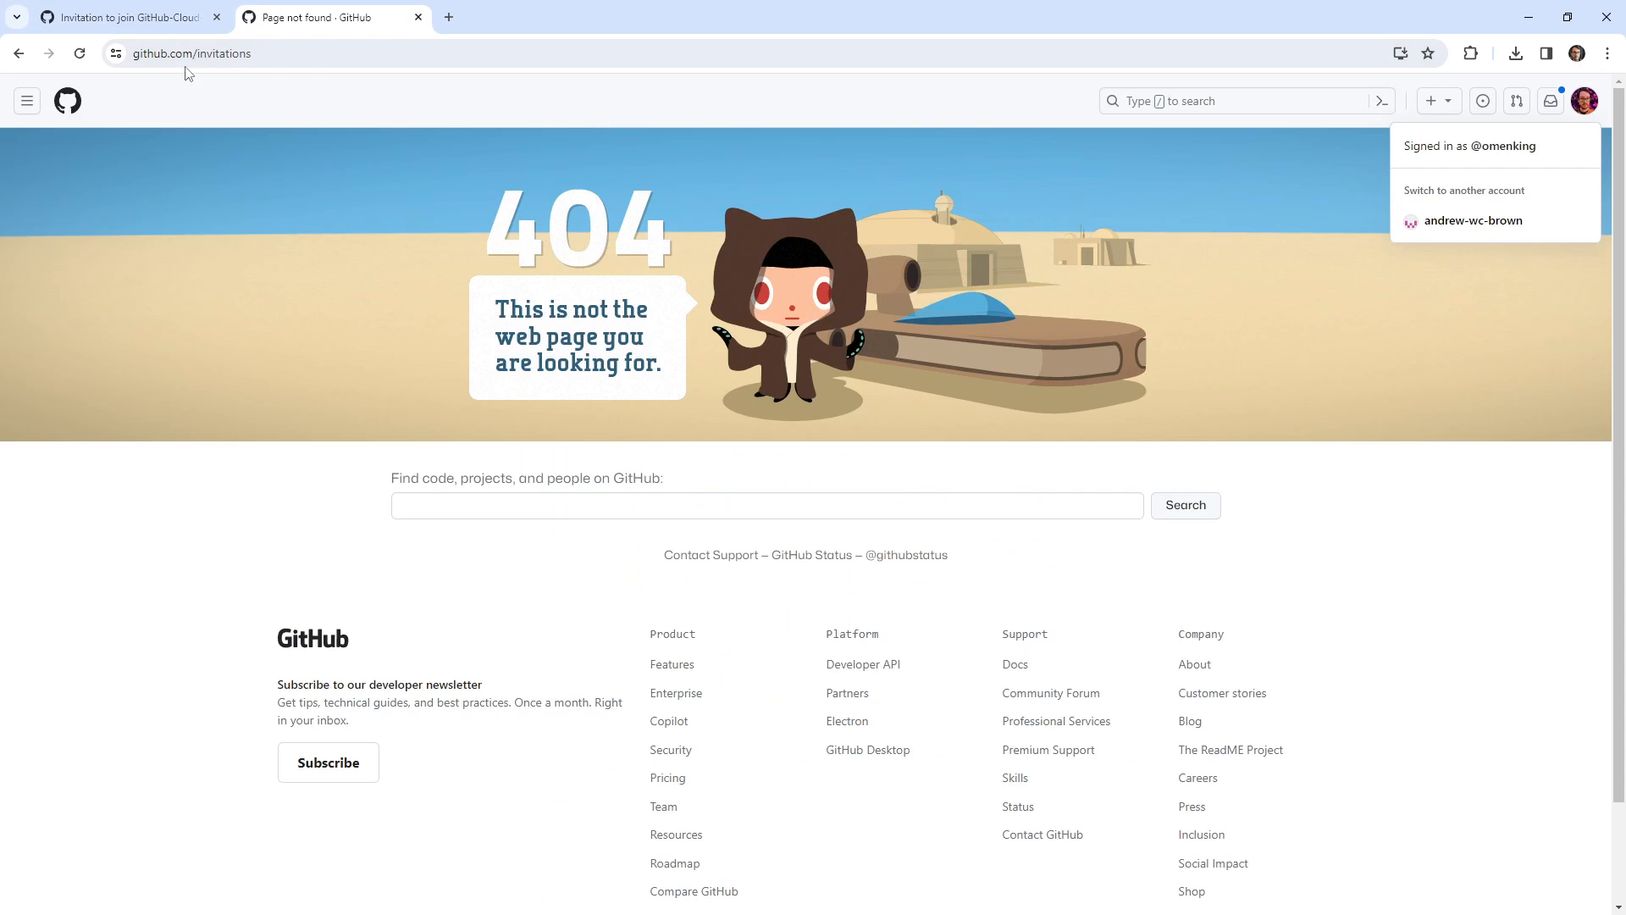
left_click(130, 17)
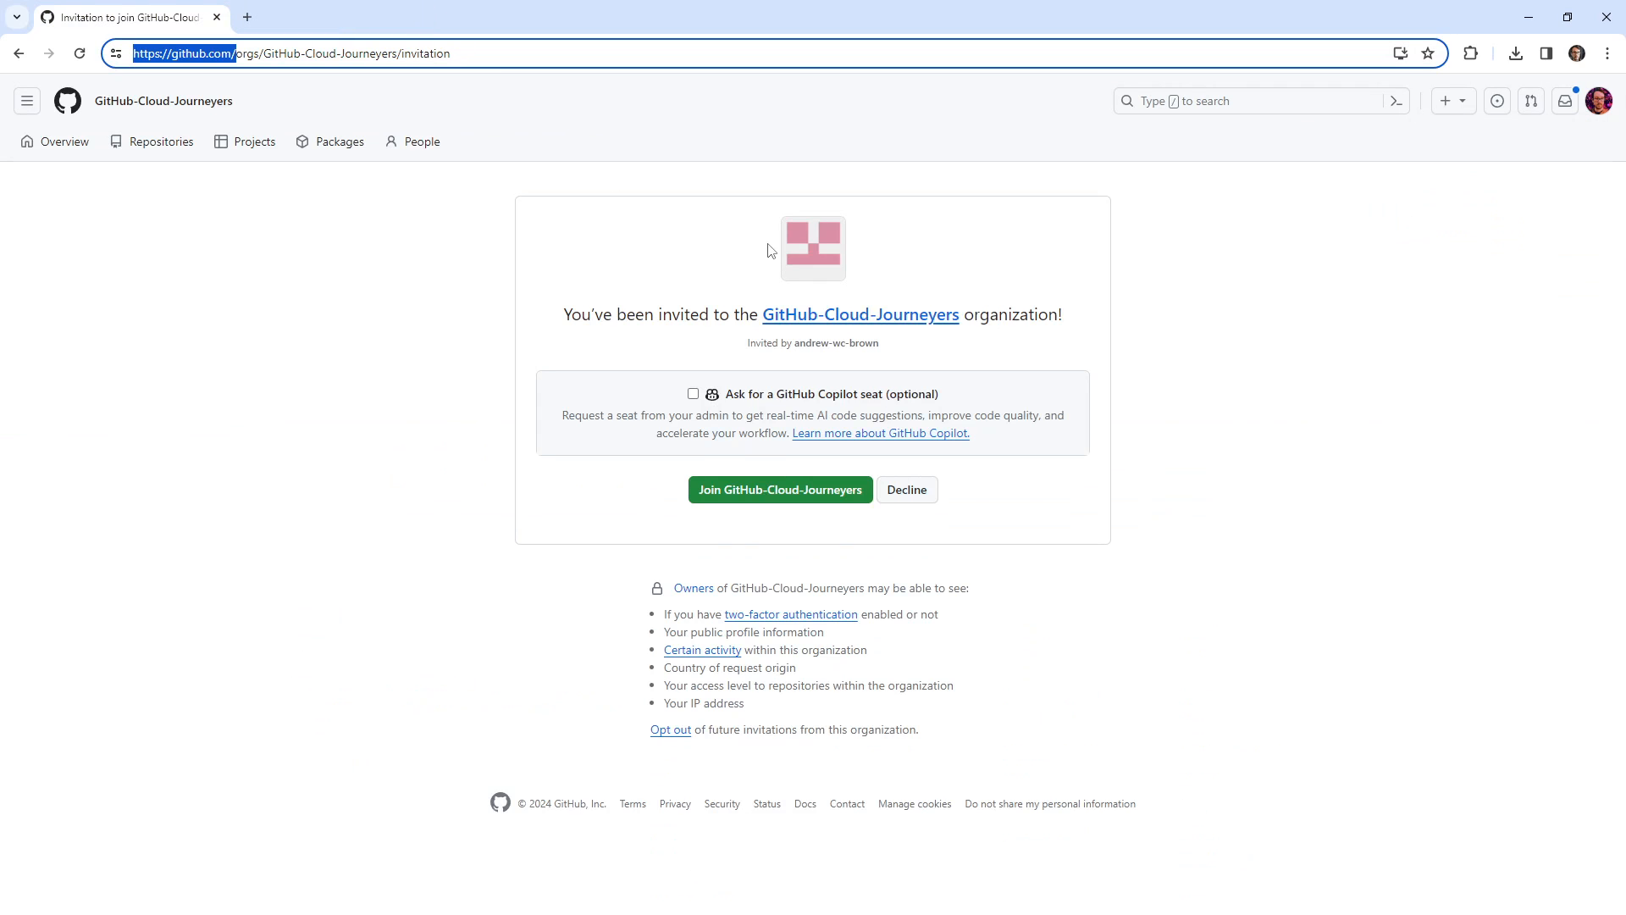
mouse_move(688, 305)
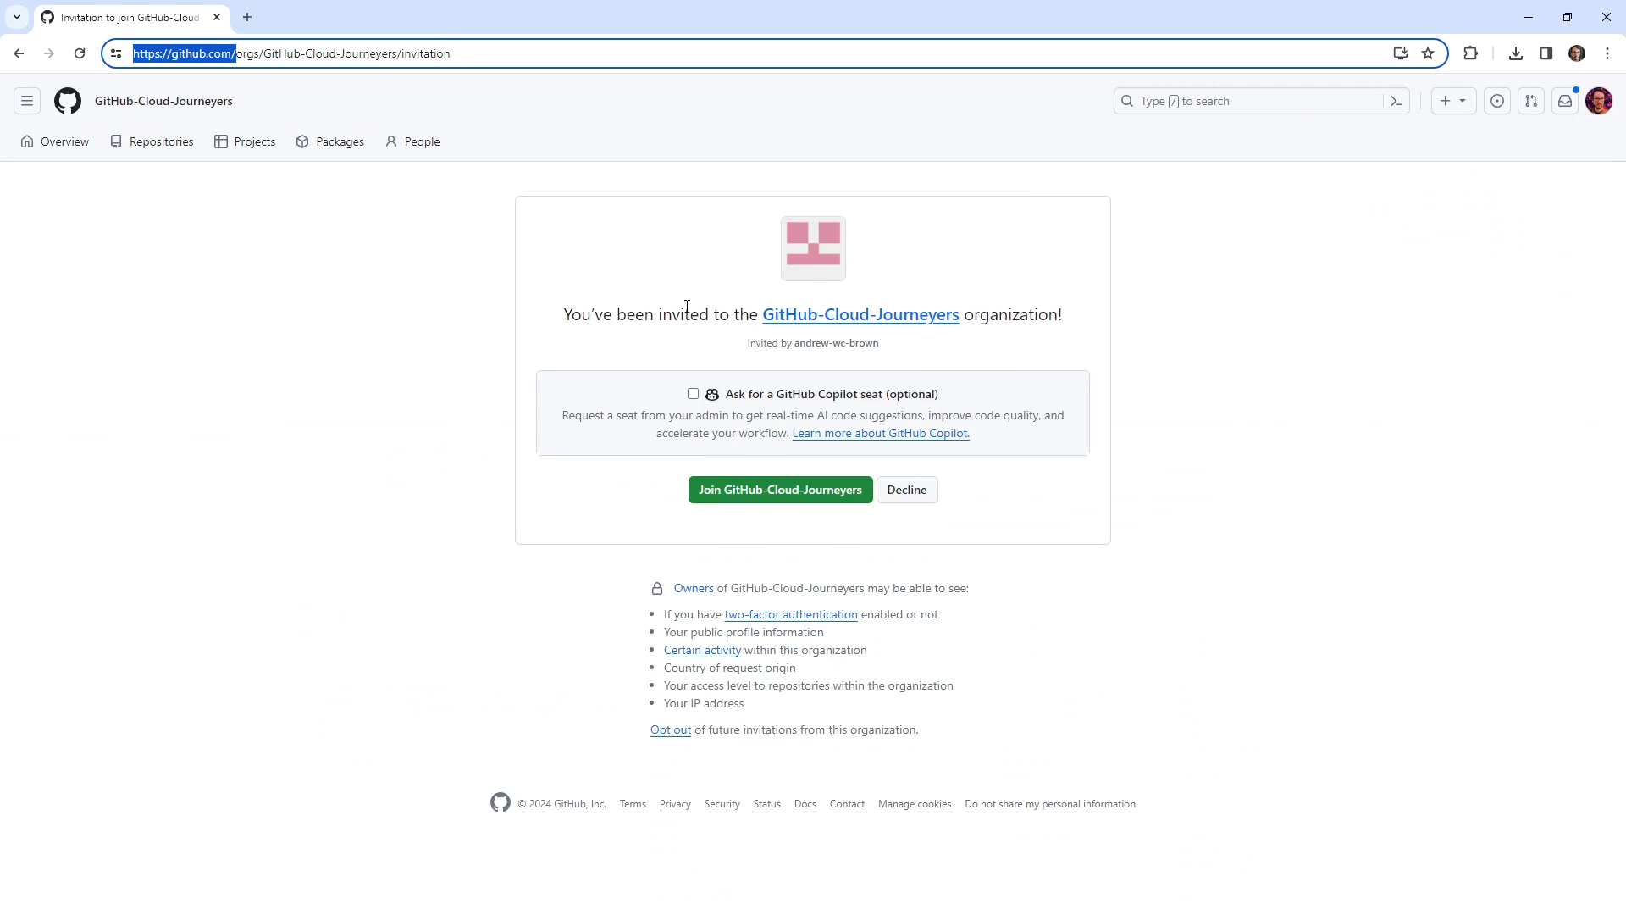
mouse_move(793, 332)
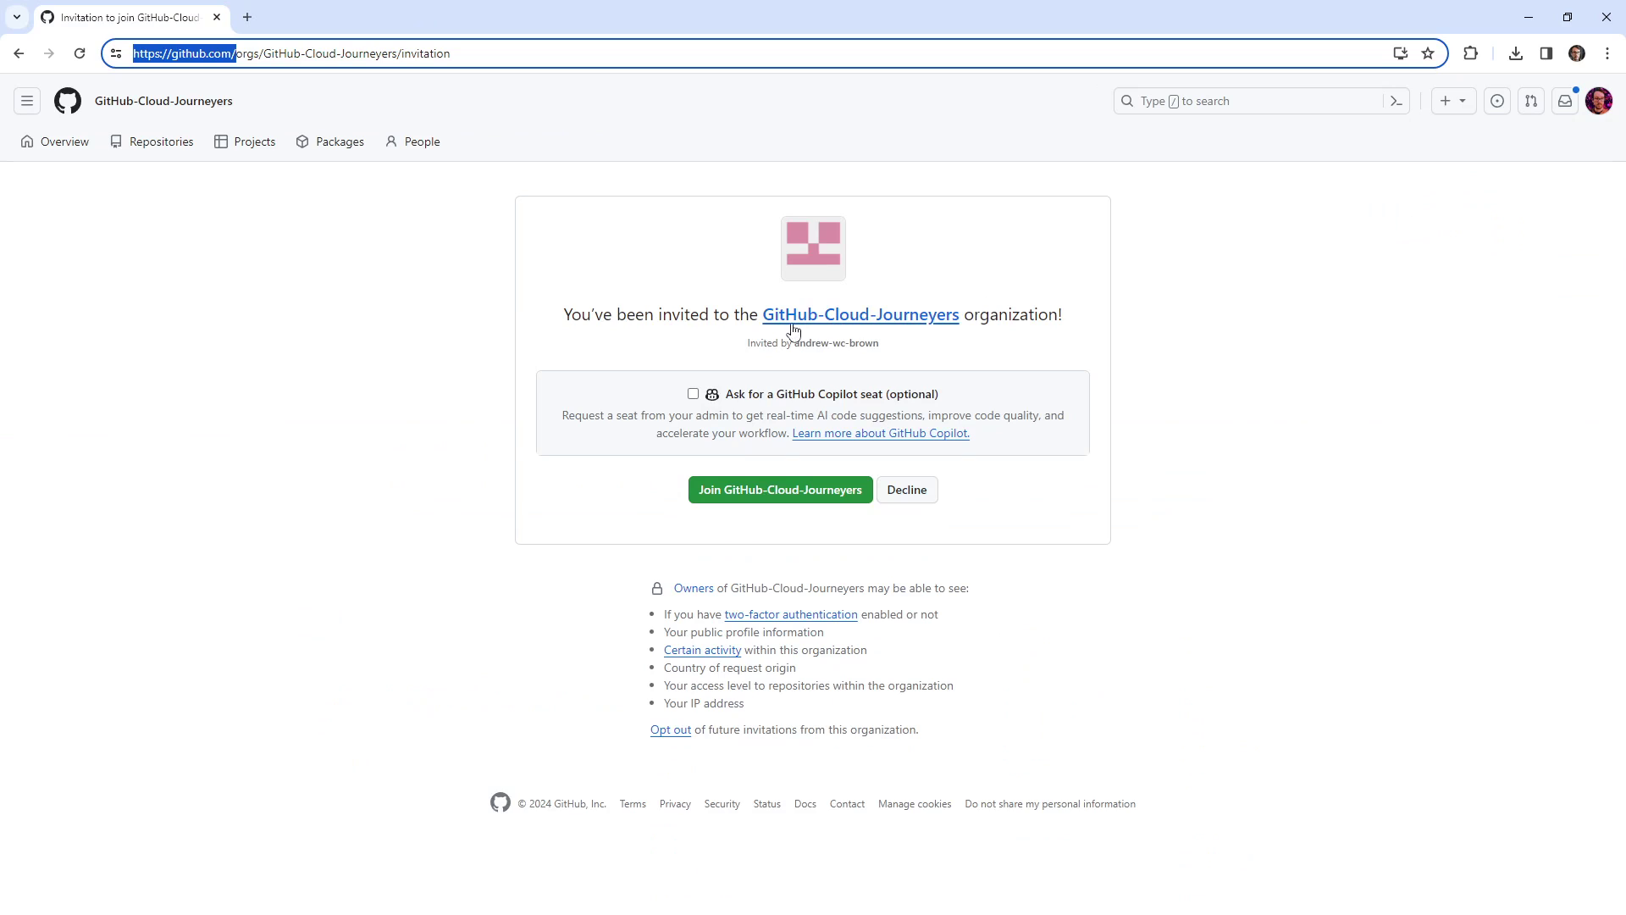
mouse_move(925, 373)
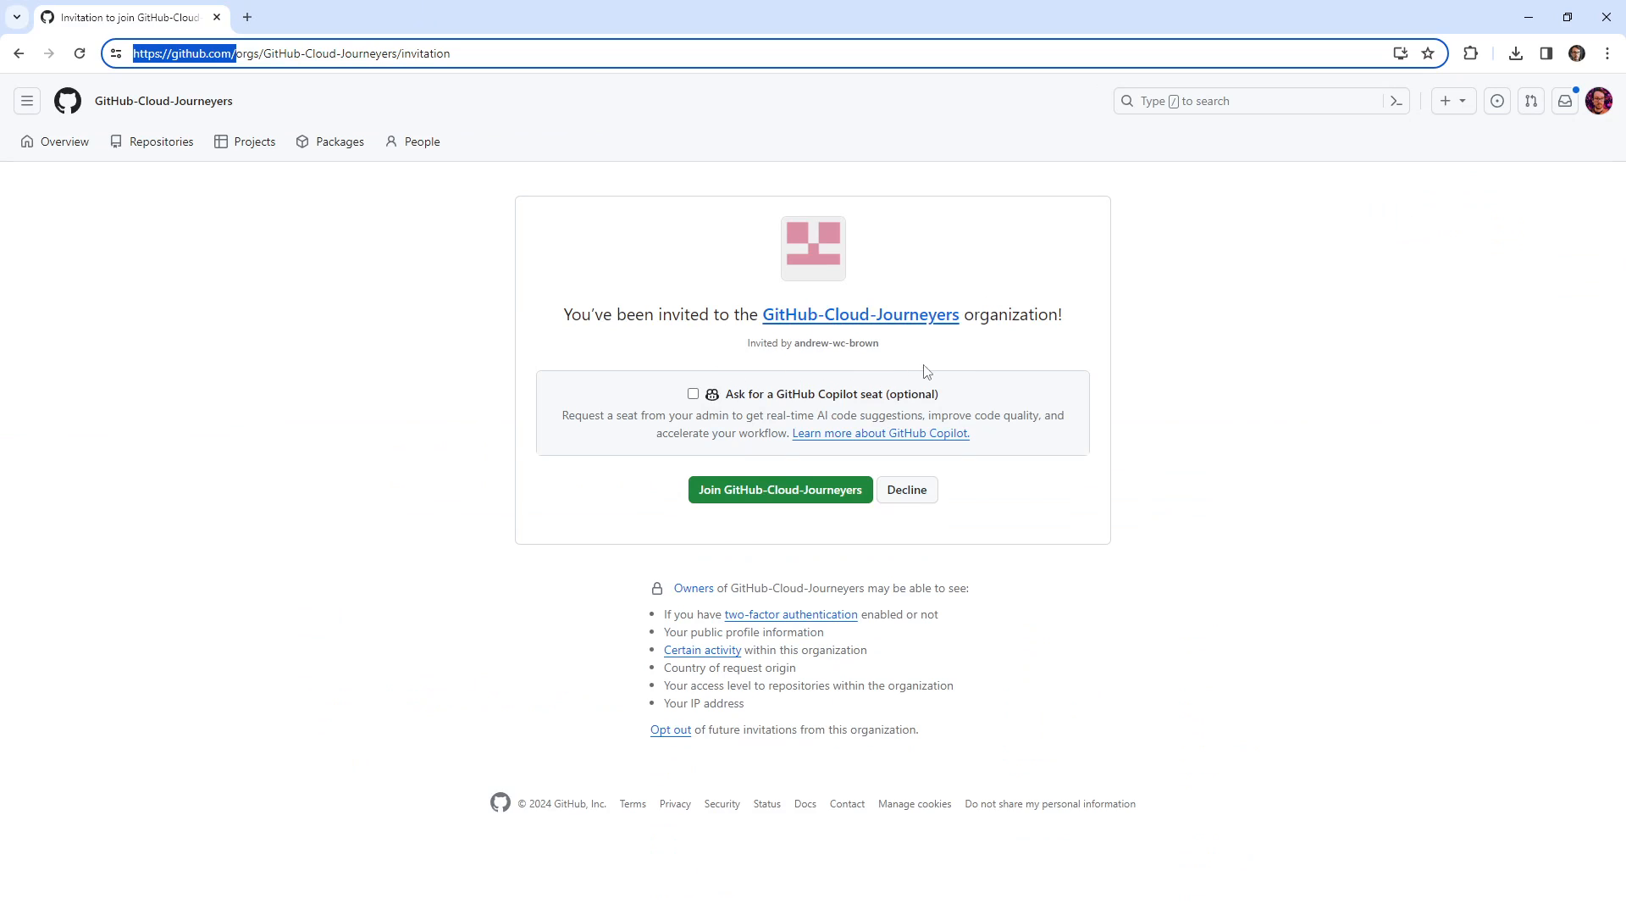
mouse_move(1037, 441)
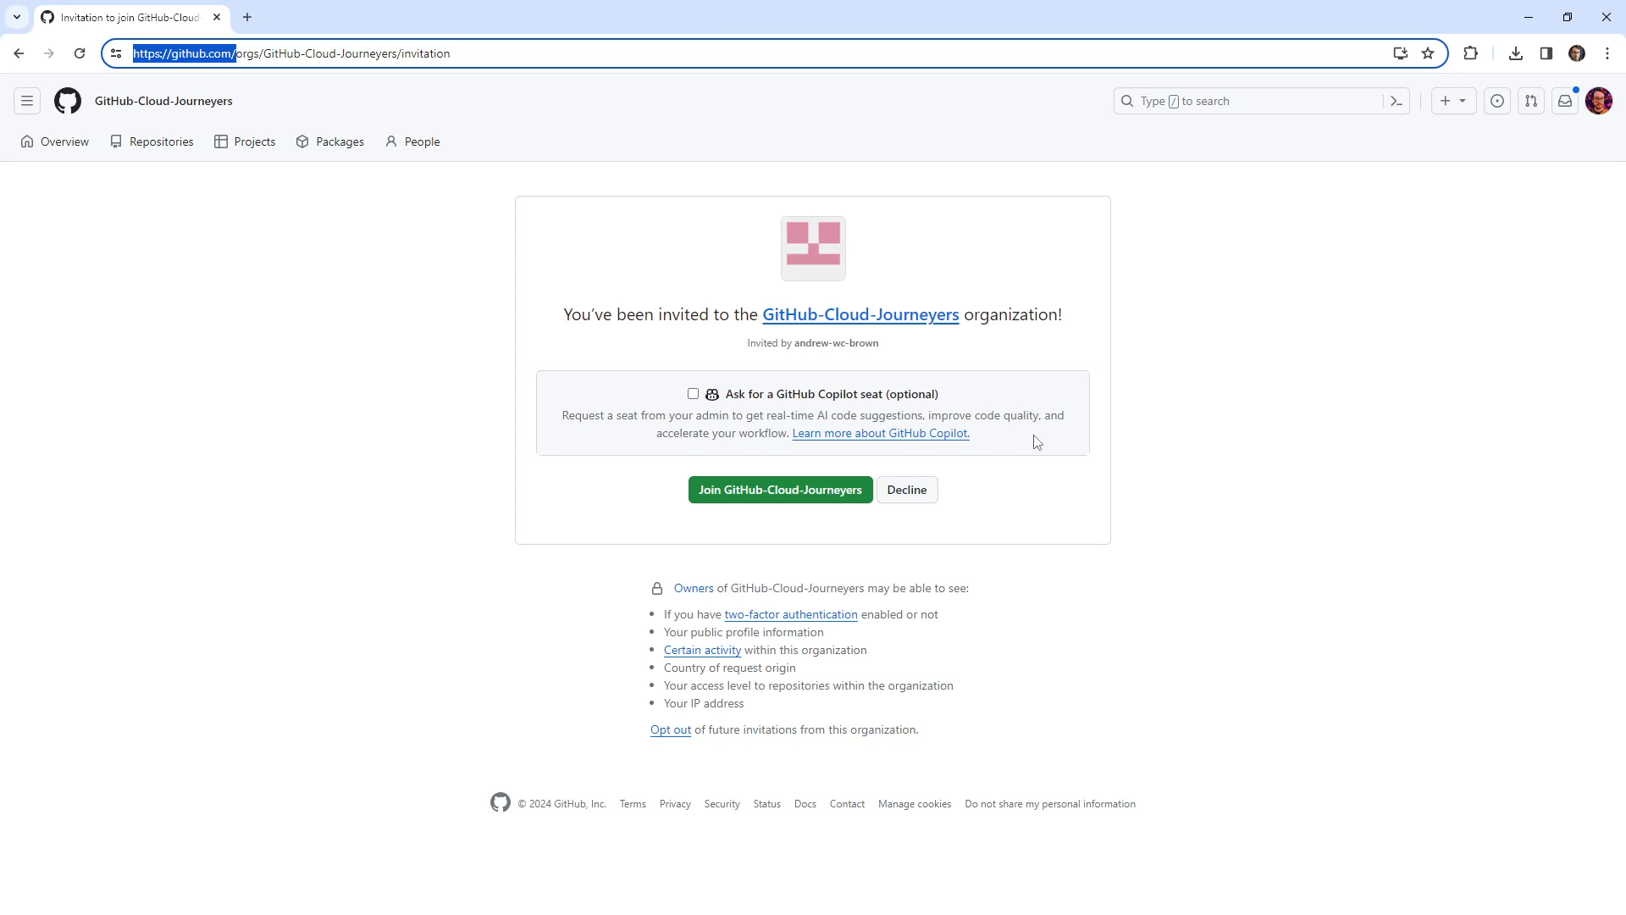
mouse_move(893, 464)
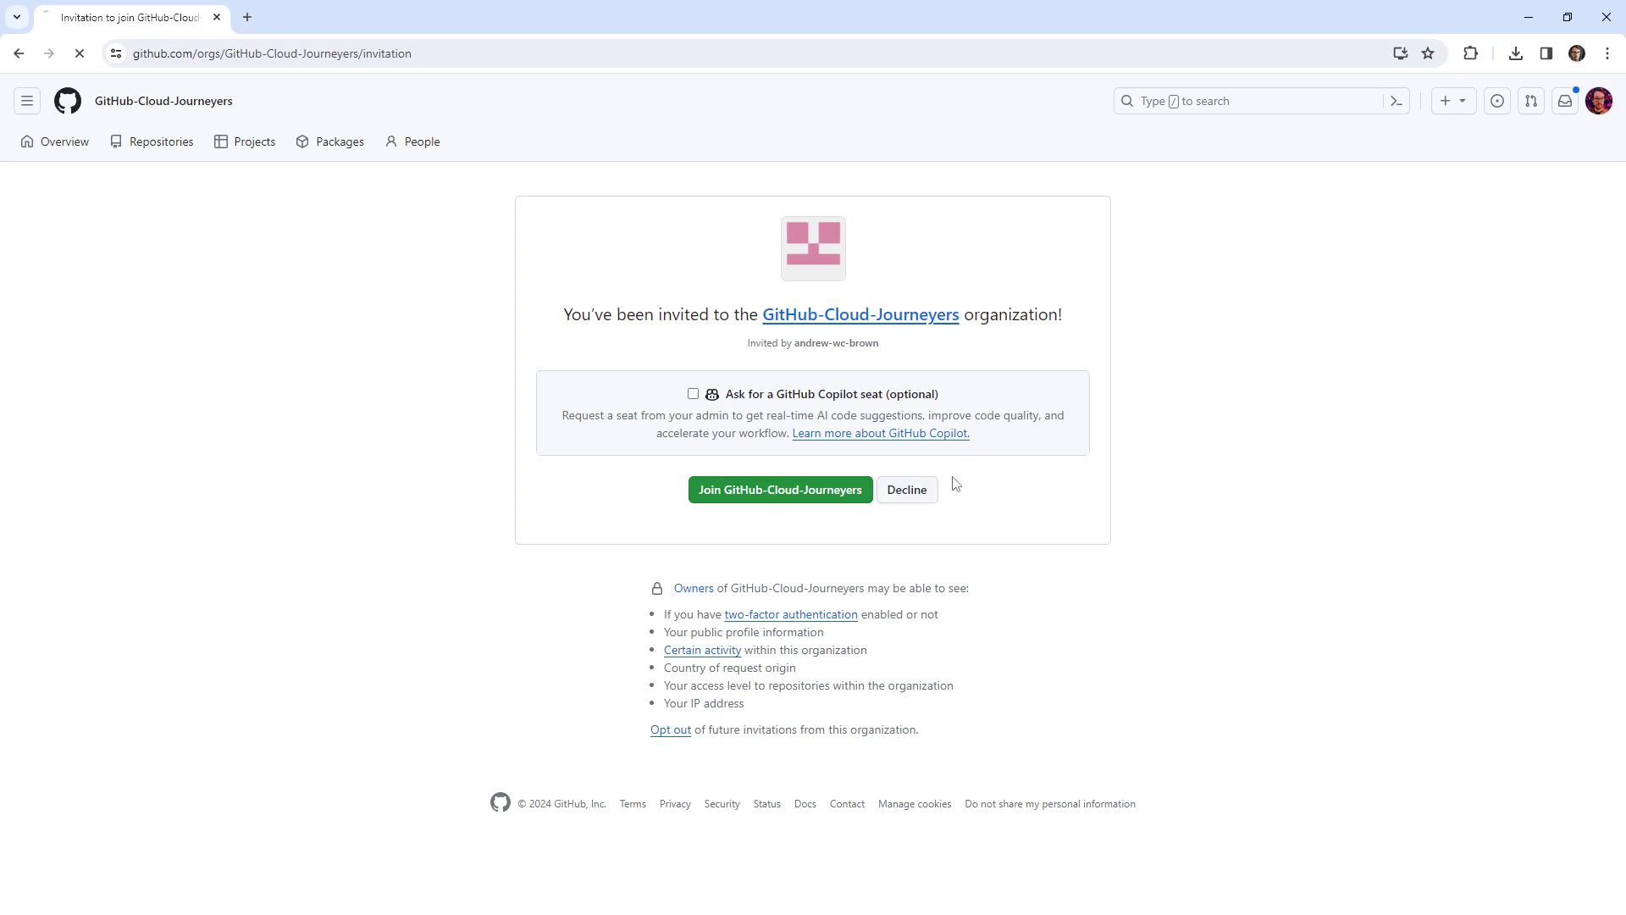
Accept the GitHub-Cloud-Journeyers invitation, check the People list shows owner and member, return to the dashboard
left_click(779, 489)
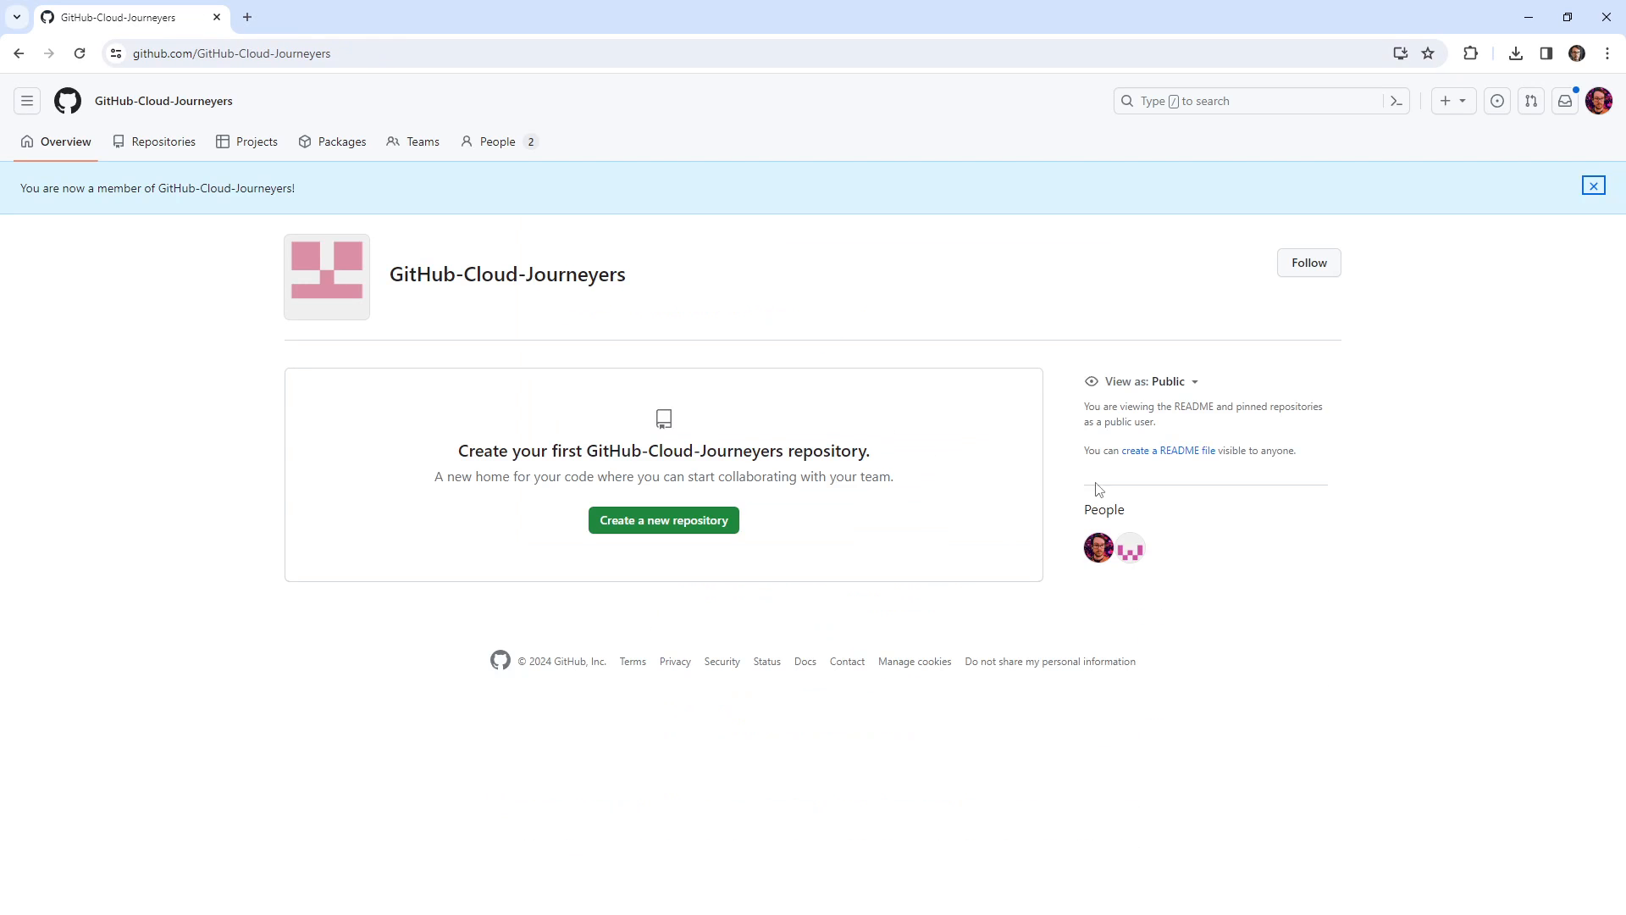
left_click(495, 142)
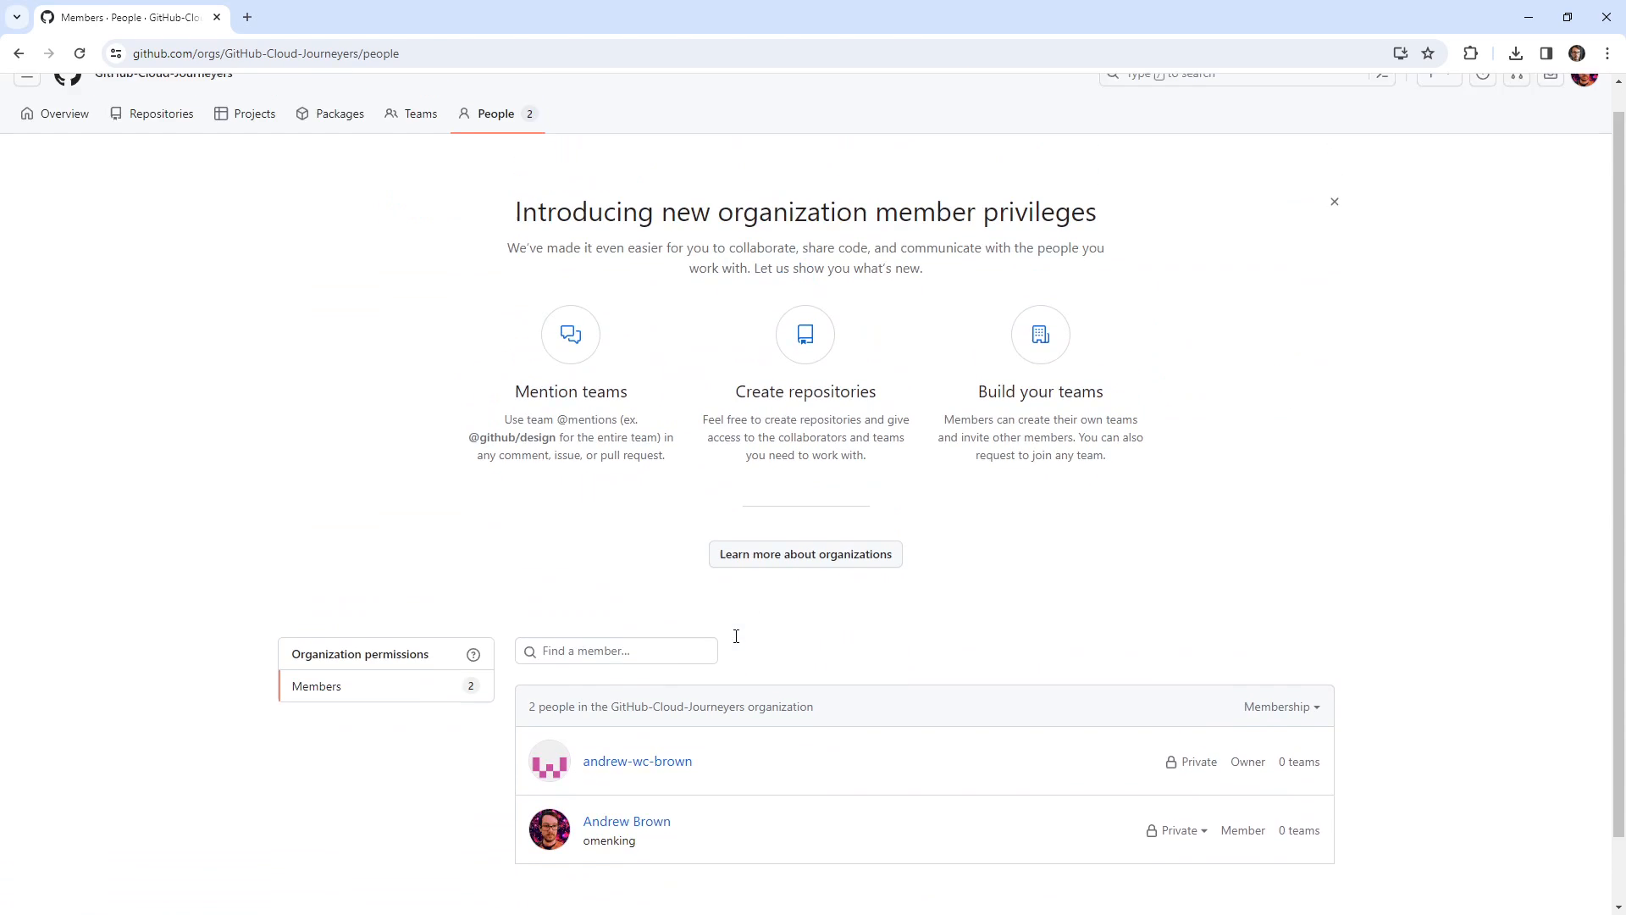
scroll("down", 3)
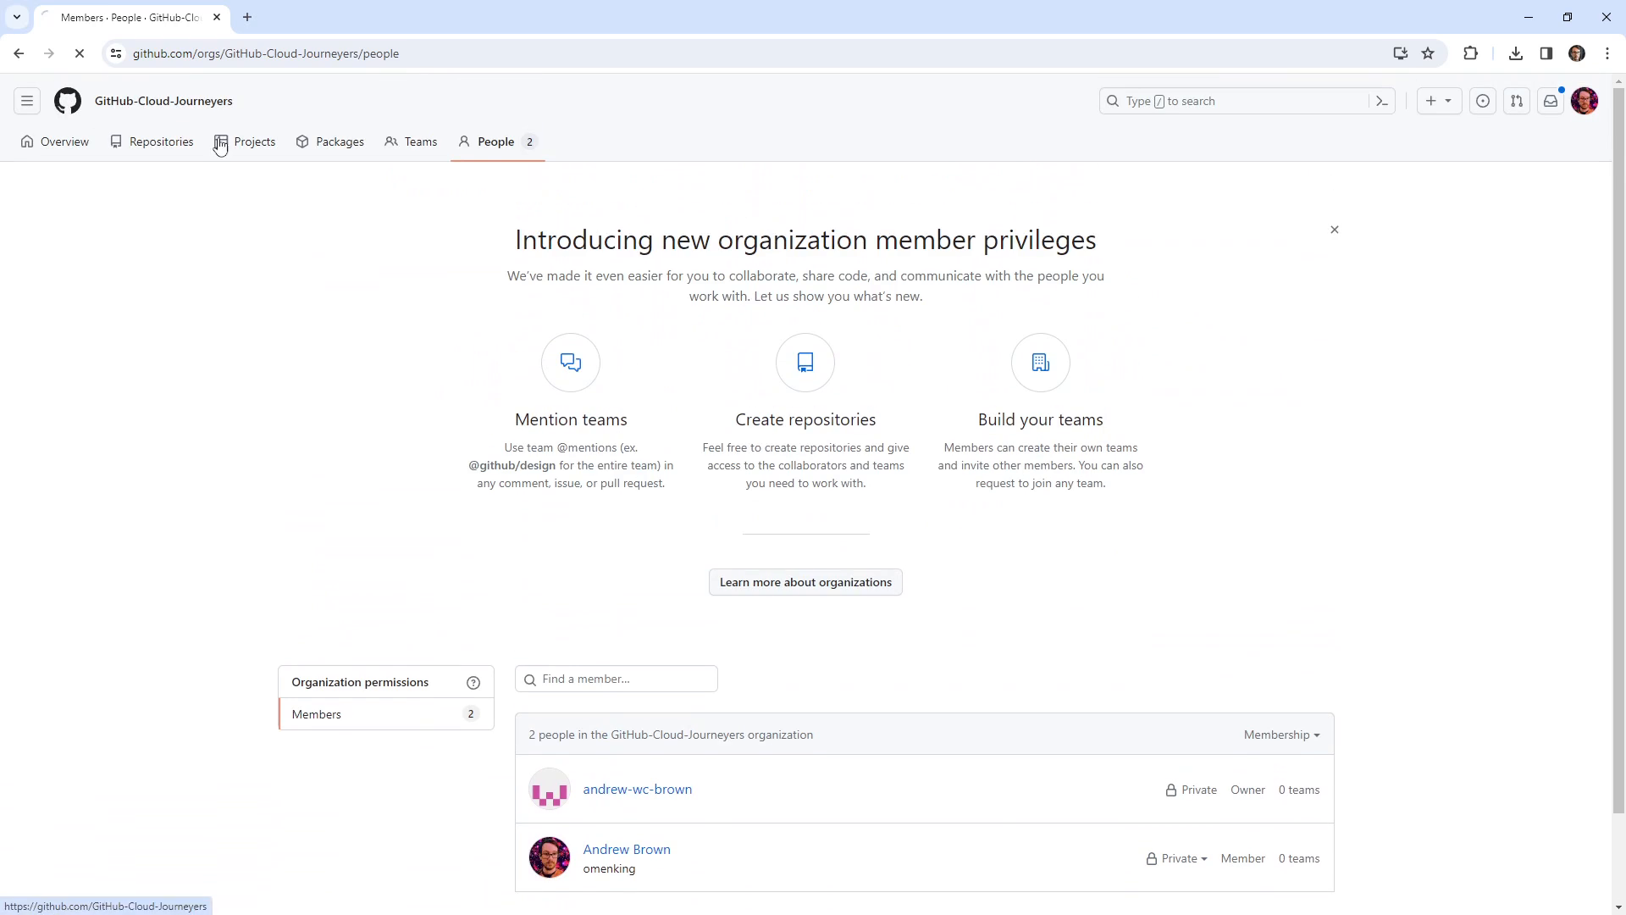
left_click(68, 102)
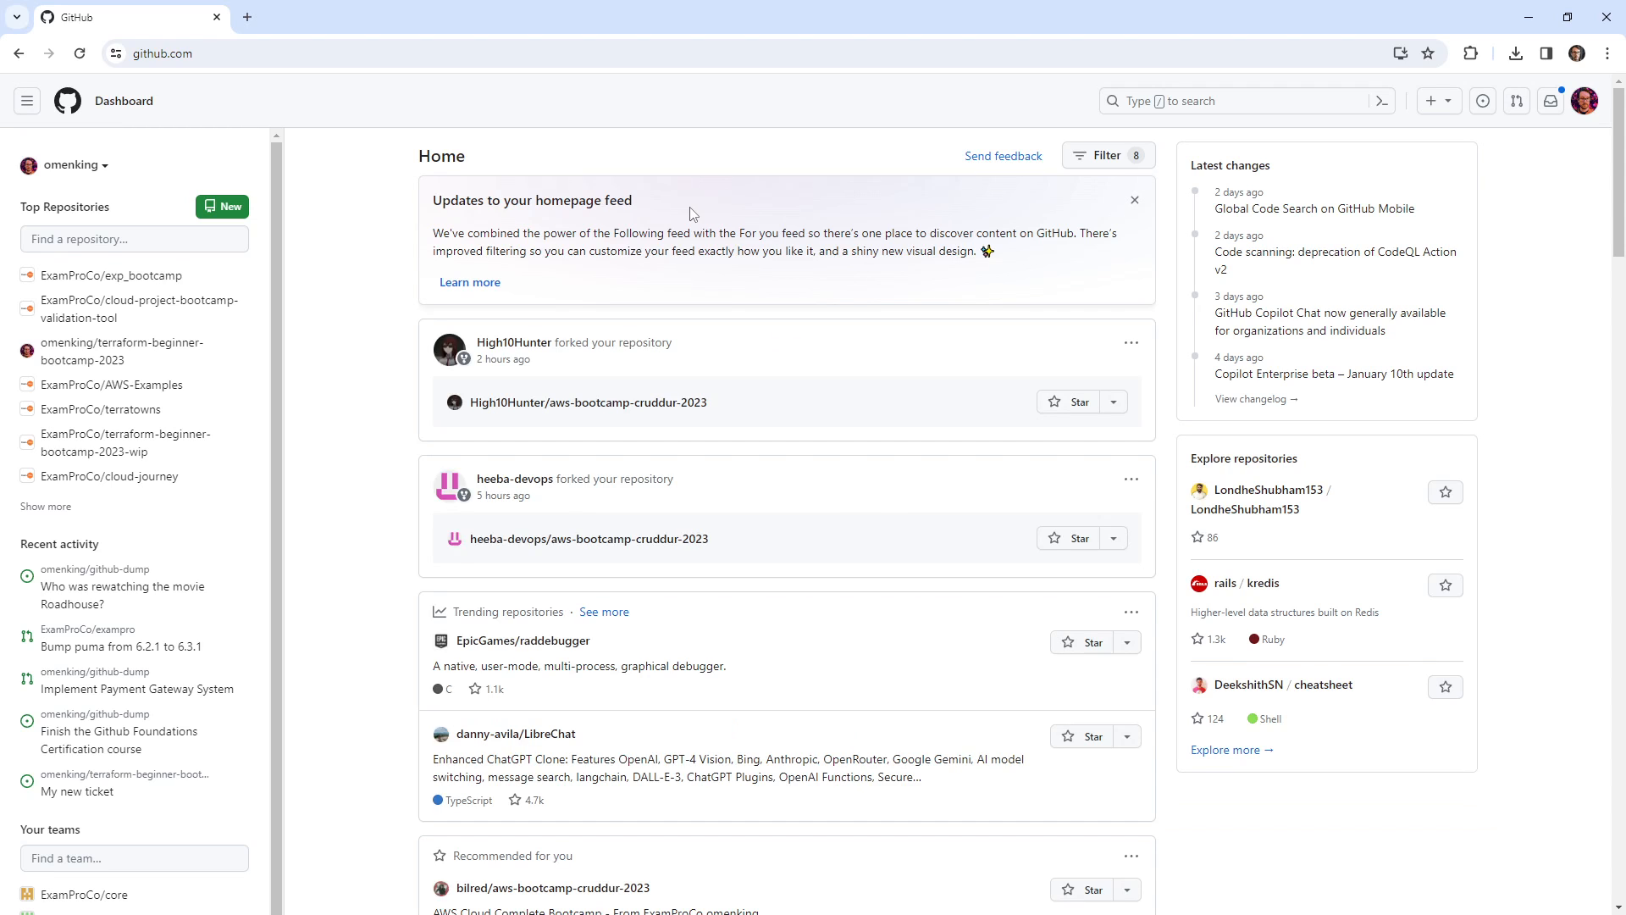
mouse_move(698, 213)
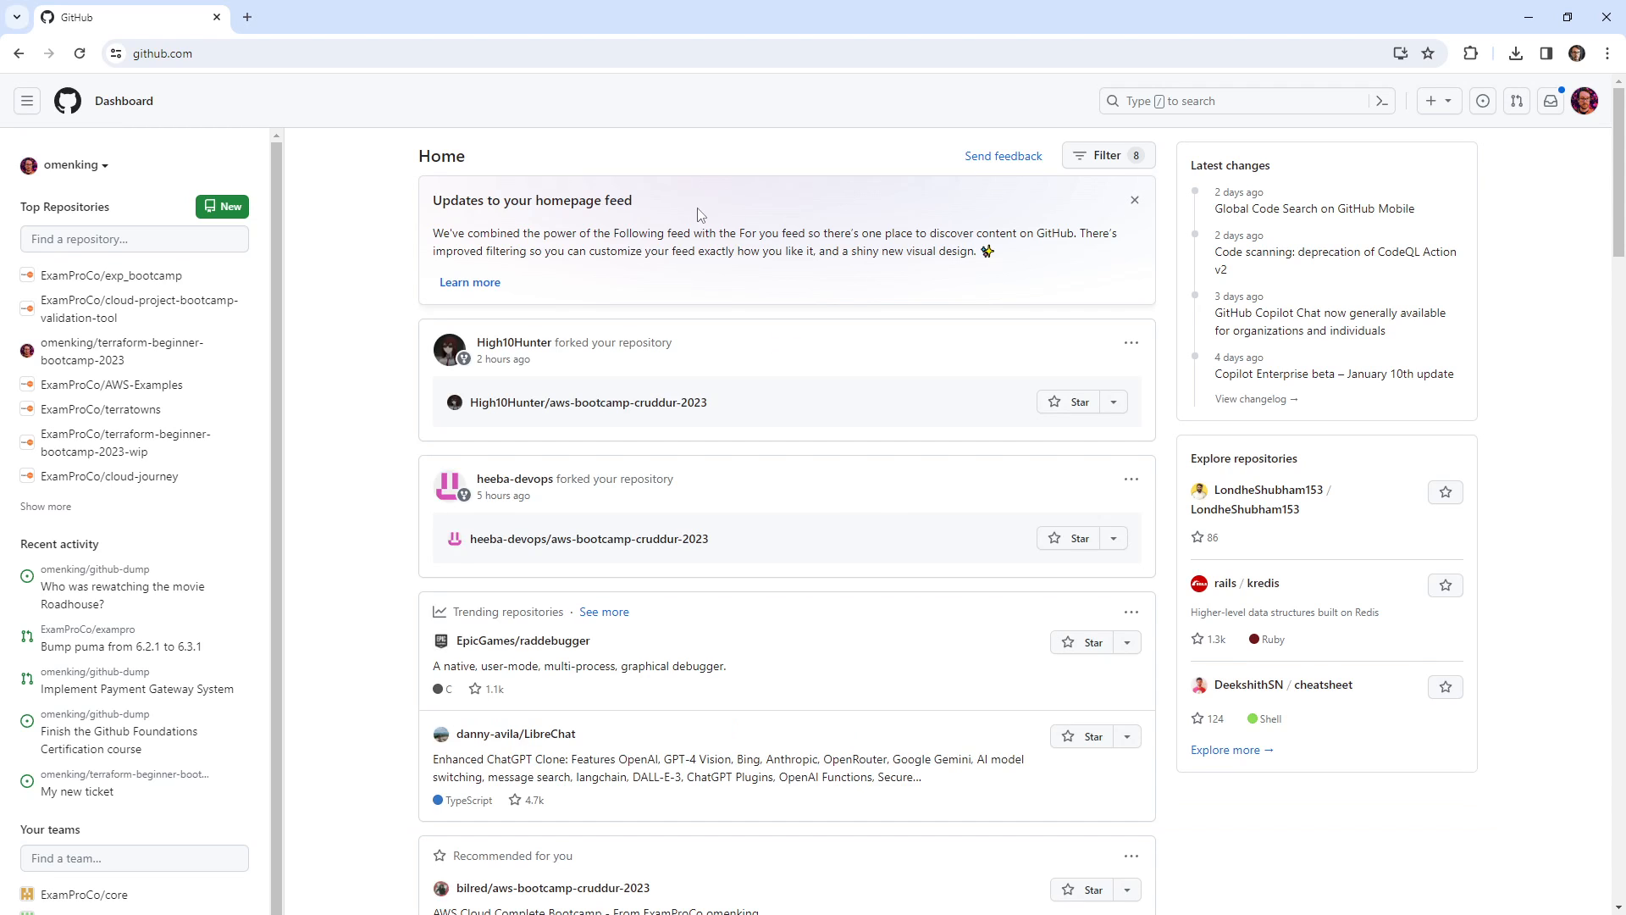
mouse_move(122, 595)
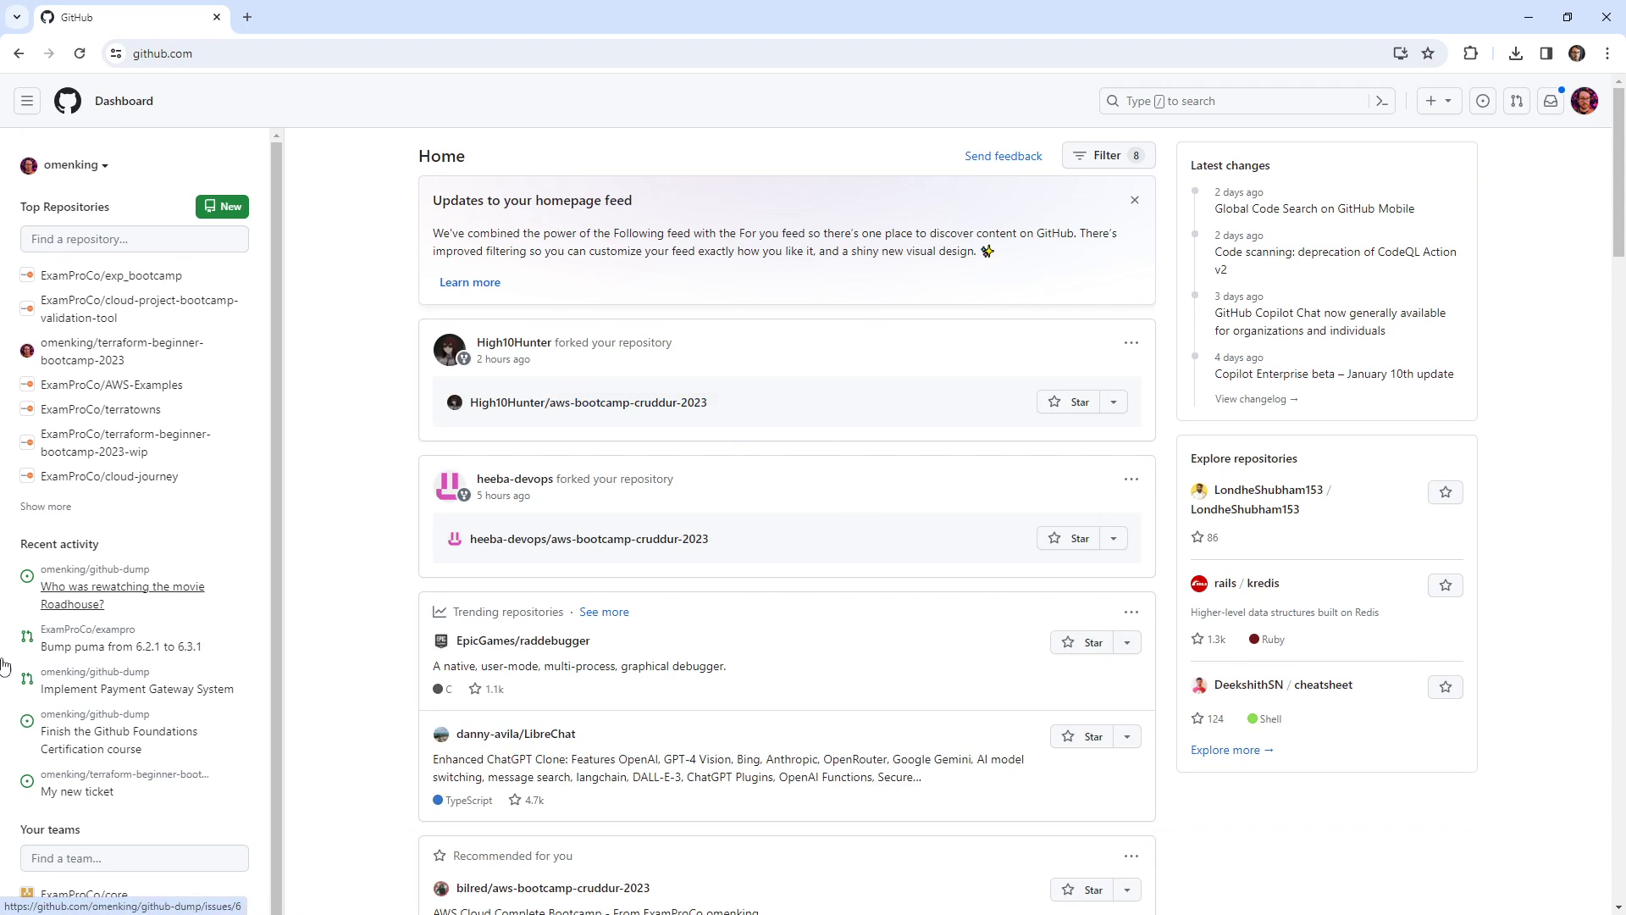